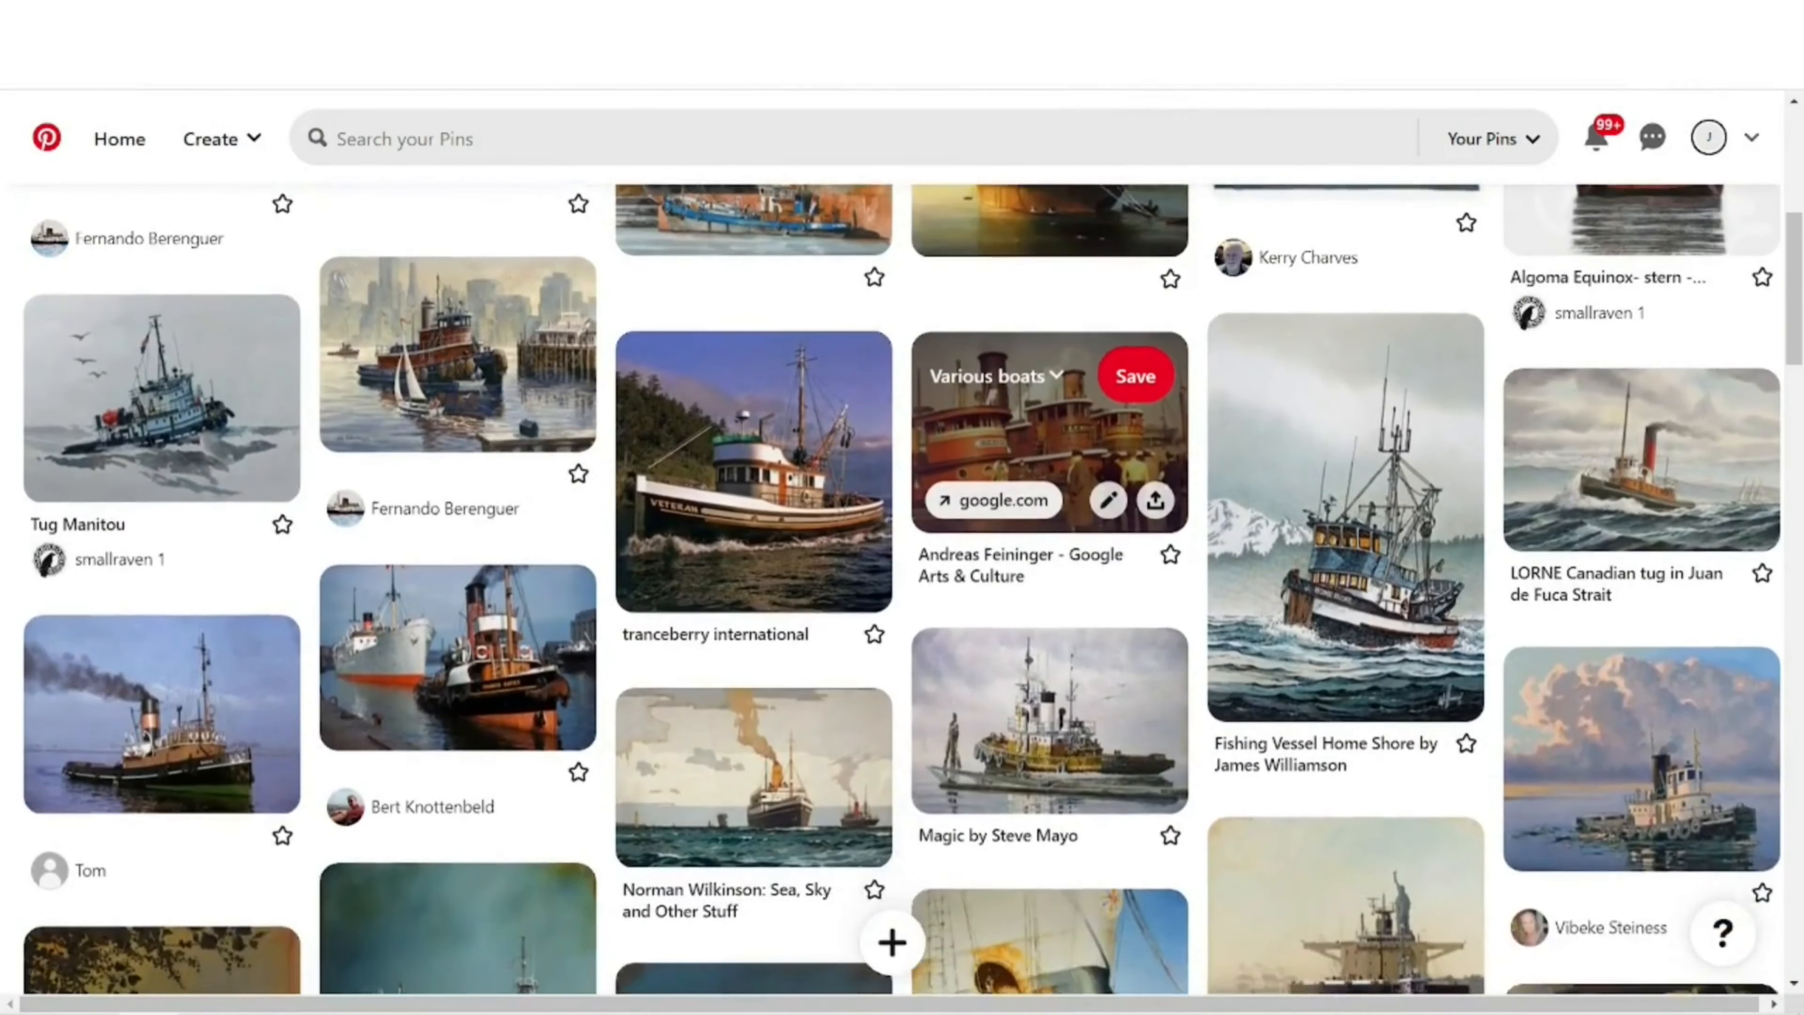
Step: Browse Pinterest boat reference pins and save the reference boat drawing file
click(753, 470)
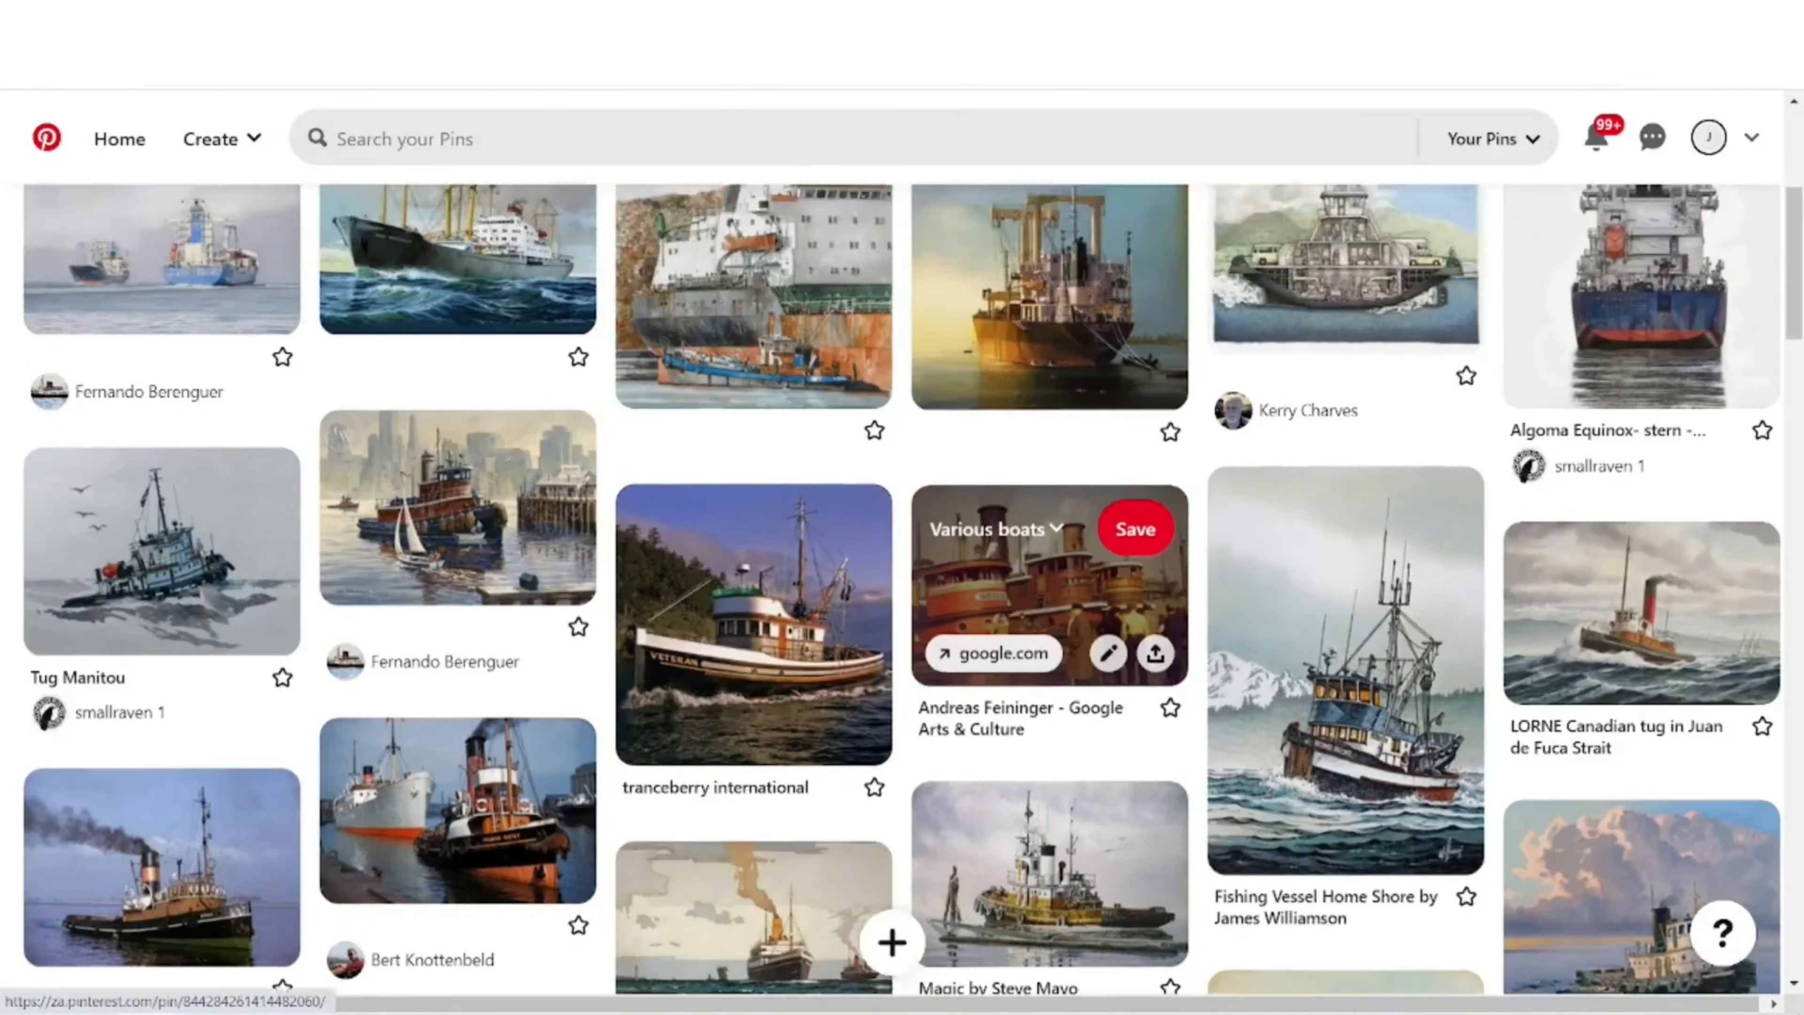
scroll(down, 3)
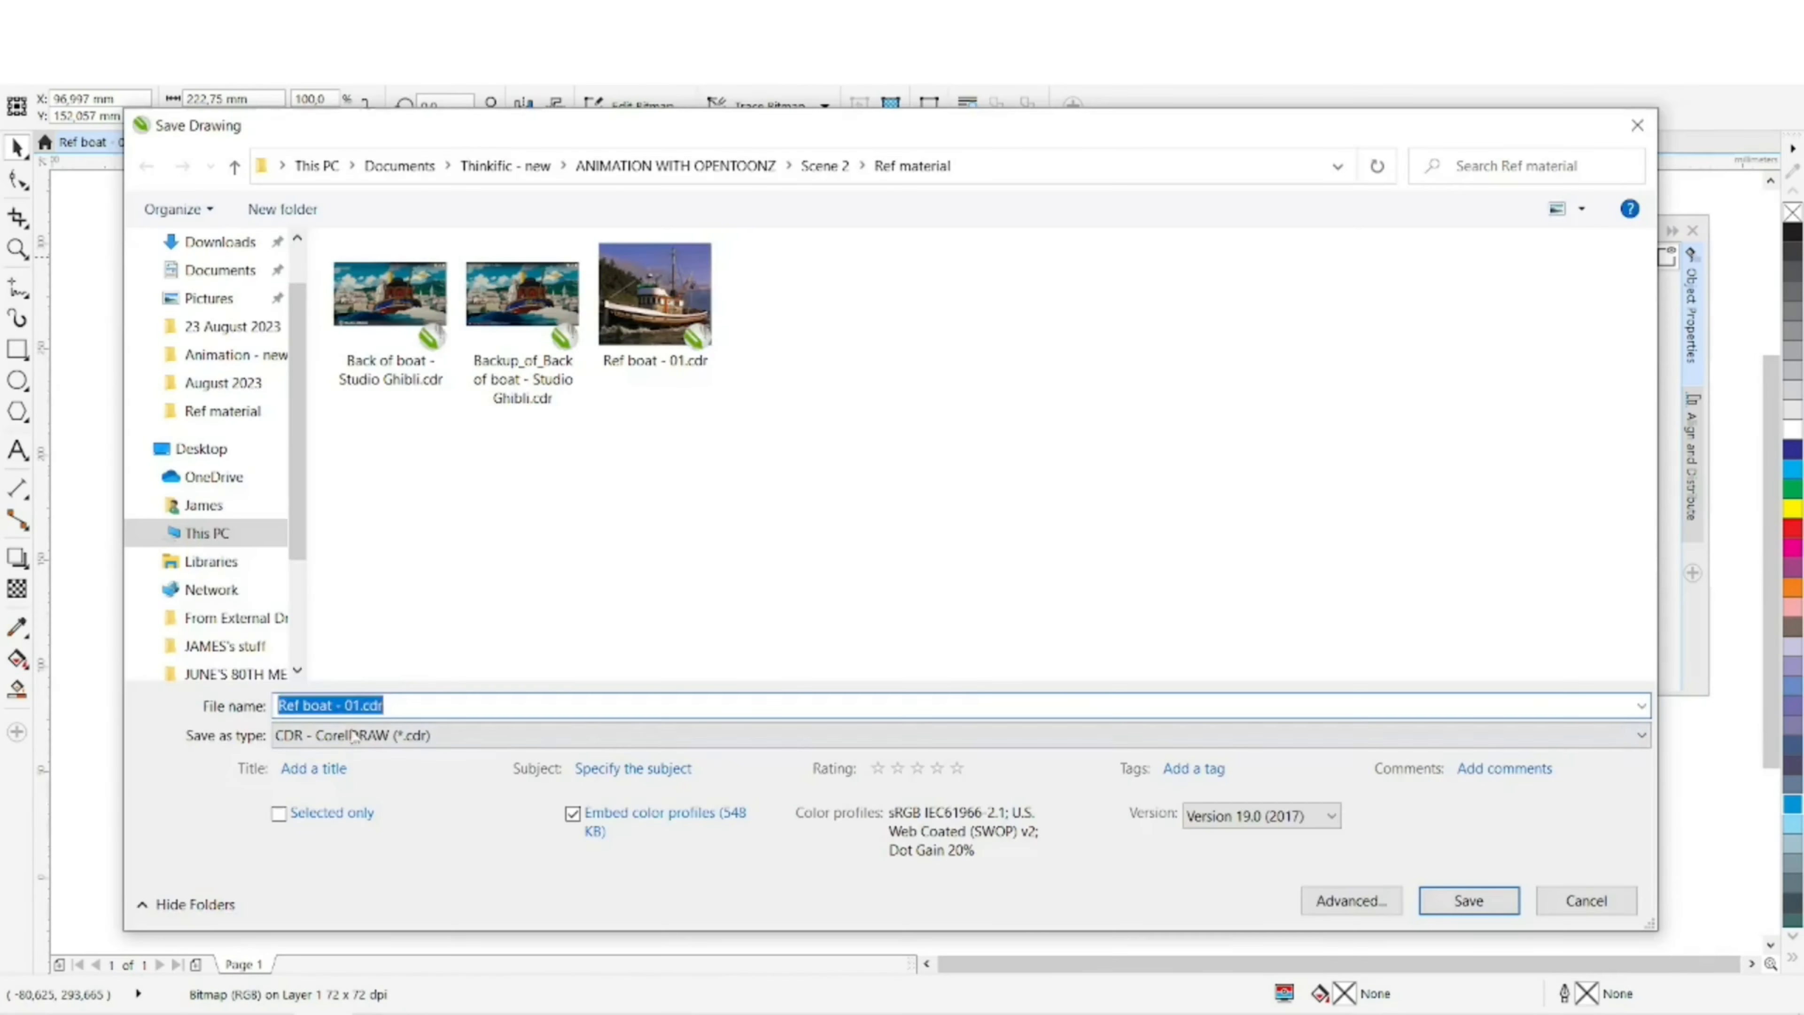
click(1467, 900)
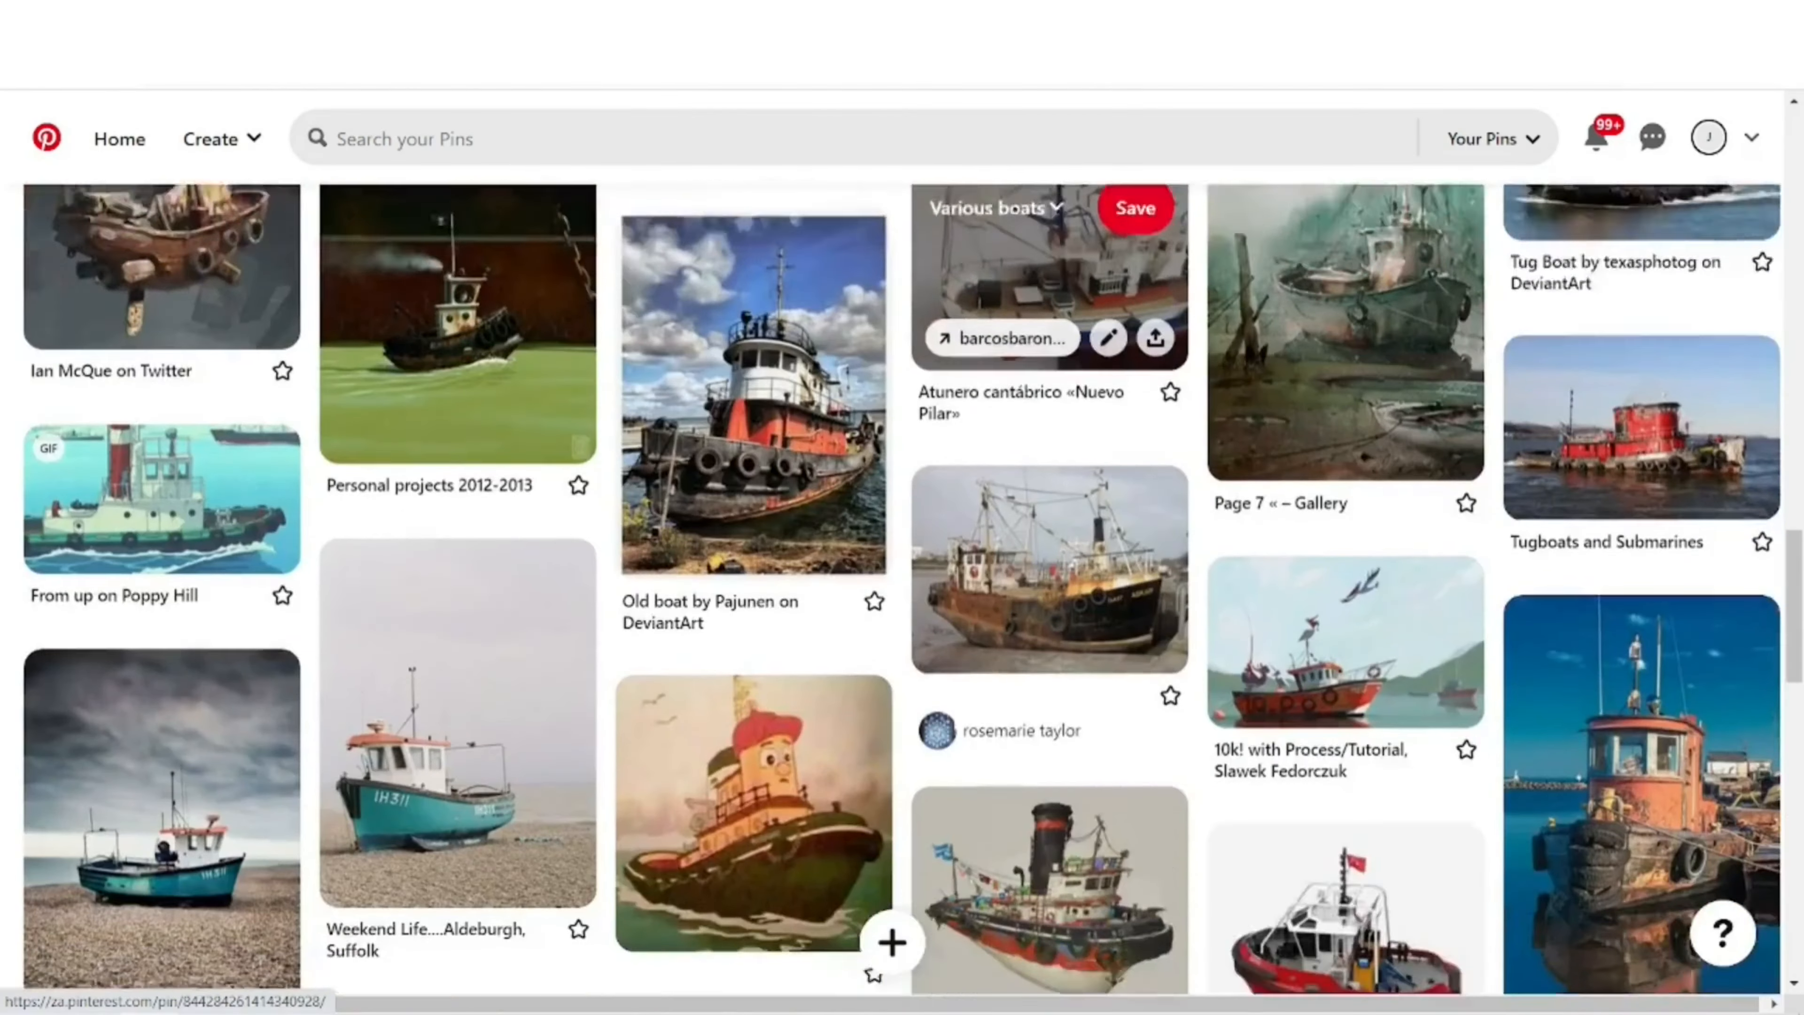
scroll(down, 3)
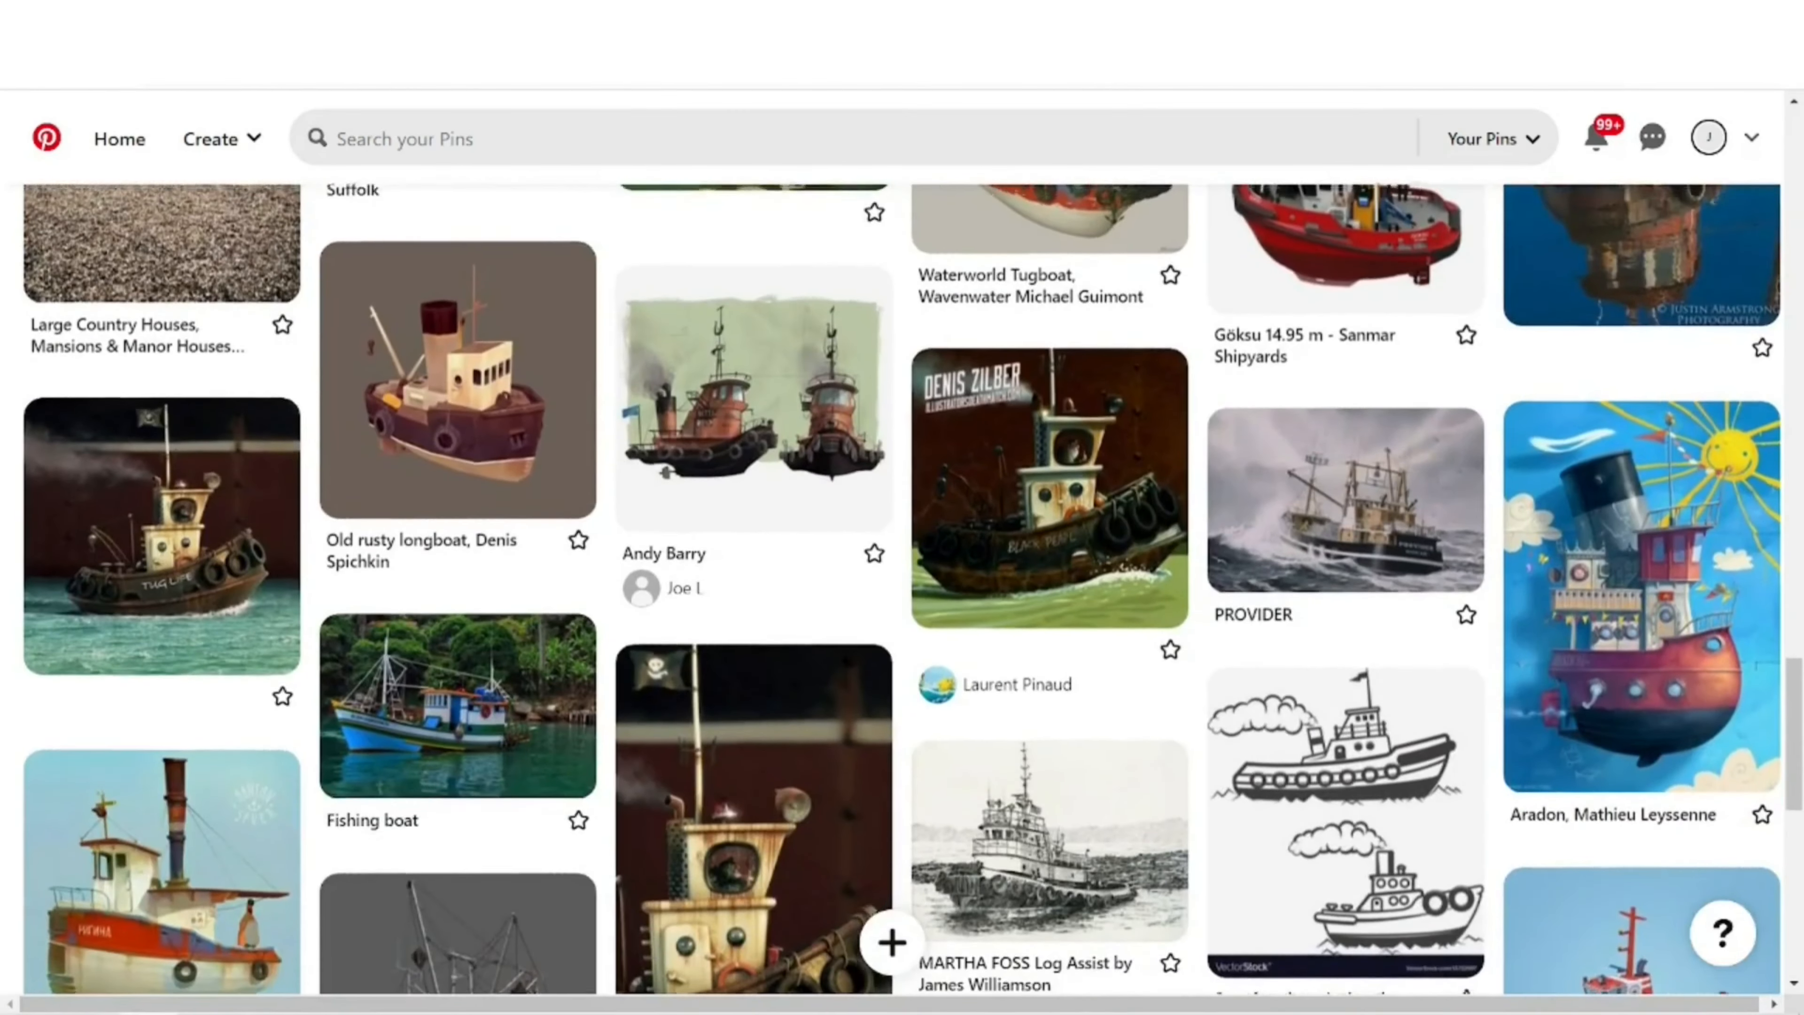
click(457, 380)
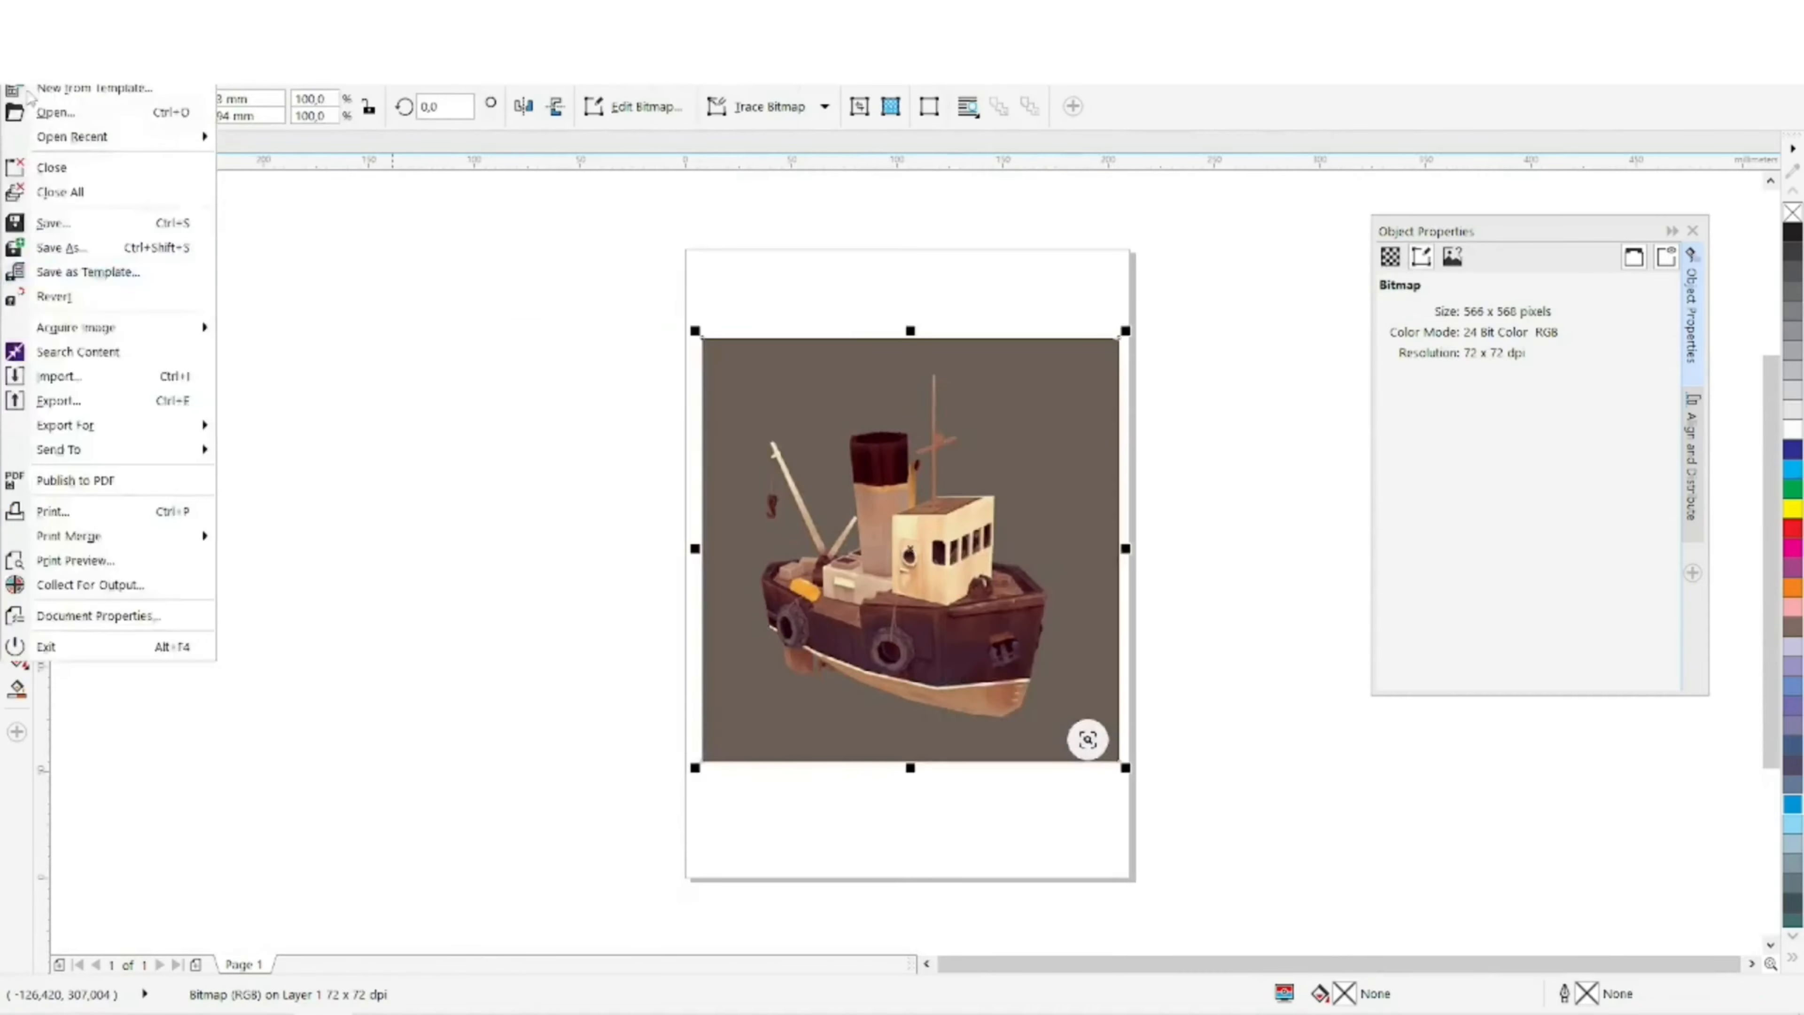
Step: Open the Fishing boat board and scroll through its fishing vessel pins
click(58, 399)
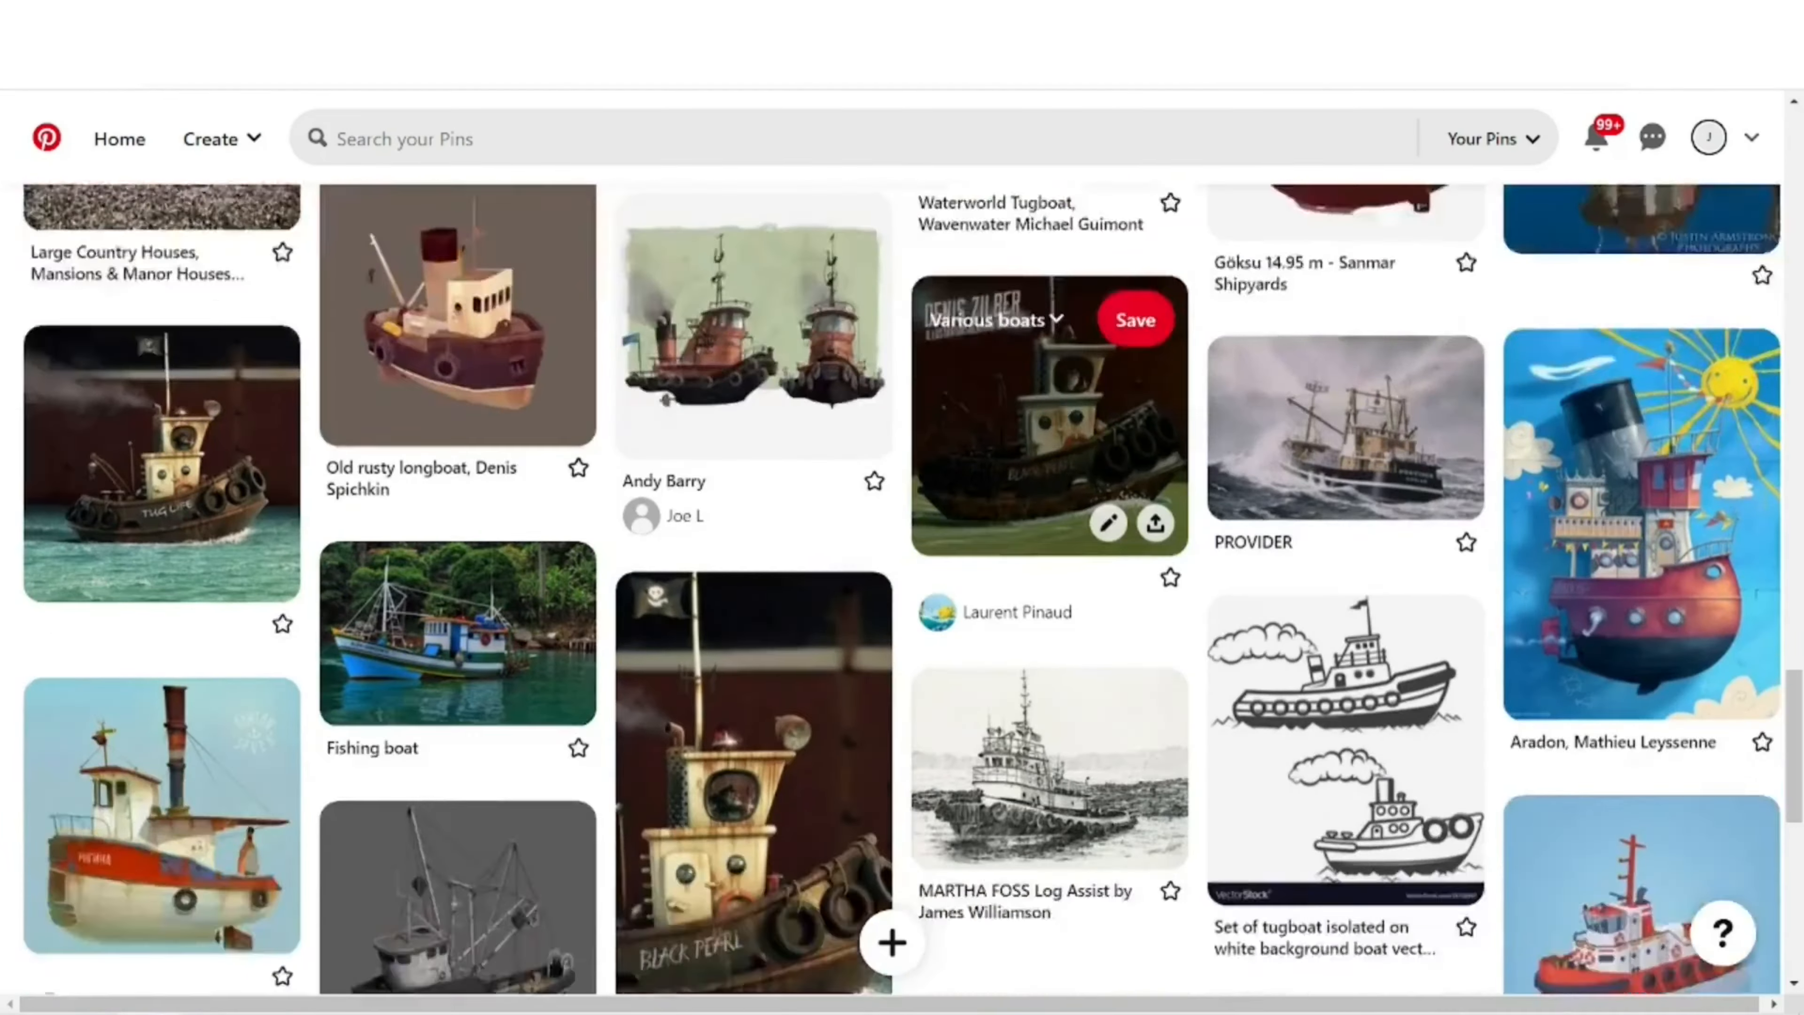
scroll(down, 3)
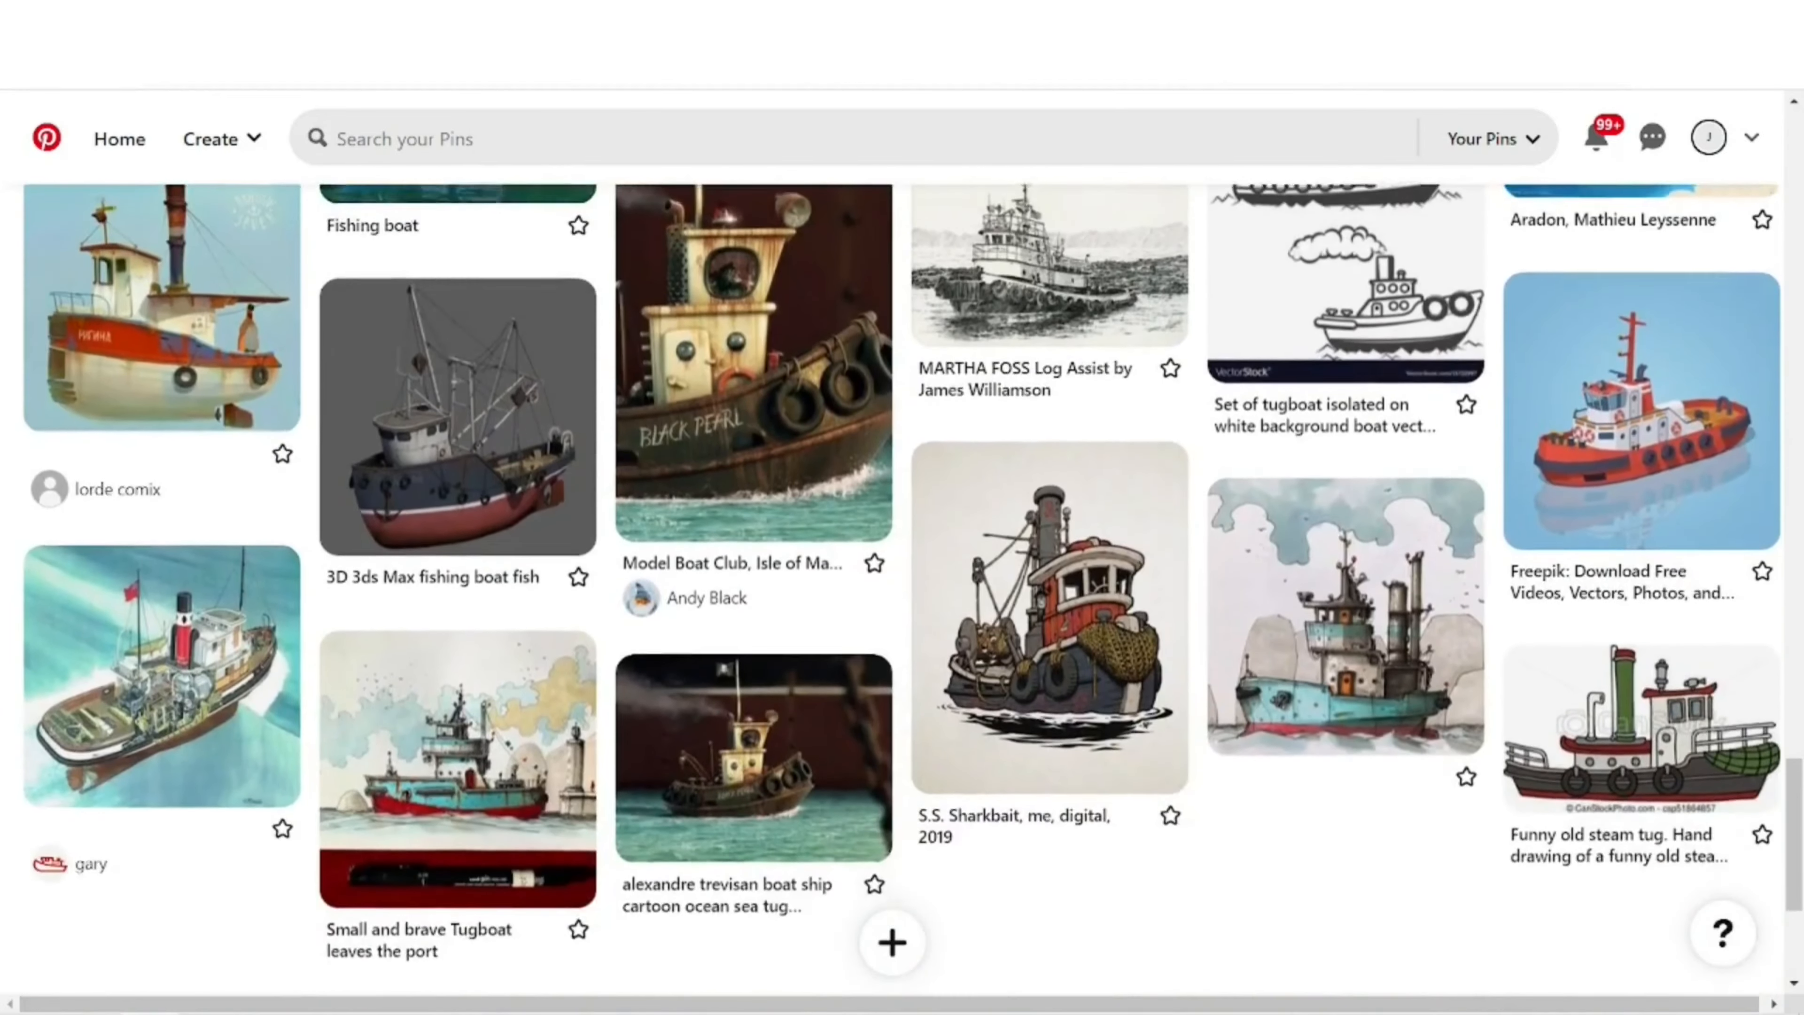
click(370, 226)
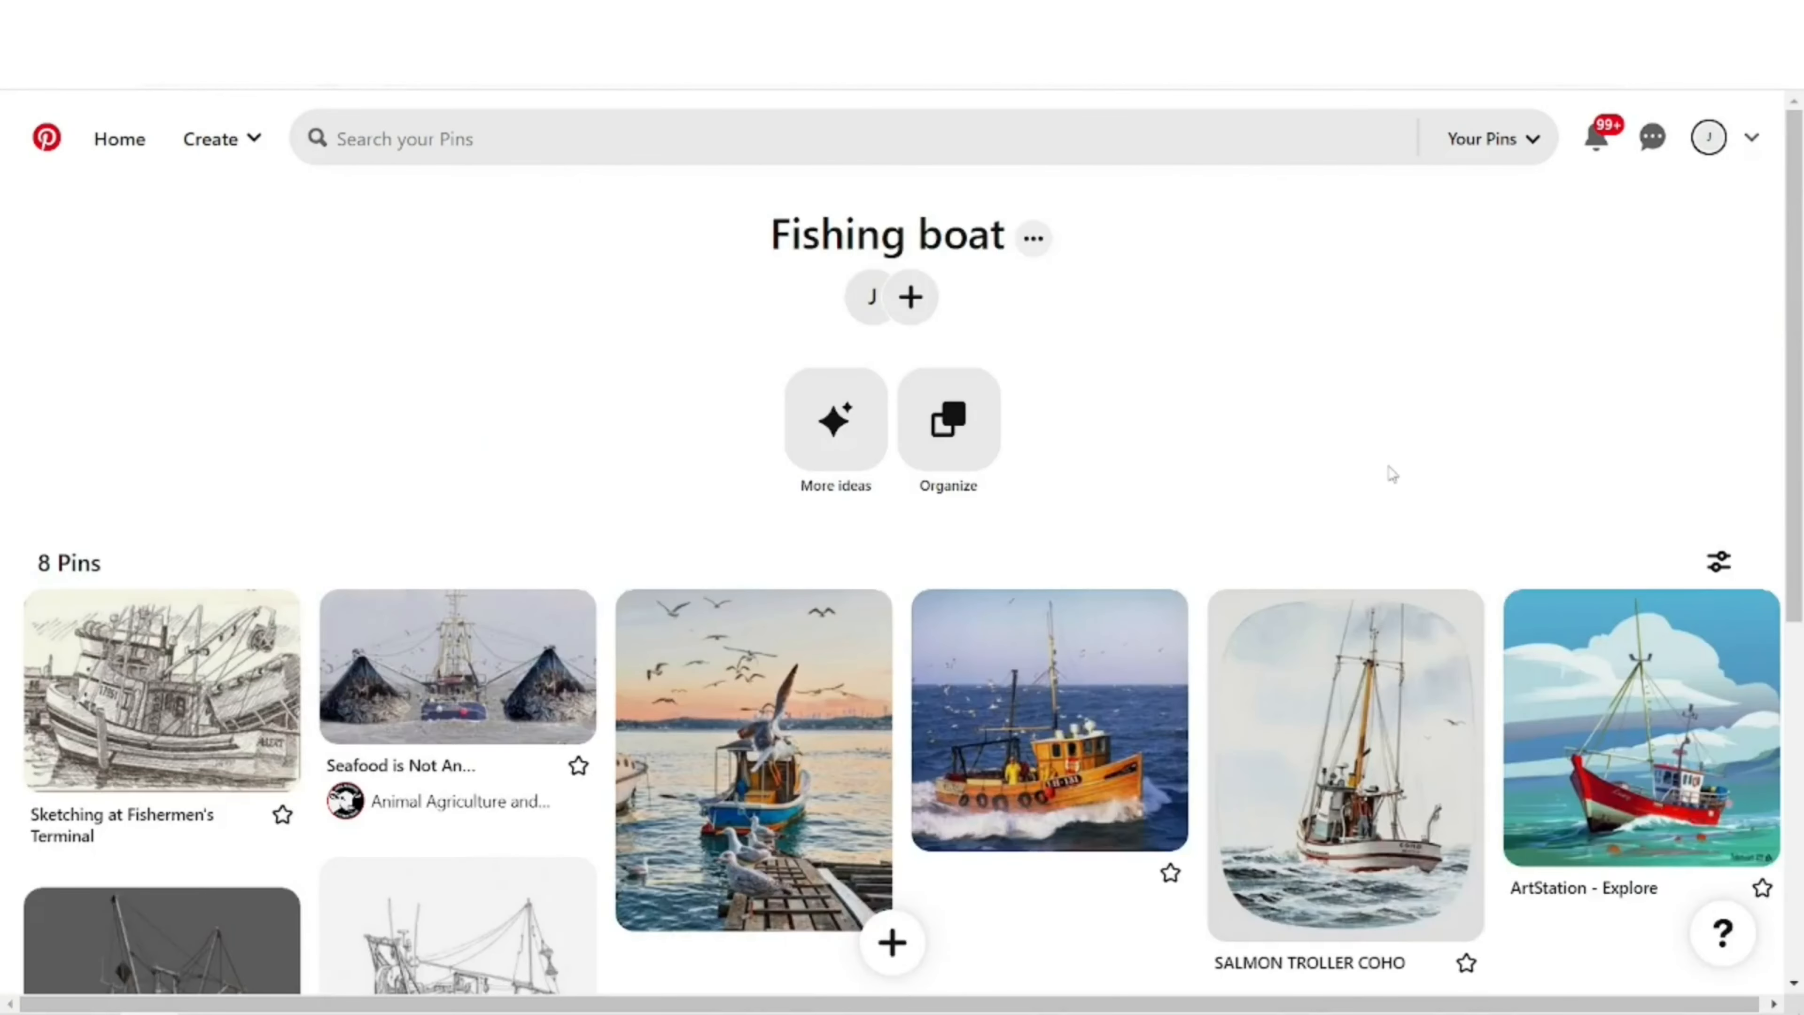
scroll(down, 3)
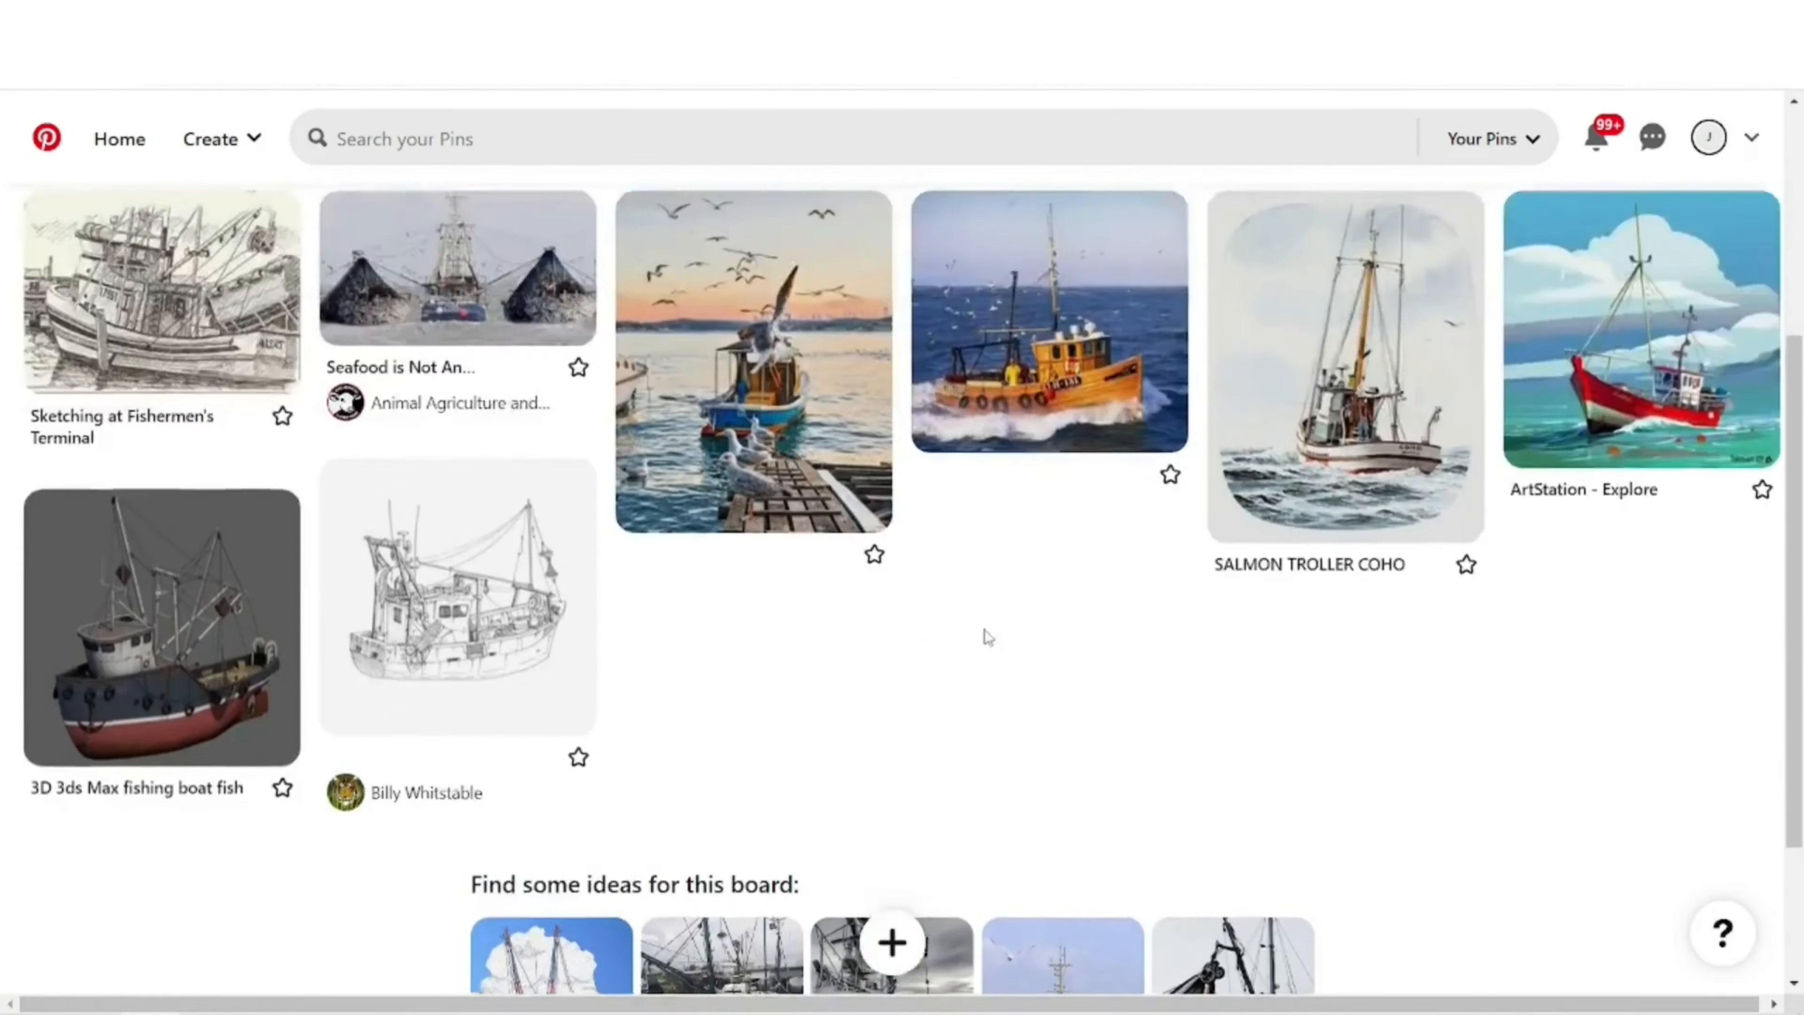
scroll(up, 3)
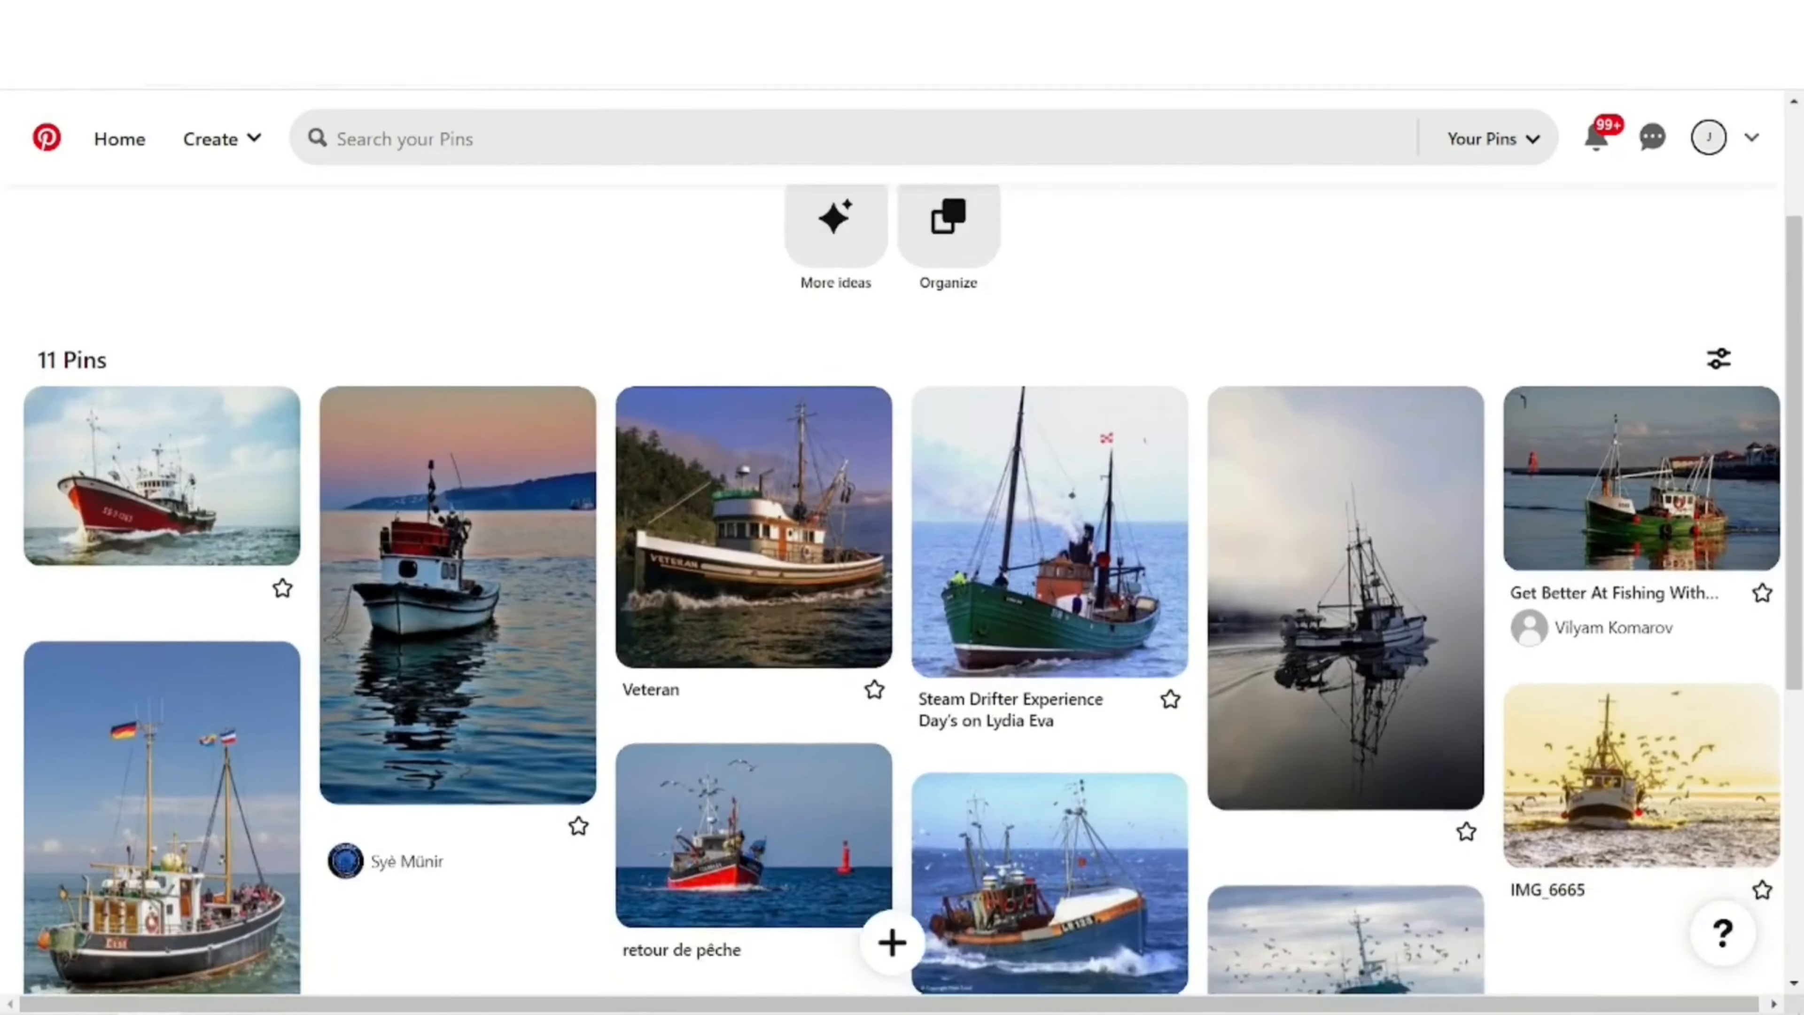
click(161, 817)
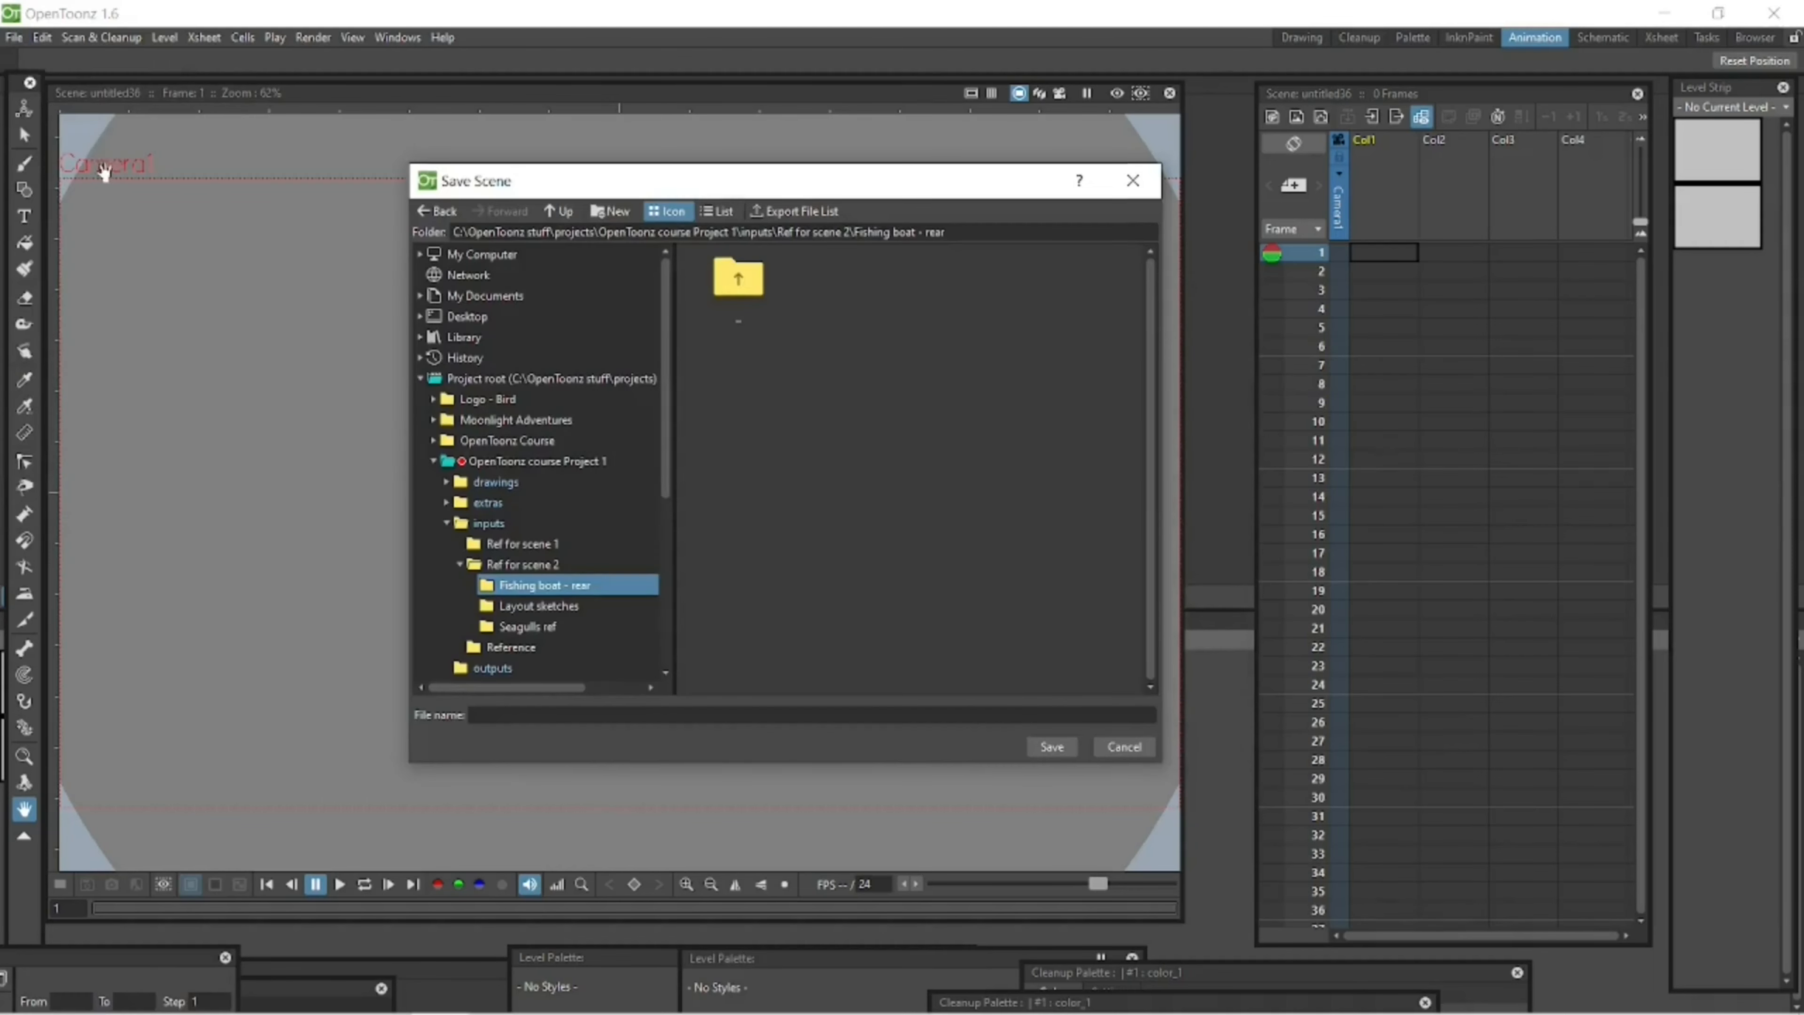
Step: Save the scene as 'Scene 2 - Fishing boat - rear - 01' in the Fishing boat - rear scenes folder
click(536, 461)
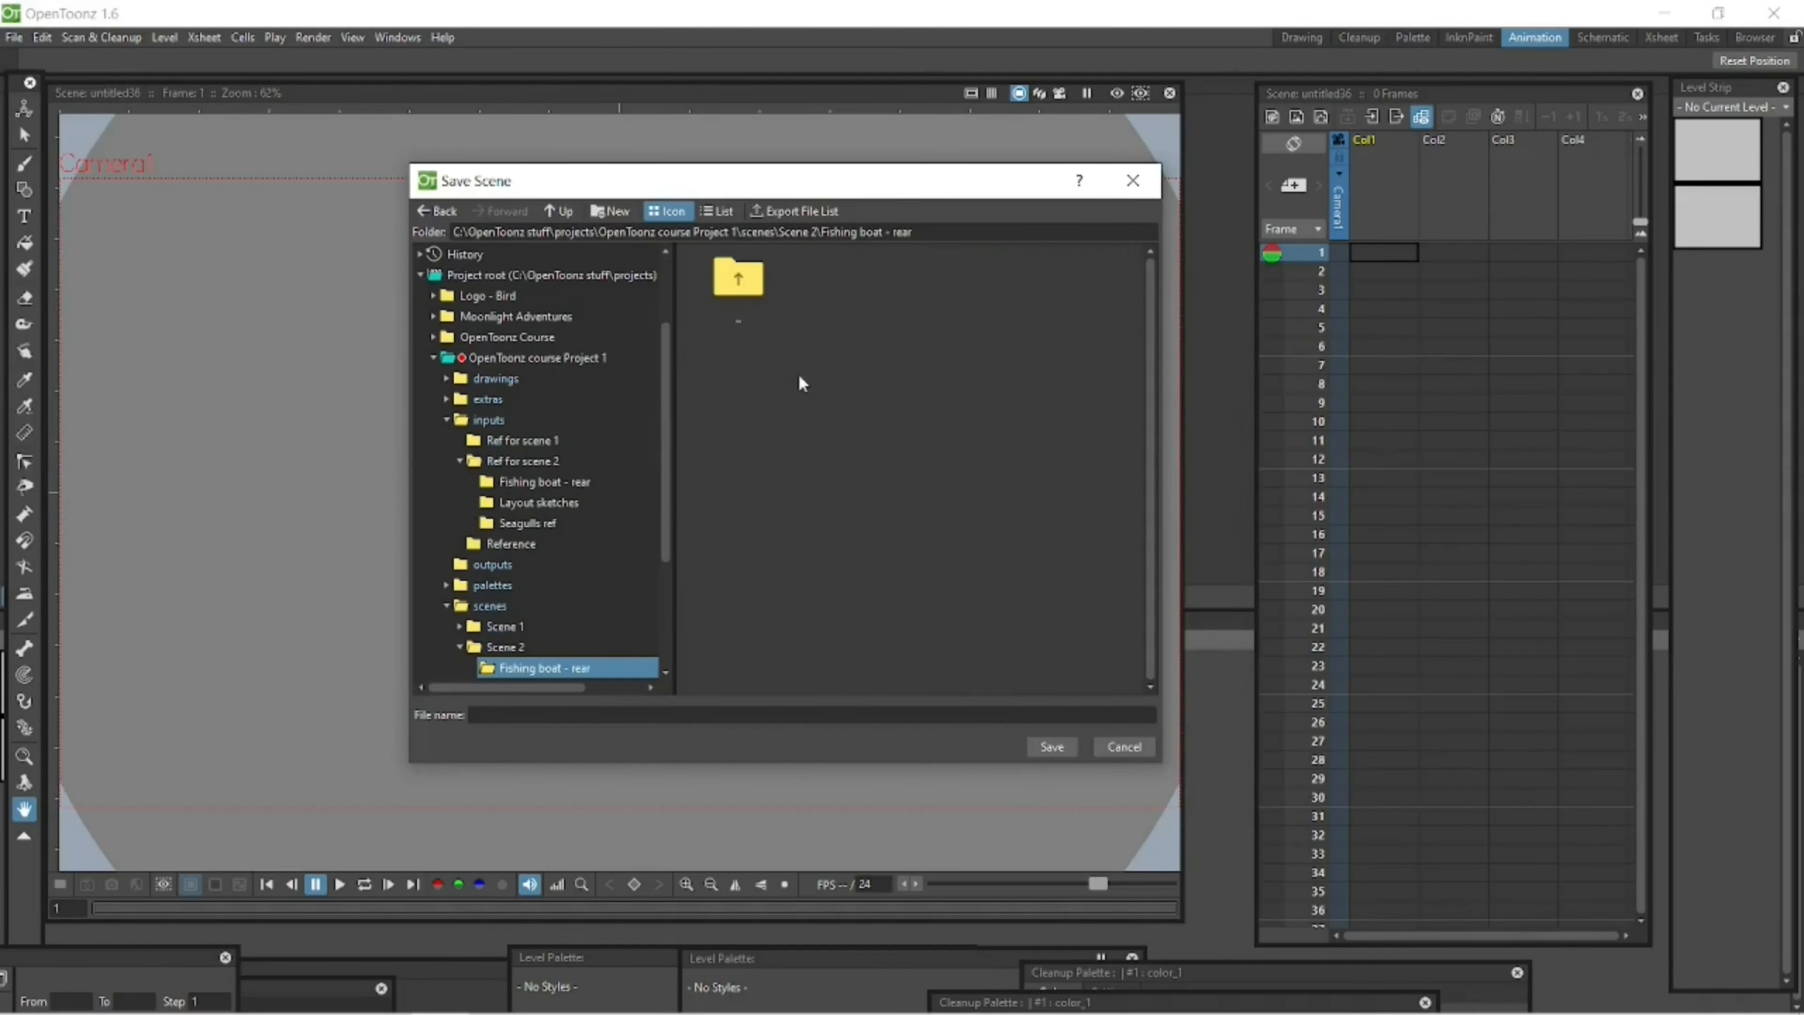
text(Scene 2 - Fishing boat - rear - 01)
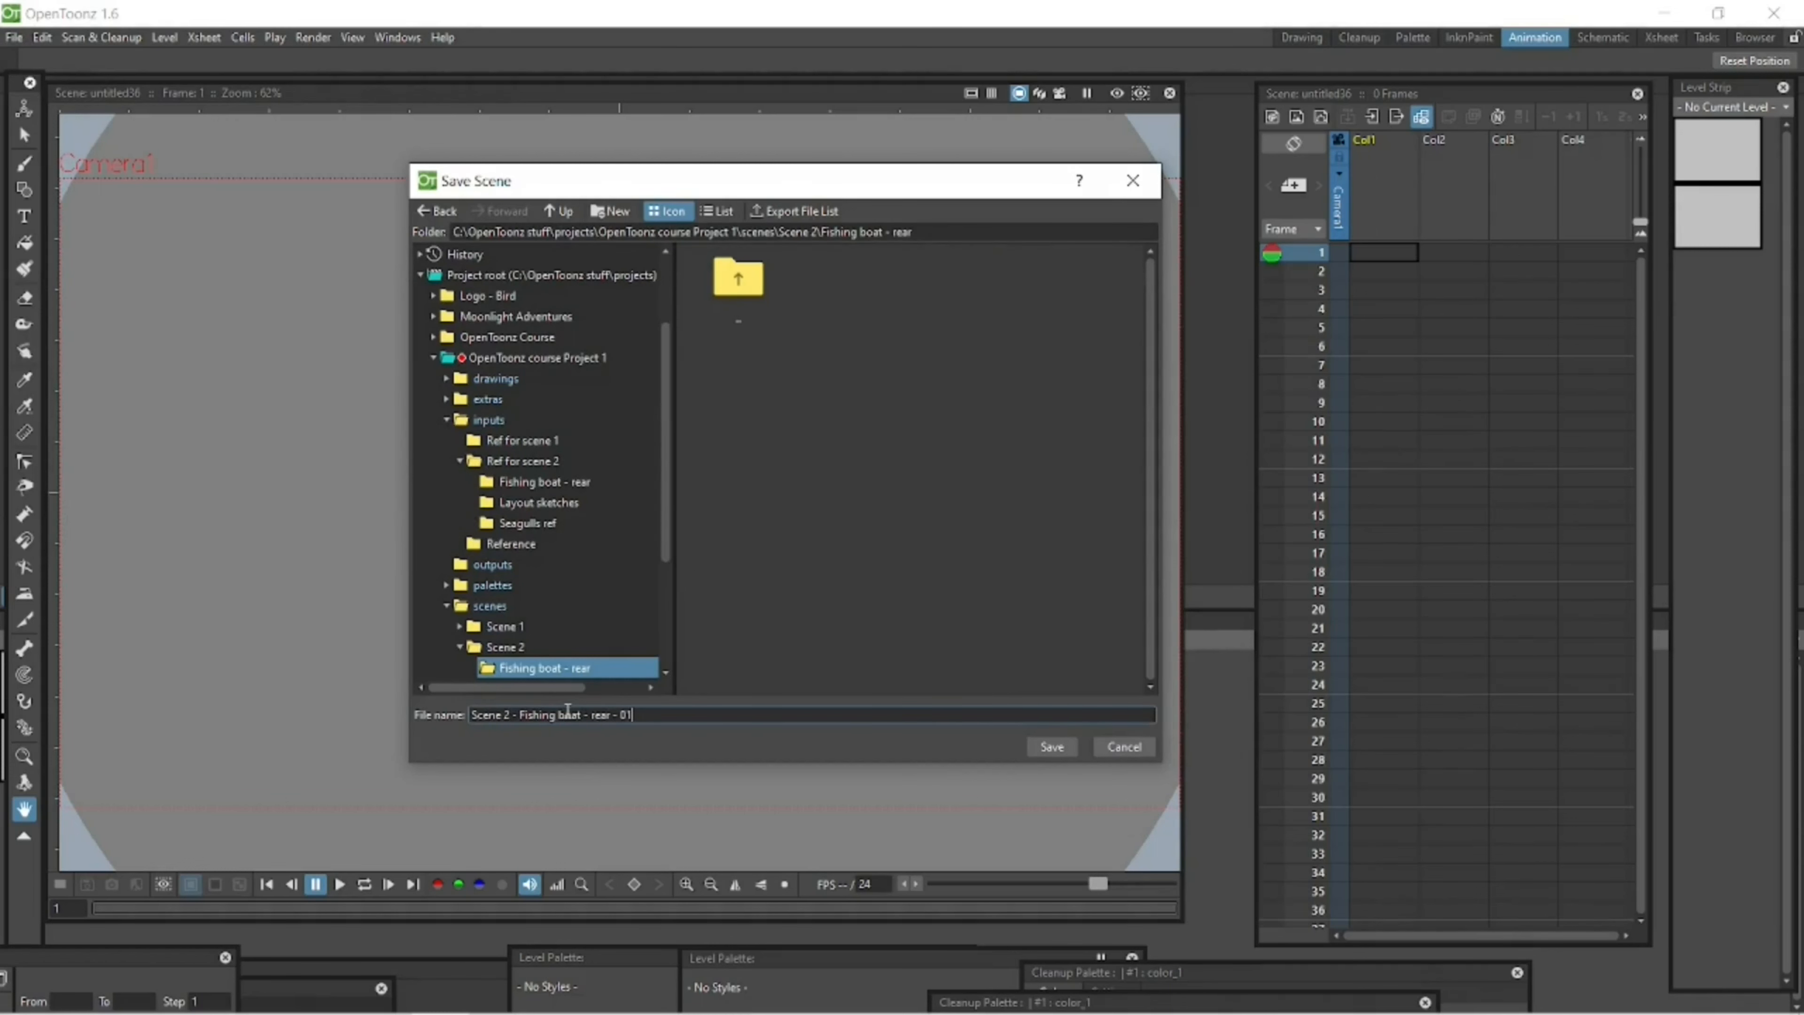
click(1049, 745)
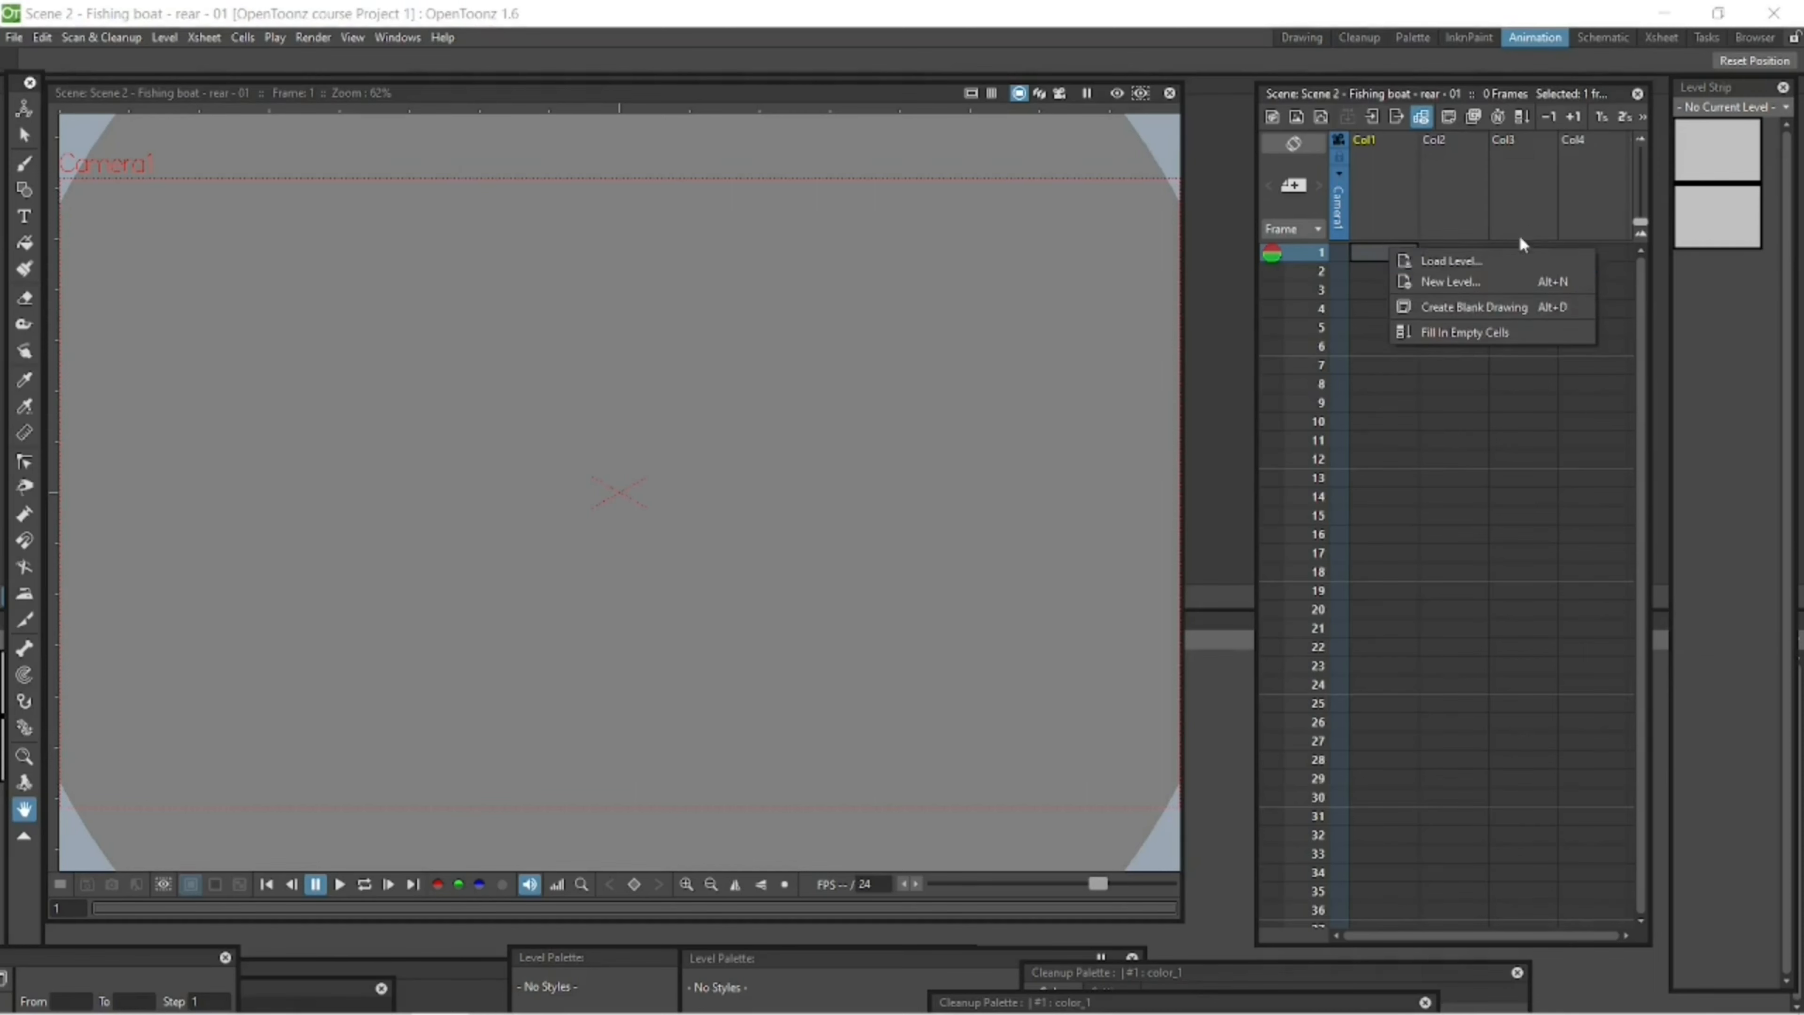
Step: Load the back-of-boat and Ref boat JPGs via Load Level into staggered xsheet columns
click(1451, 261)
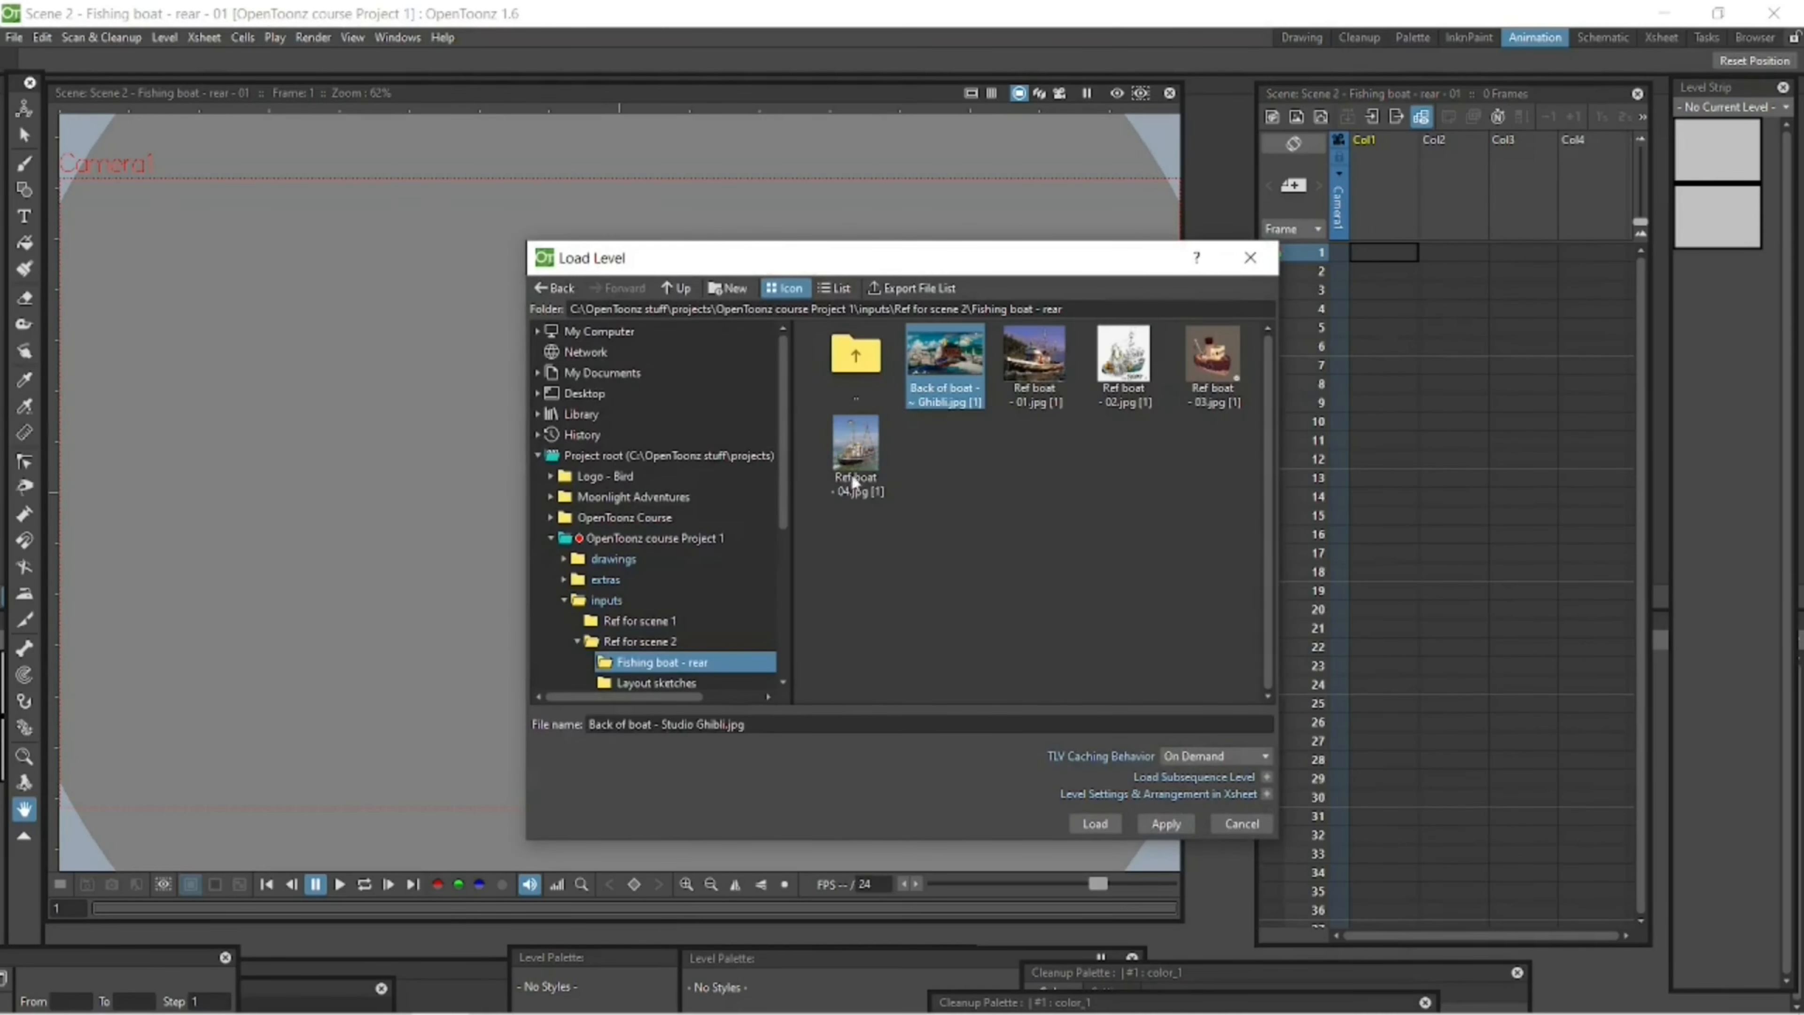
click(1092, 823)
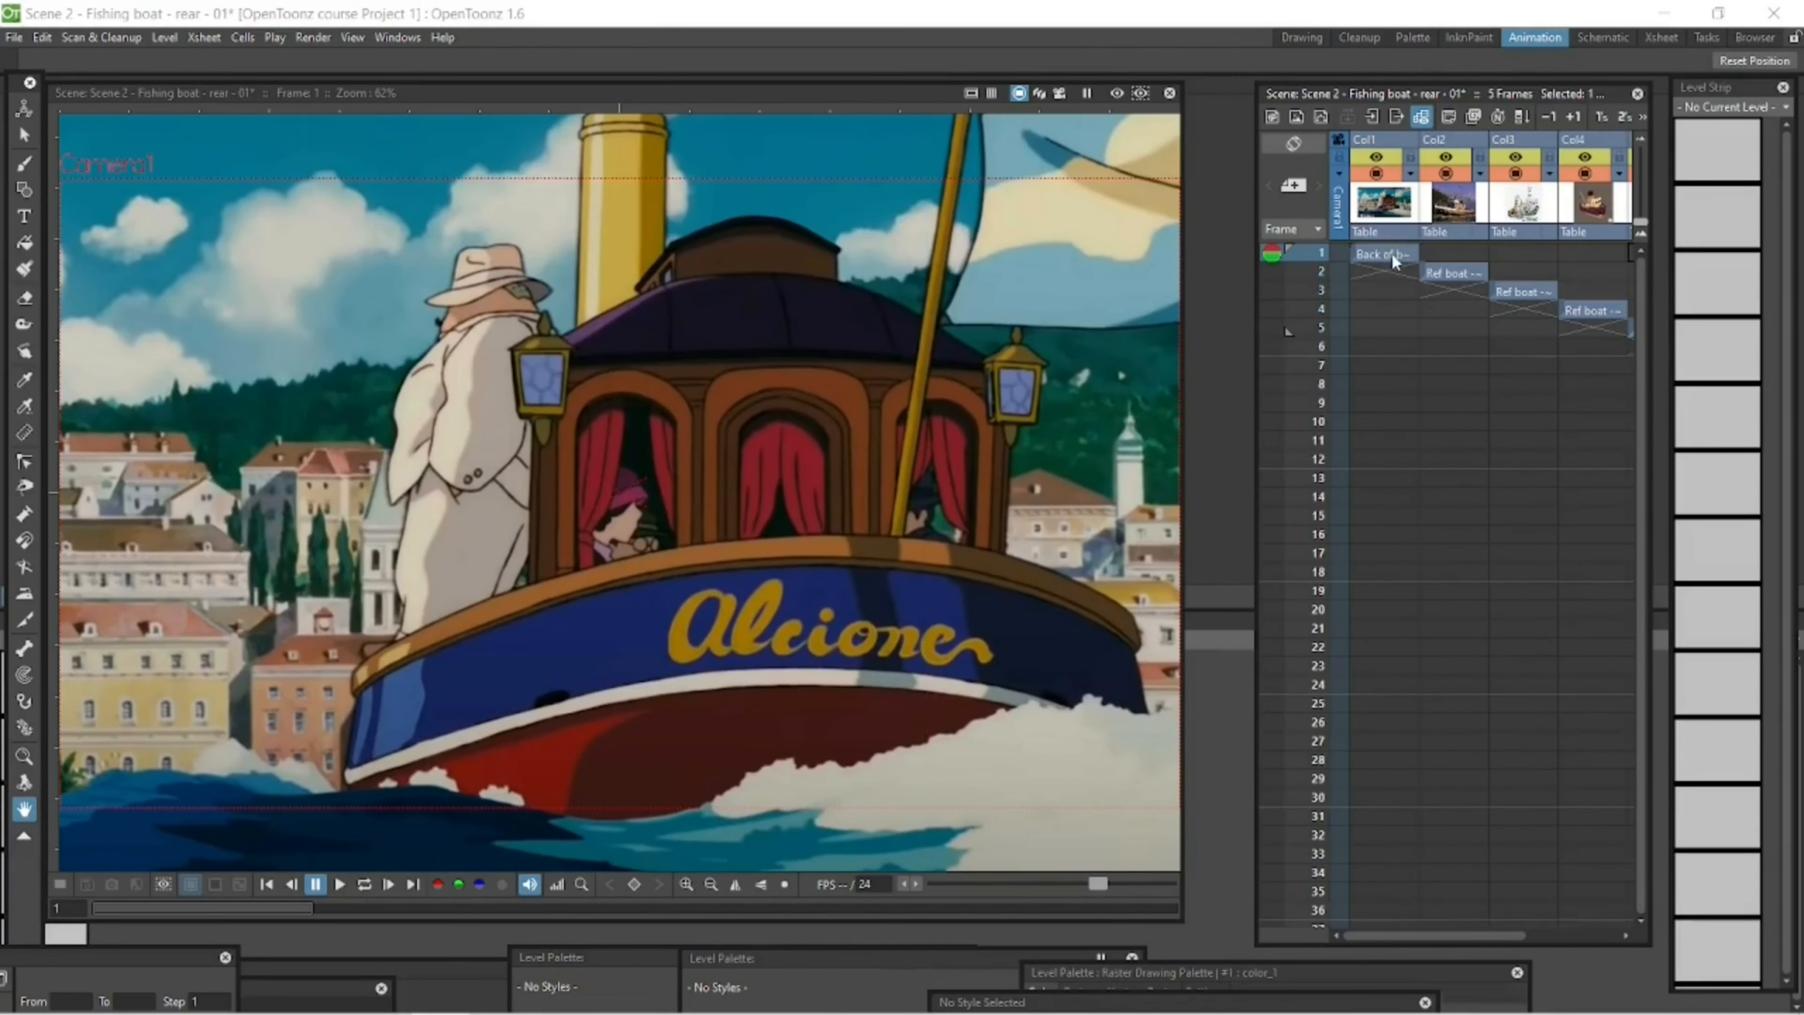
click(1380, 253)
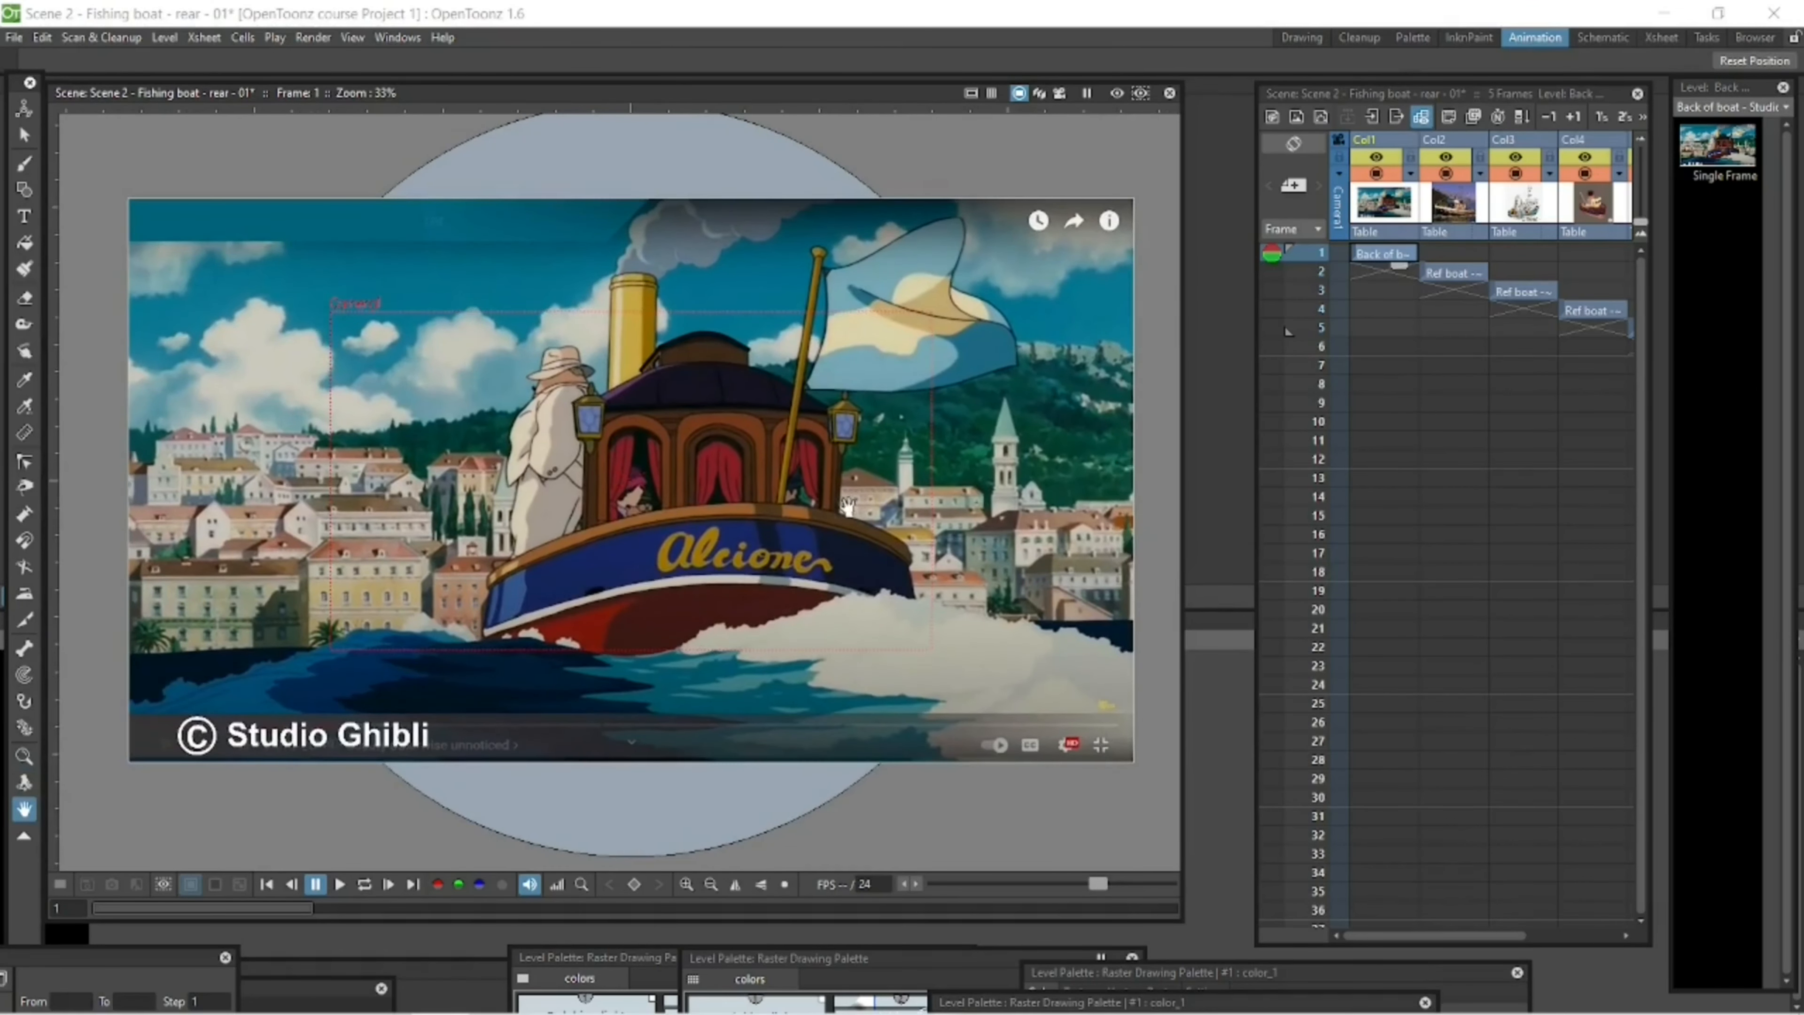
mouse_move(1301, 343)
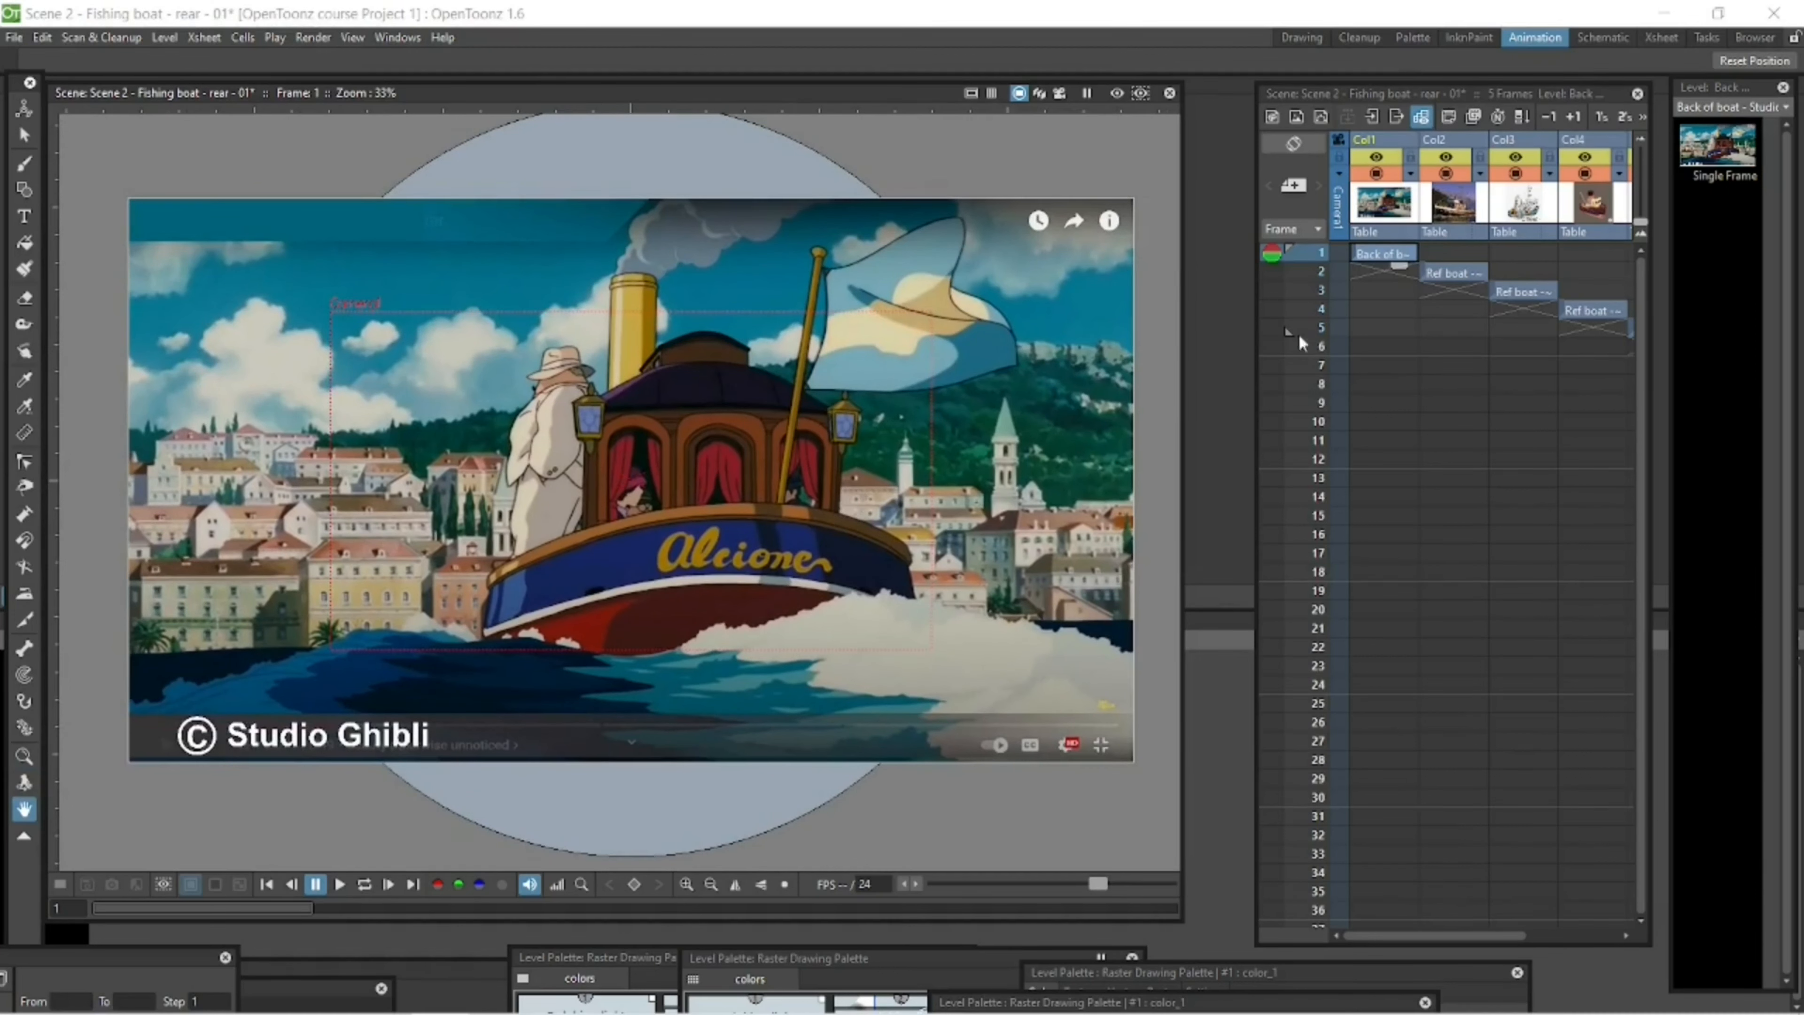
click(1451, 271)
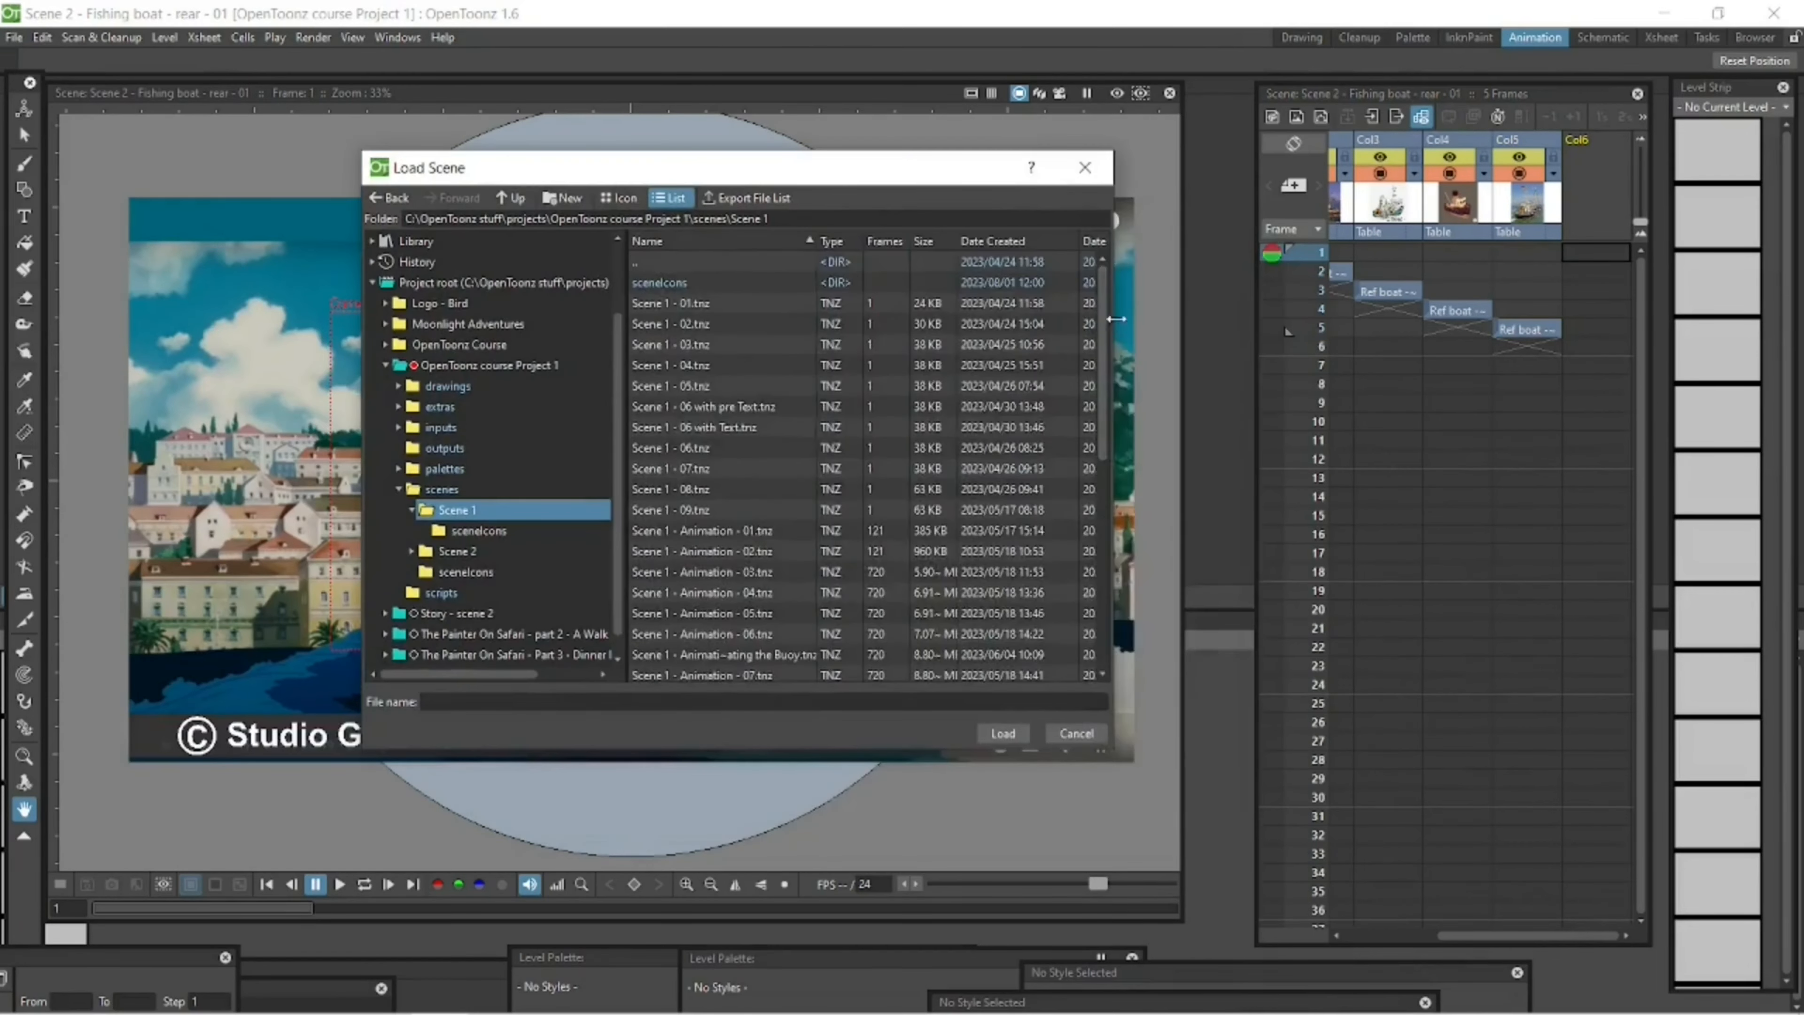
Step: Open the Scene 1 render-pass scene and save it as 'Scene 1 - TUG - ONLY' in the Scene 1 folder
click(999, 732)
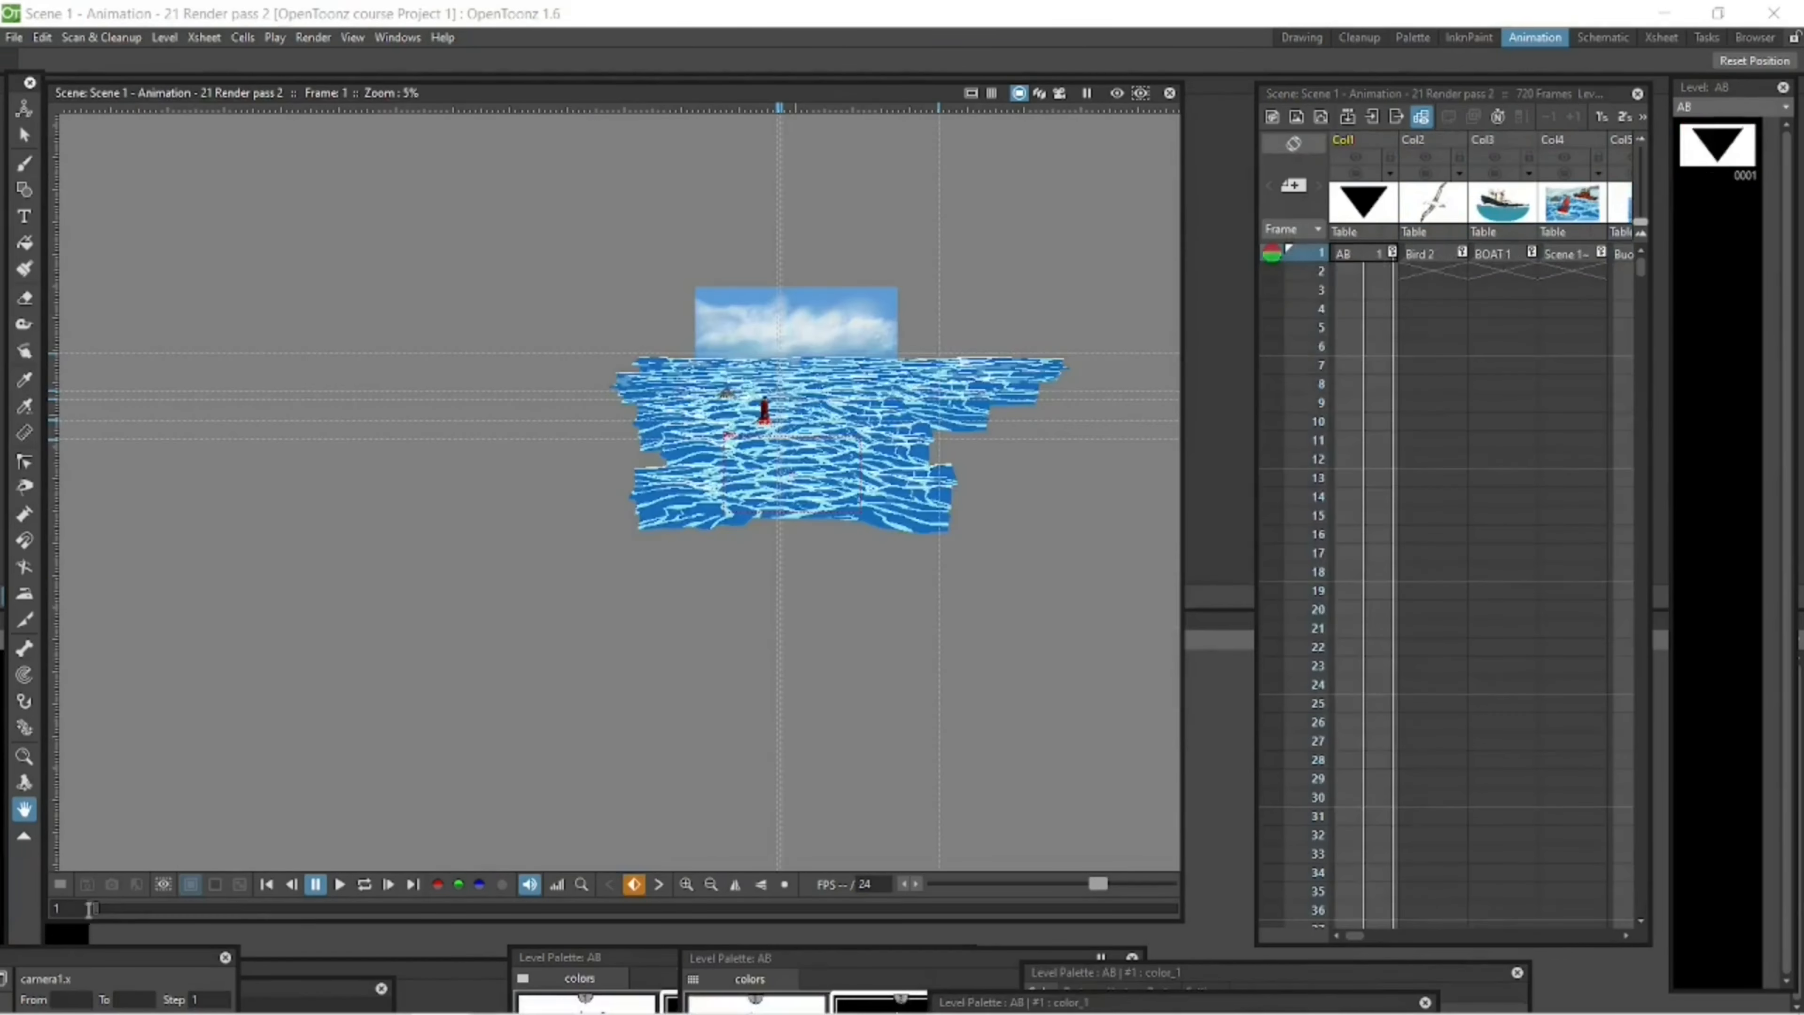
click(14, 37)
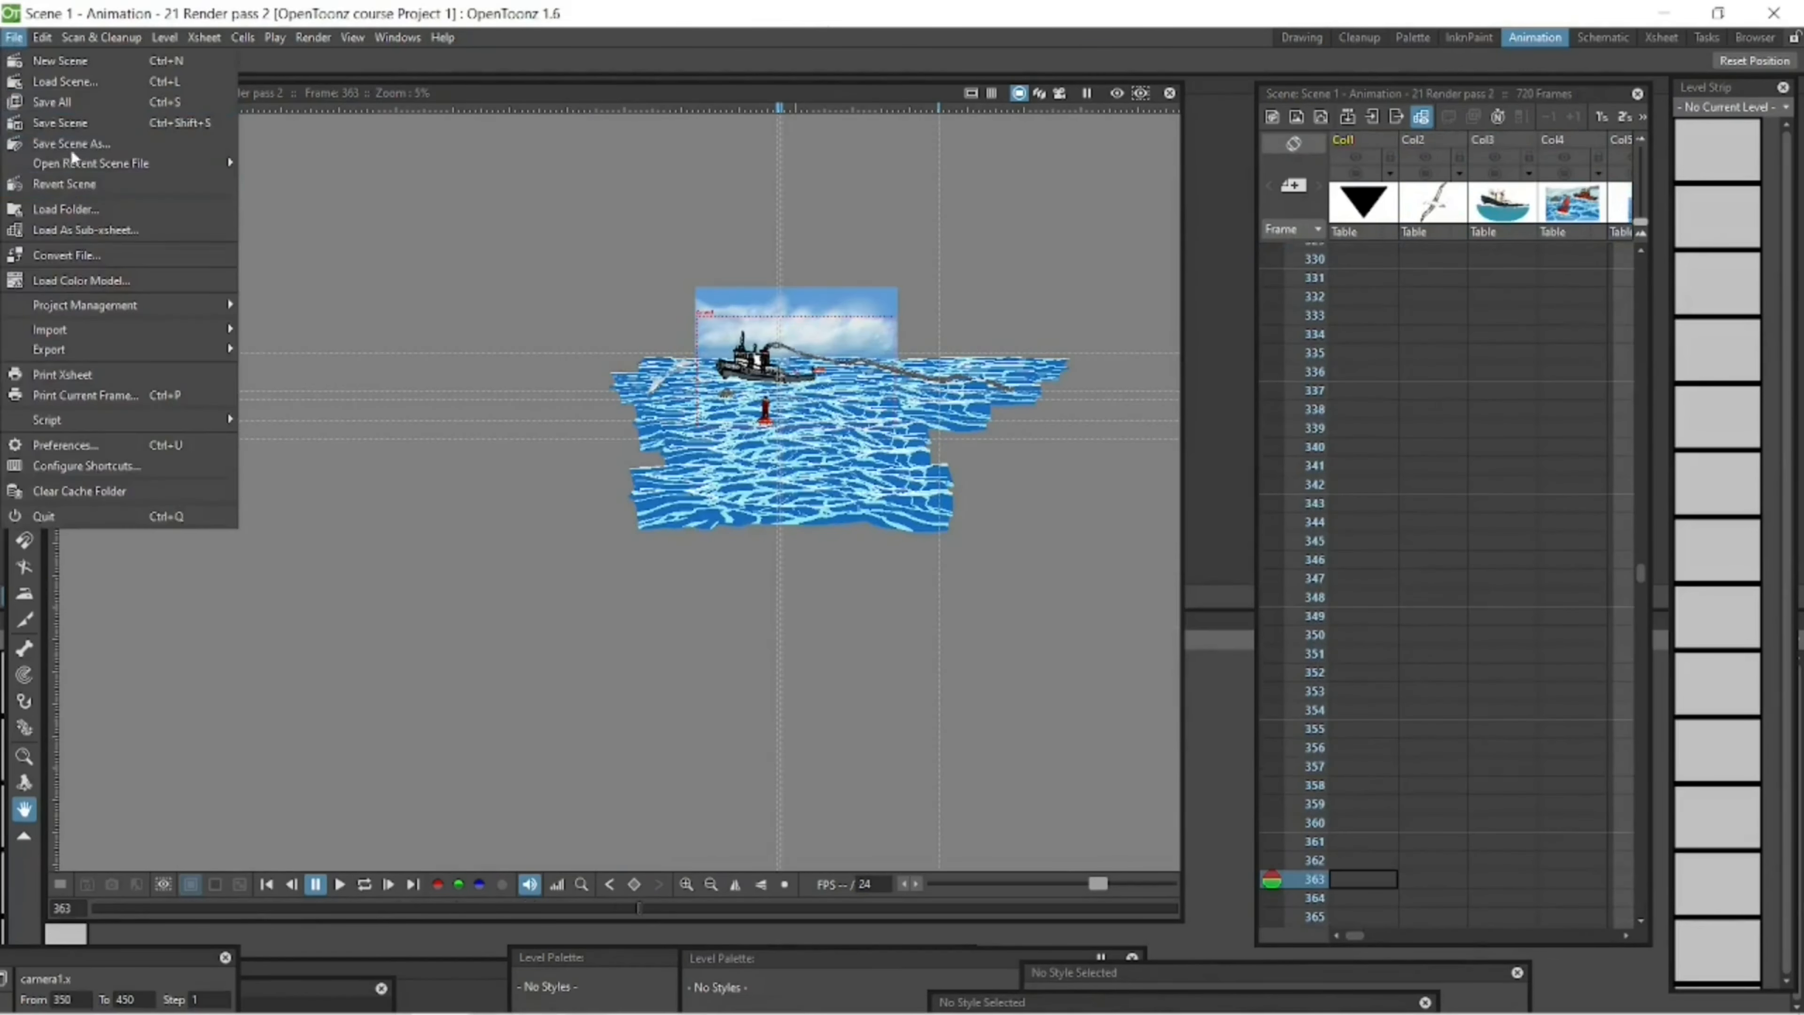
click(71, 143)
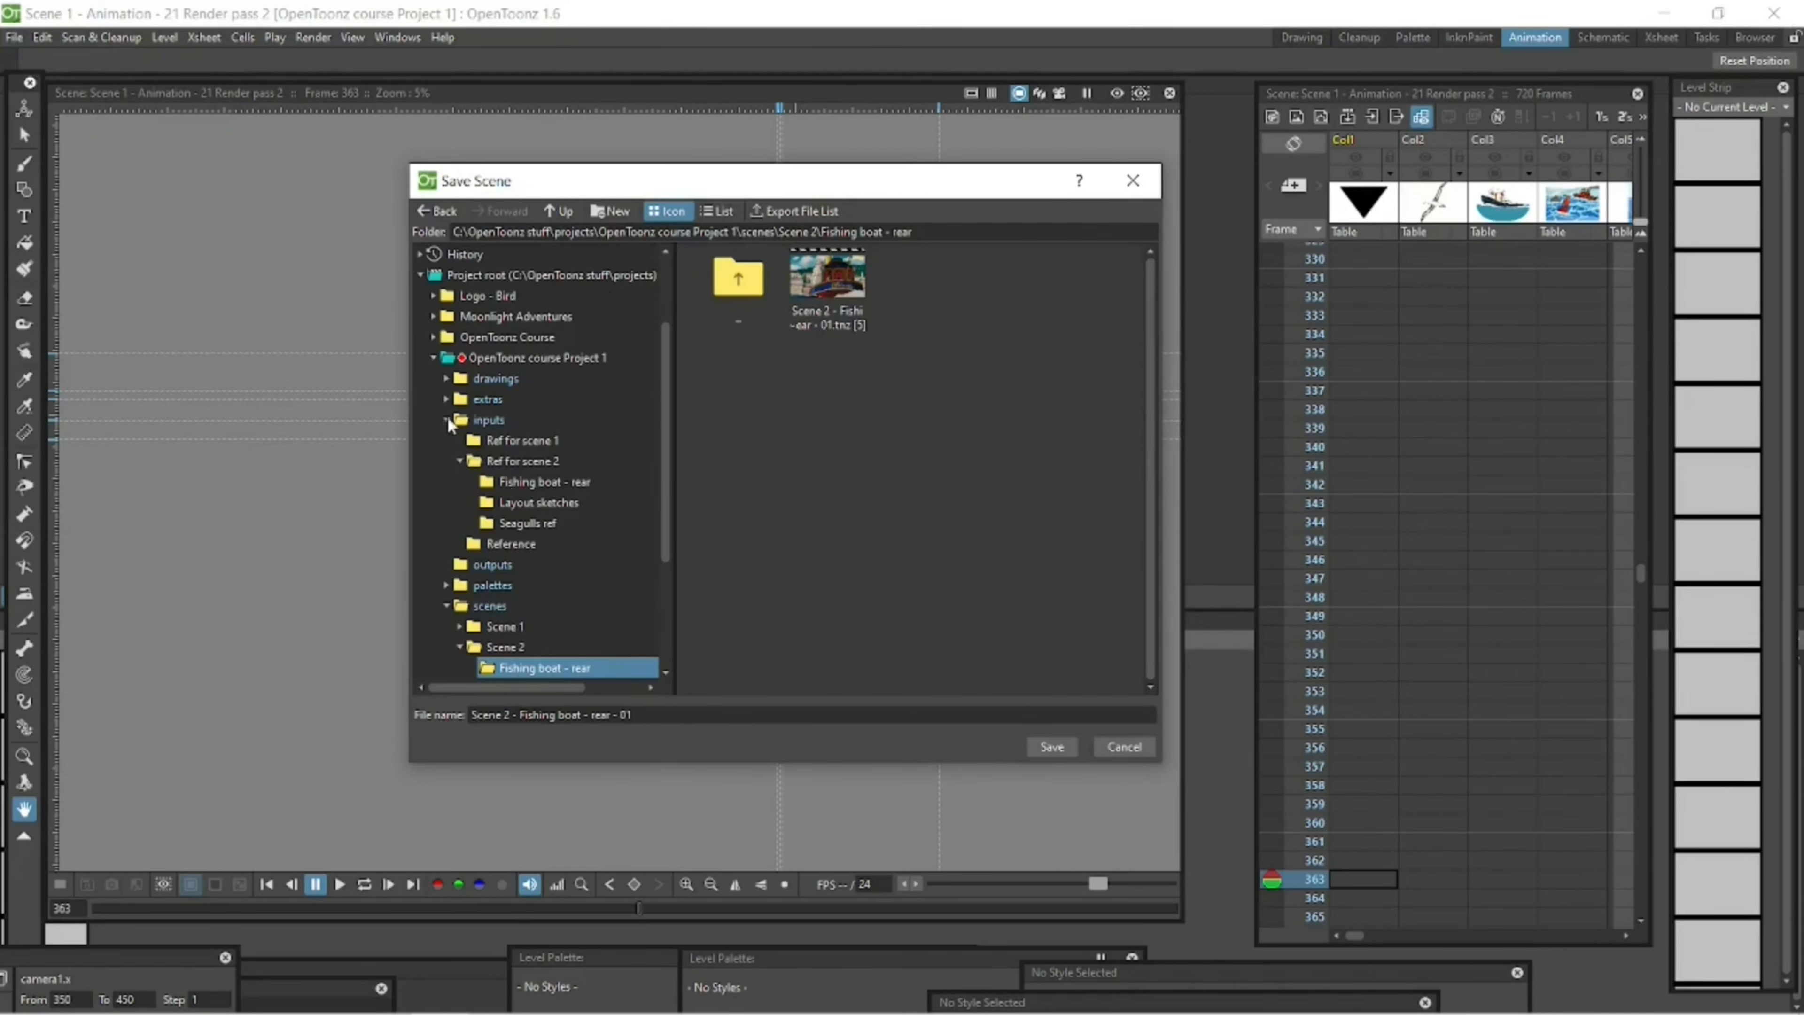
click(505, 502)
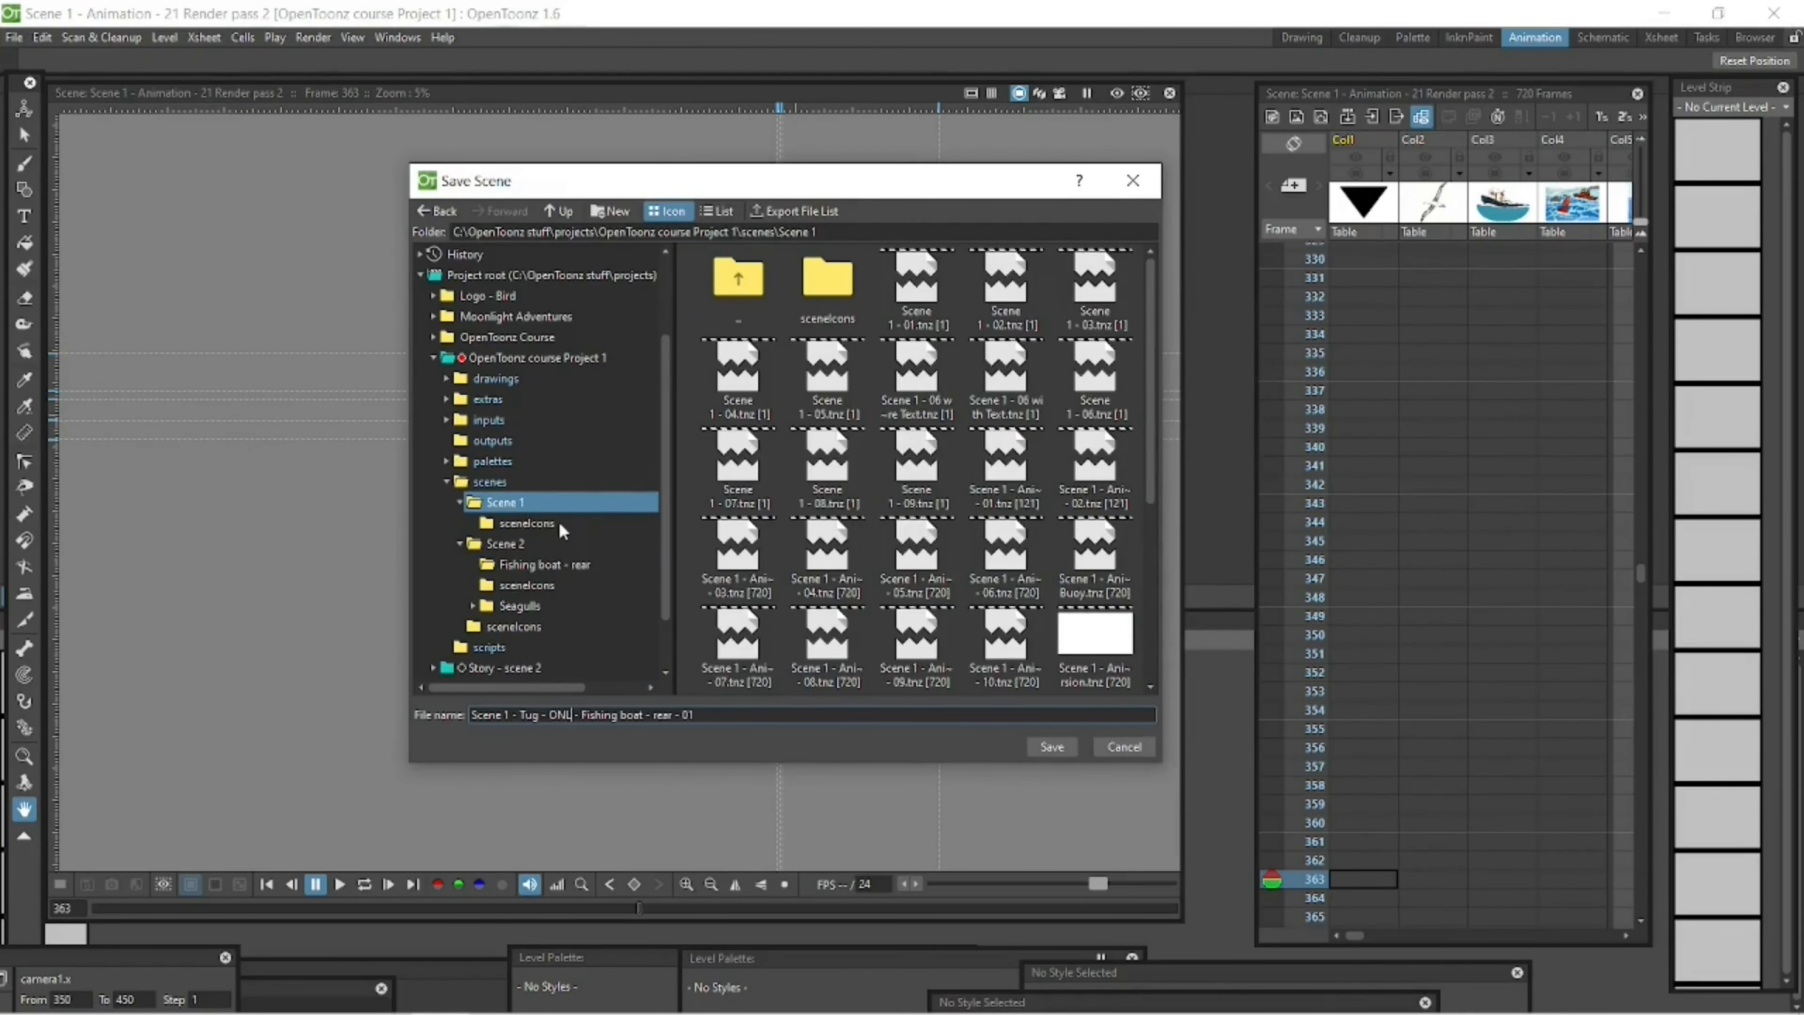
click(1049, 747)
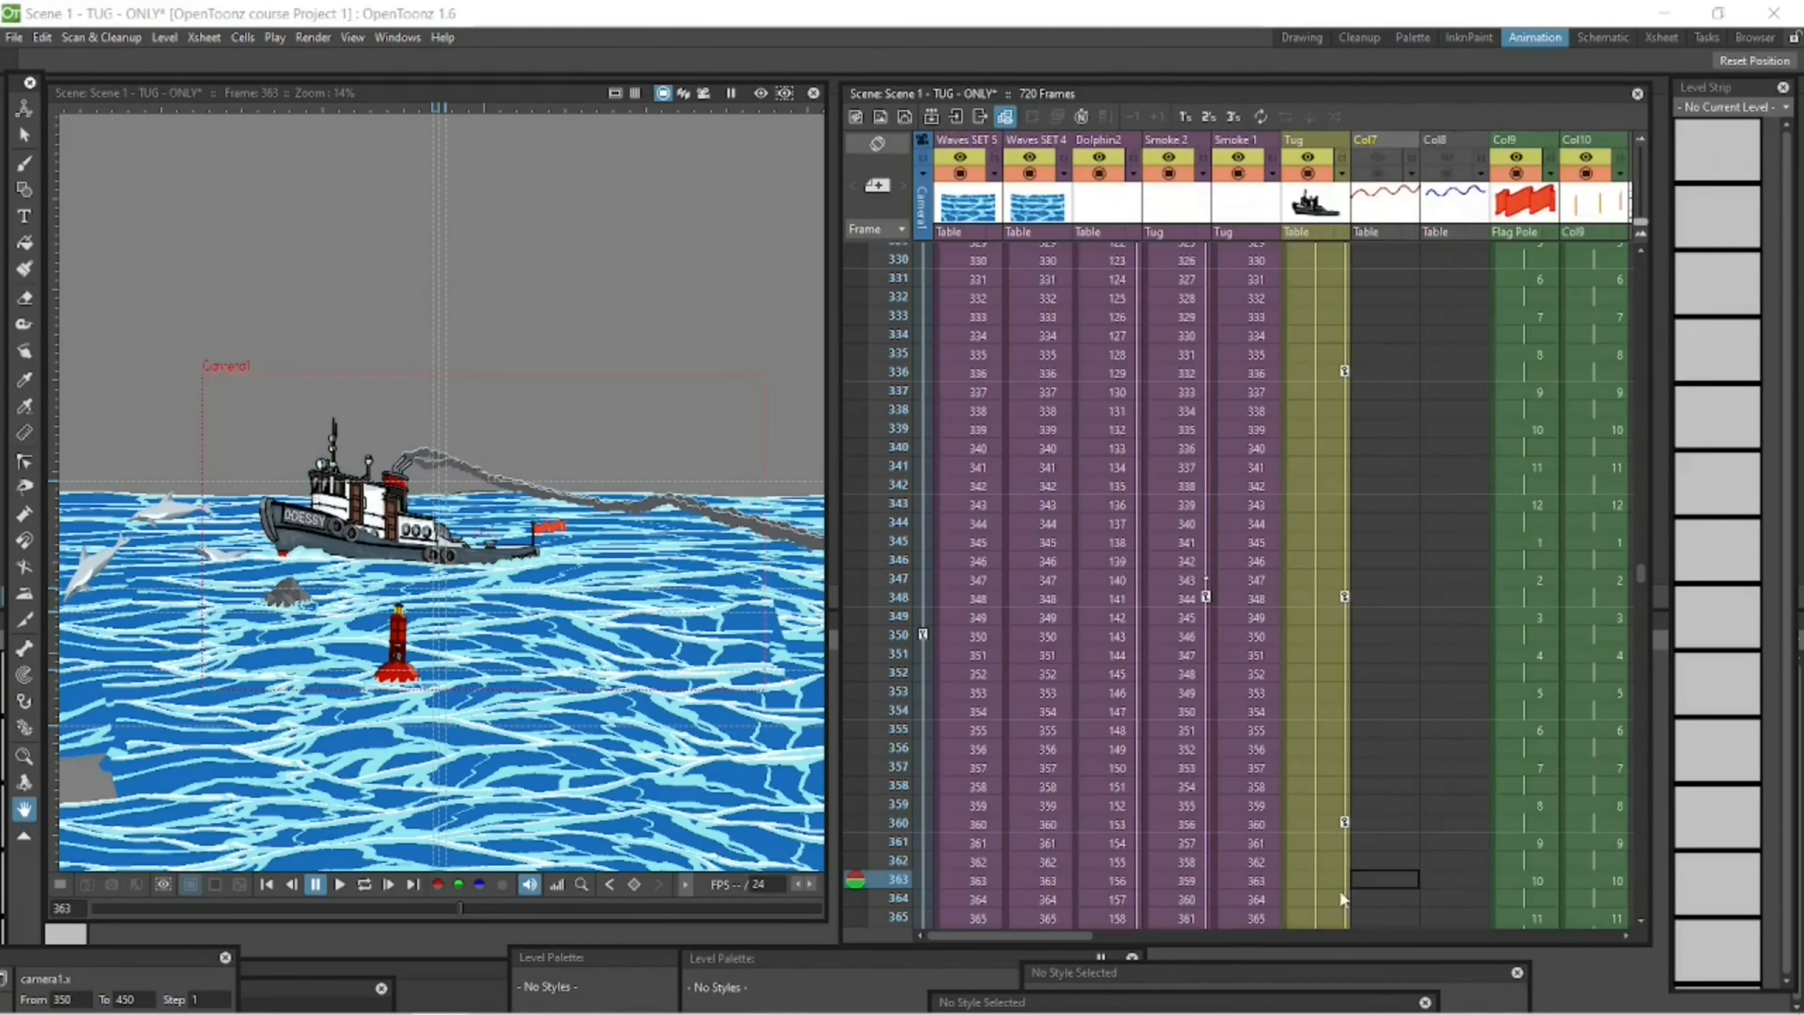
Step: Save the tug-only scene and collapse its columns into a single sub-xsheet column
scroll(right, 3)
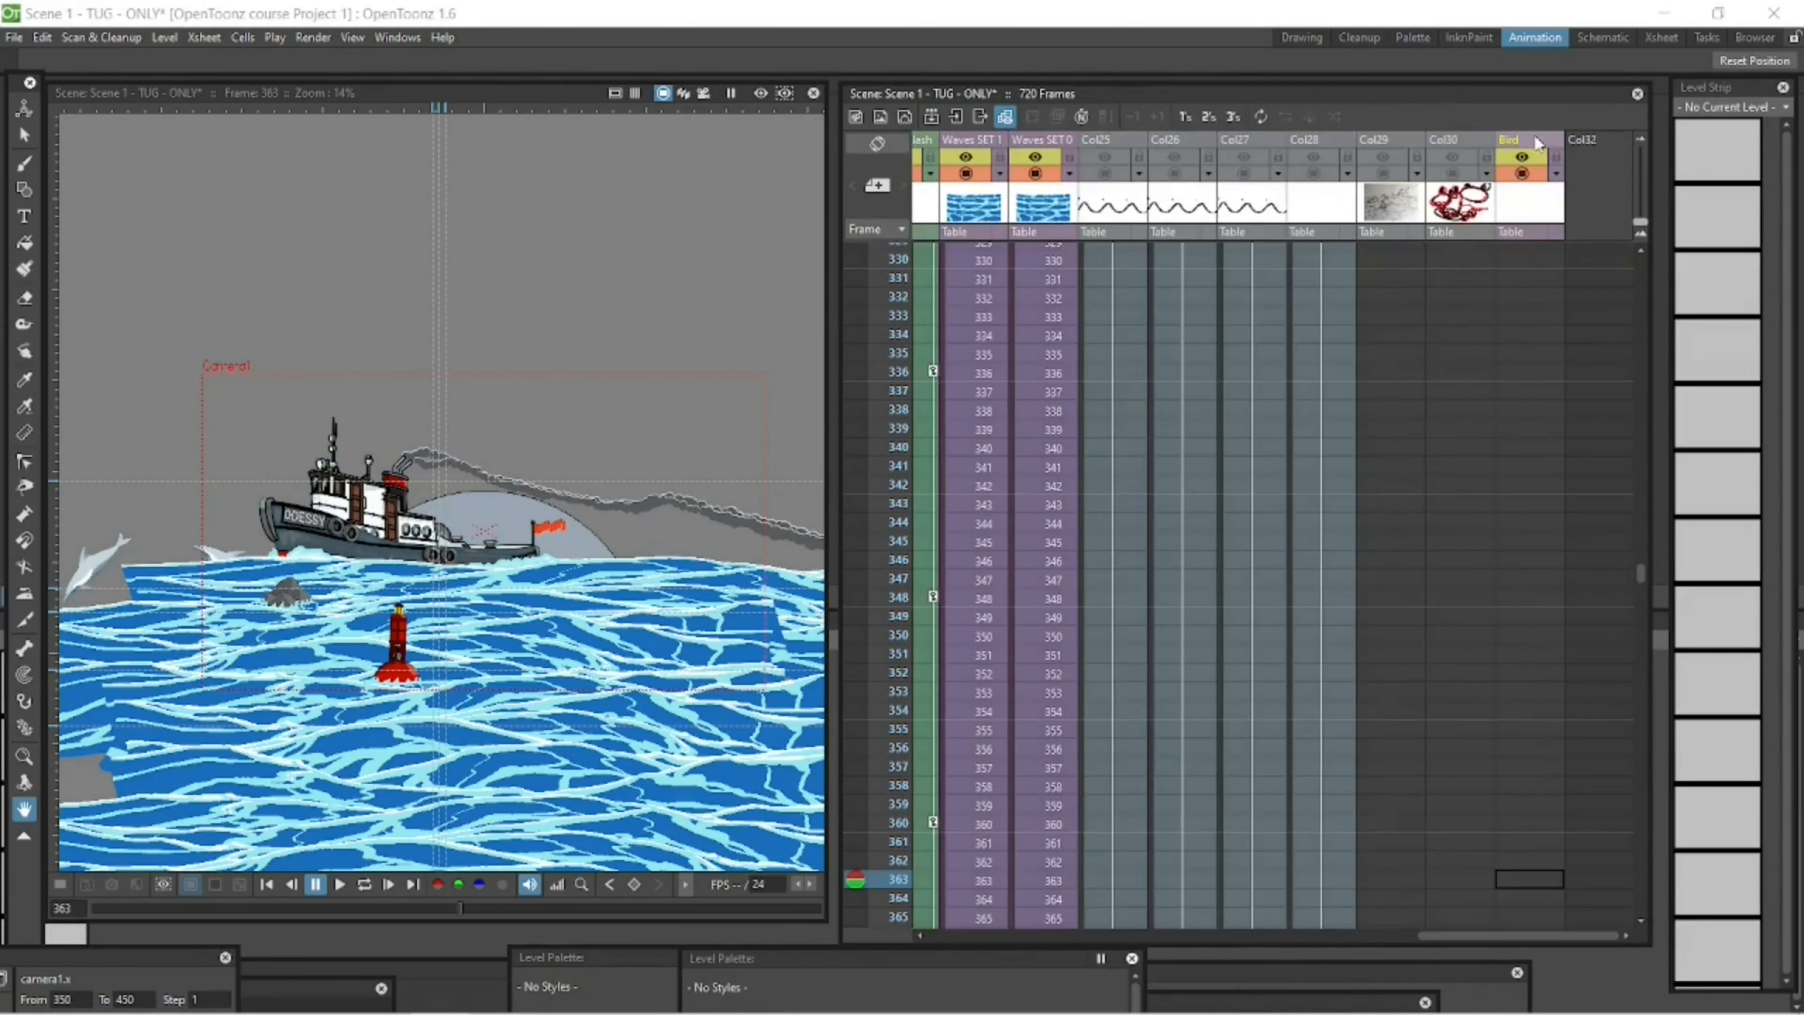
click(14, 37)
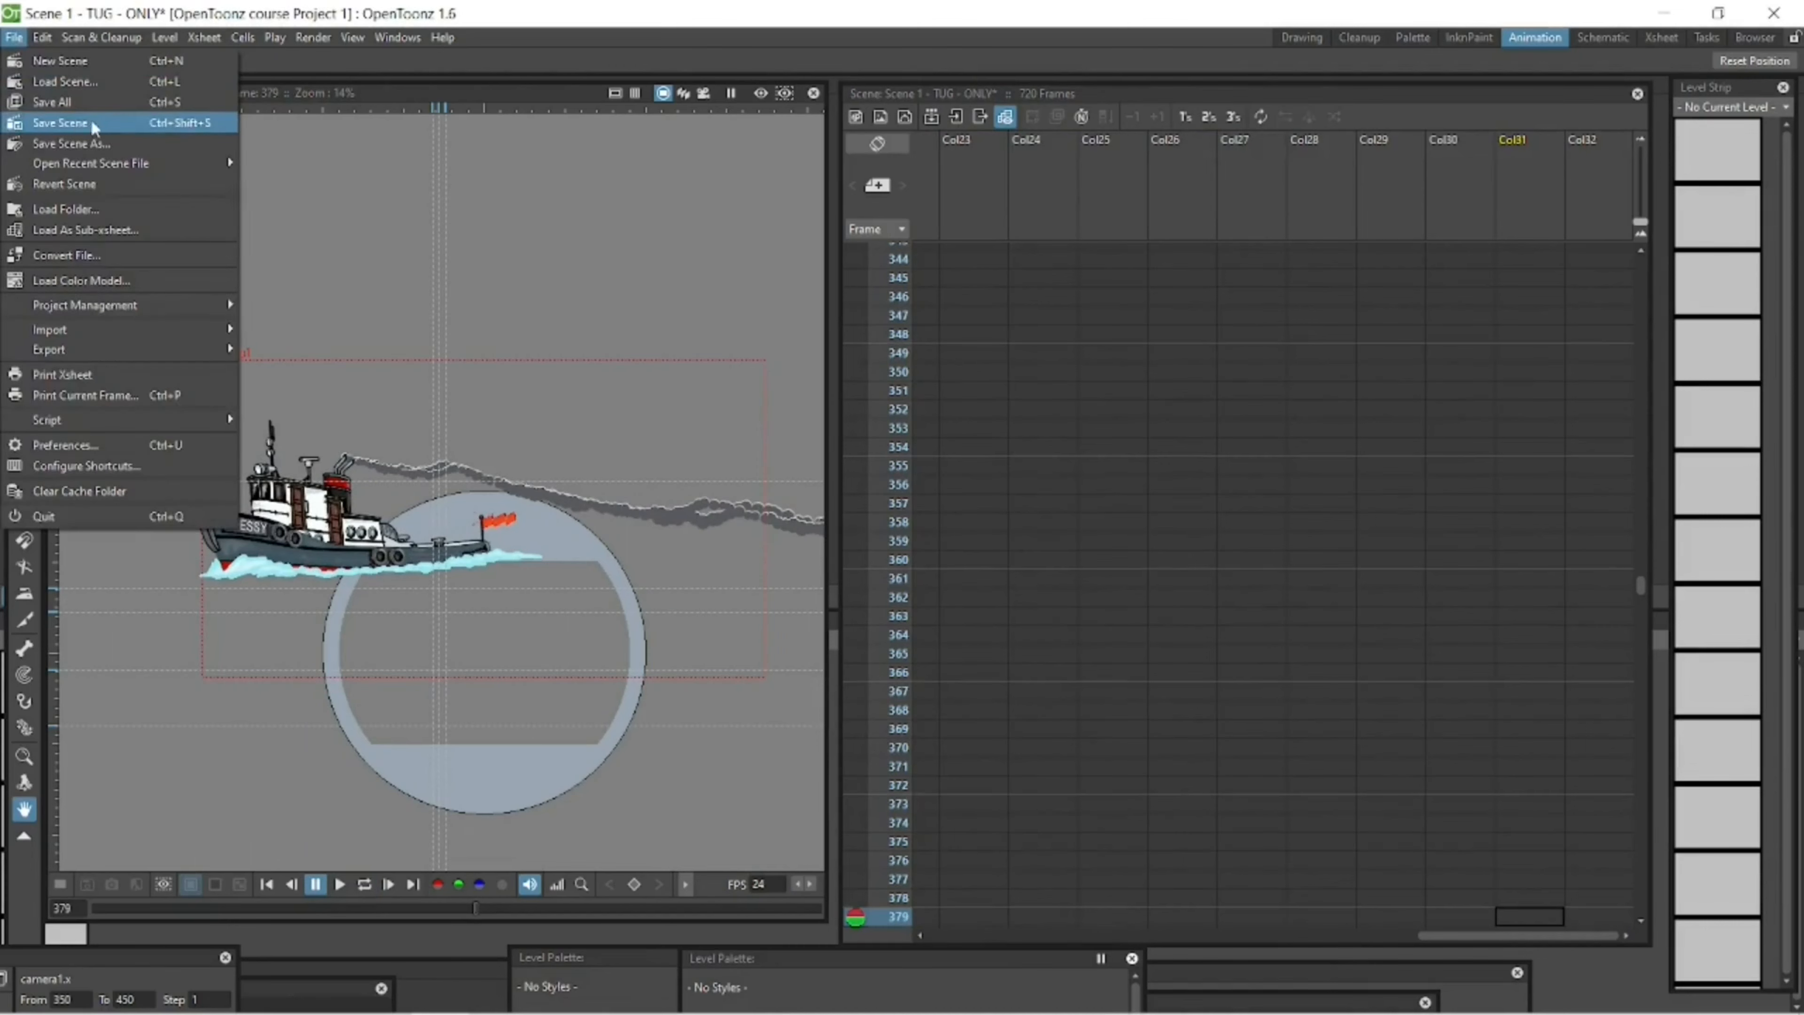
click(61, 123)
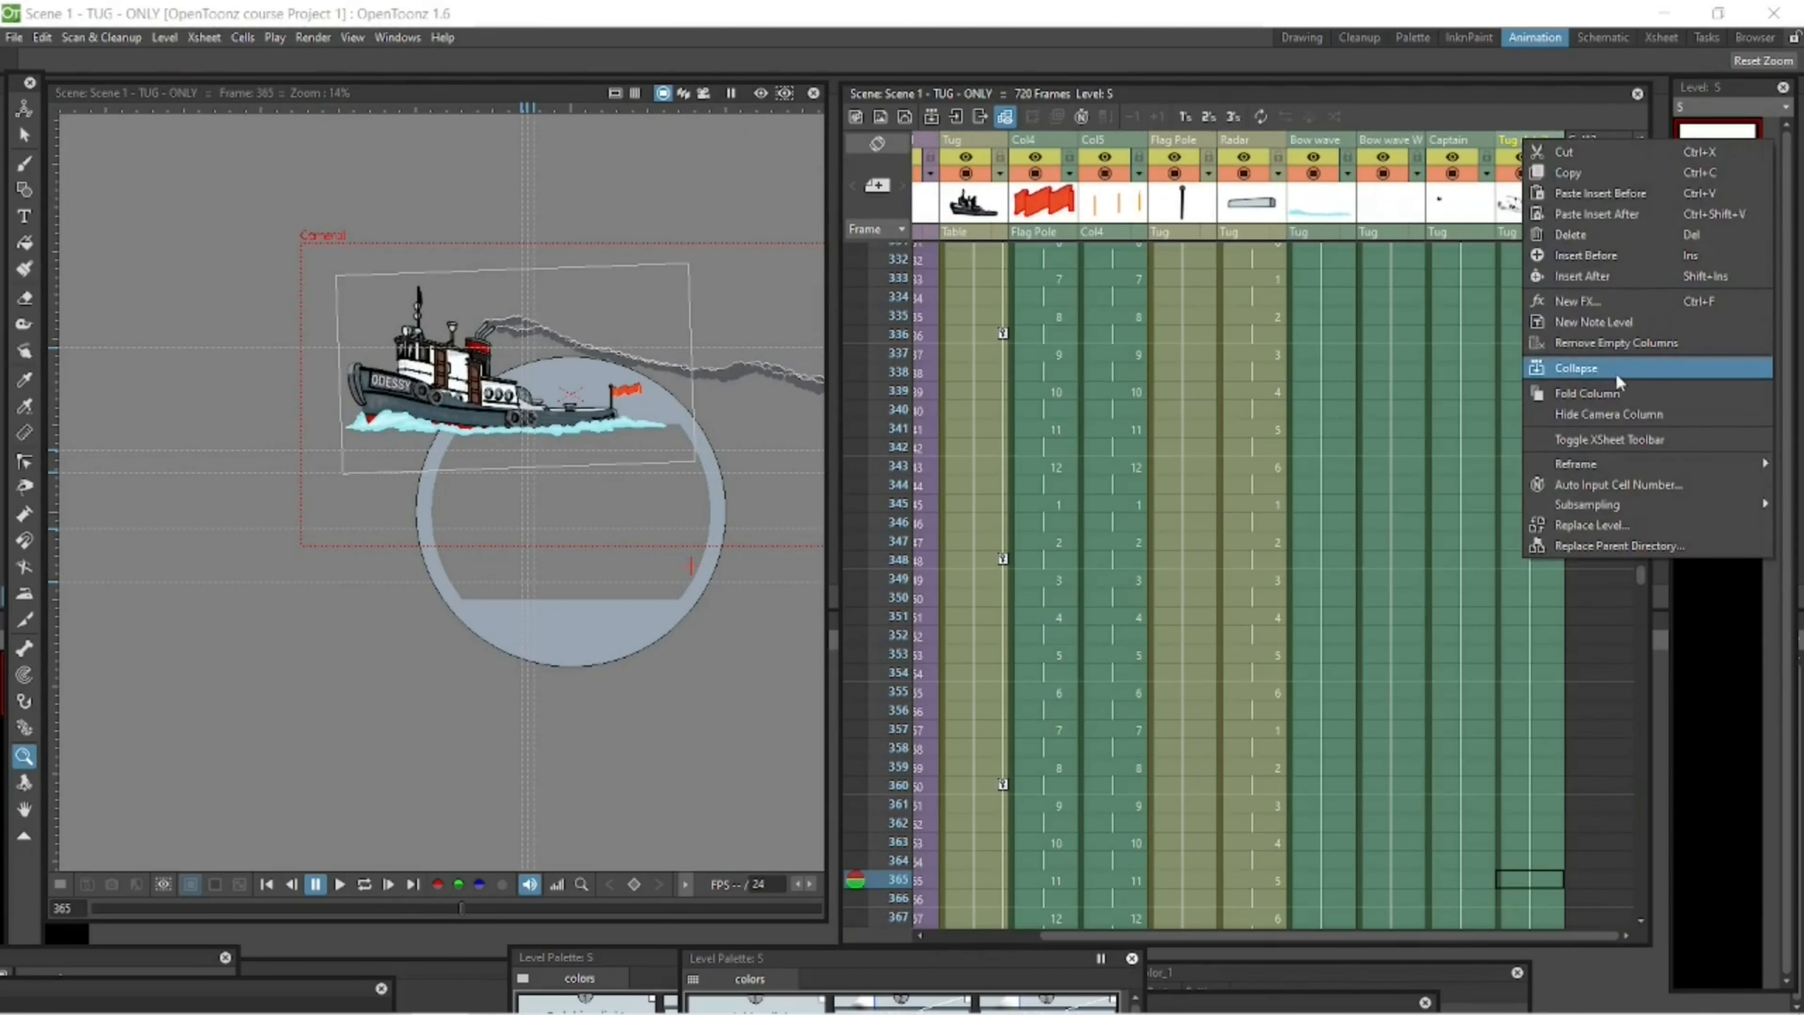
click(1575, 368)
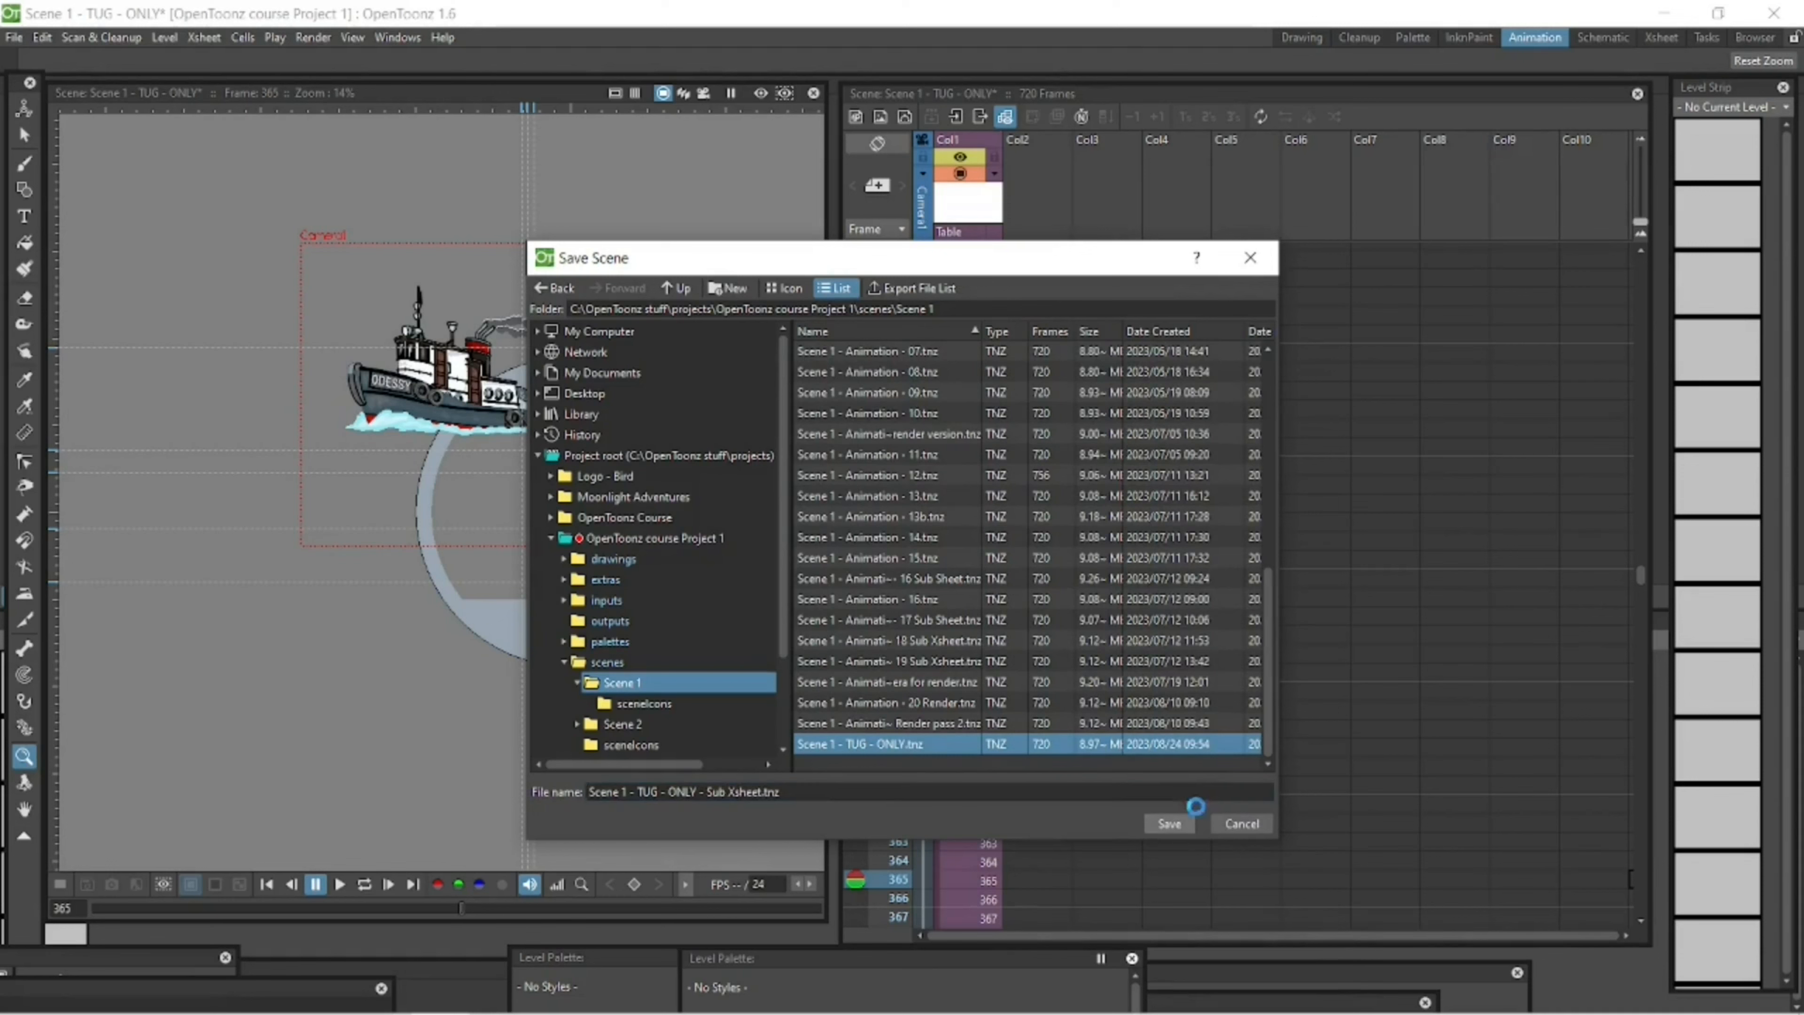
Step: Save as 'Scene 1 - TUG - ONLY - Sub Xsheet' and start loading the Fishing boat - rear scene
click(1165, 823)
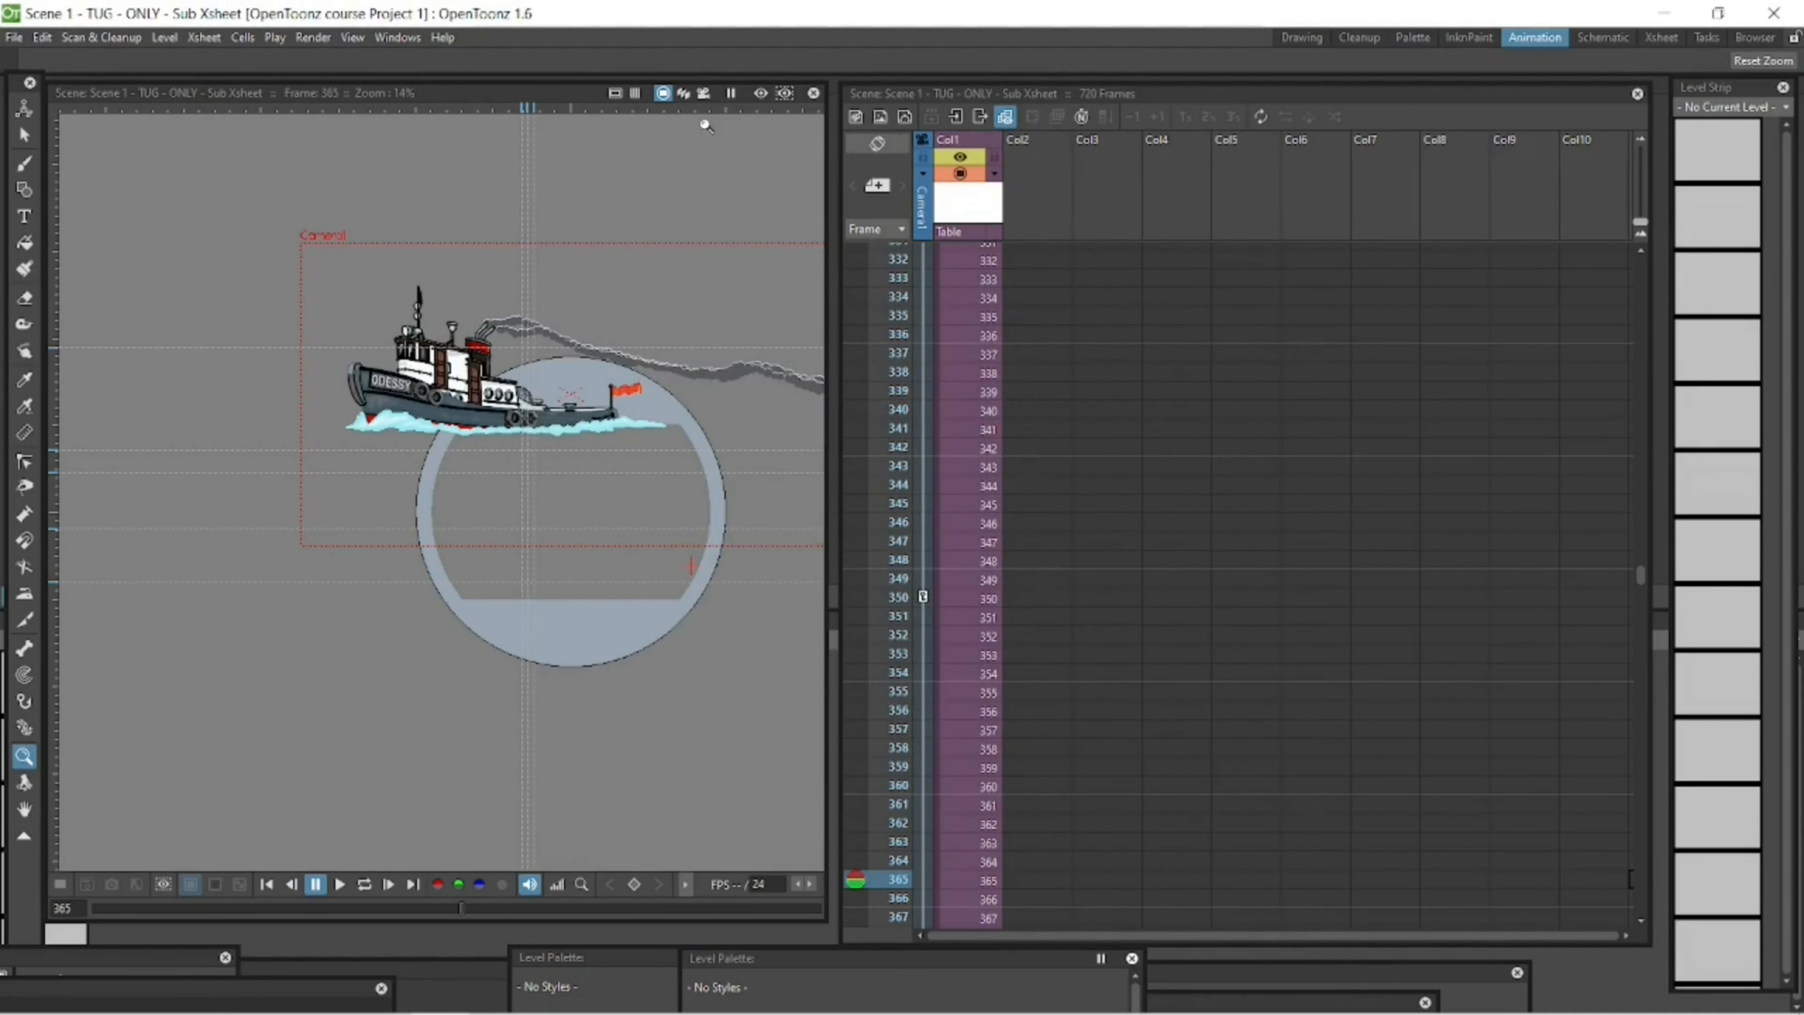
click(14, 36)
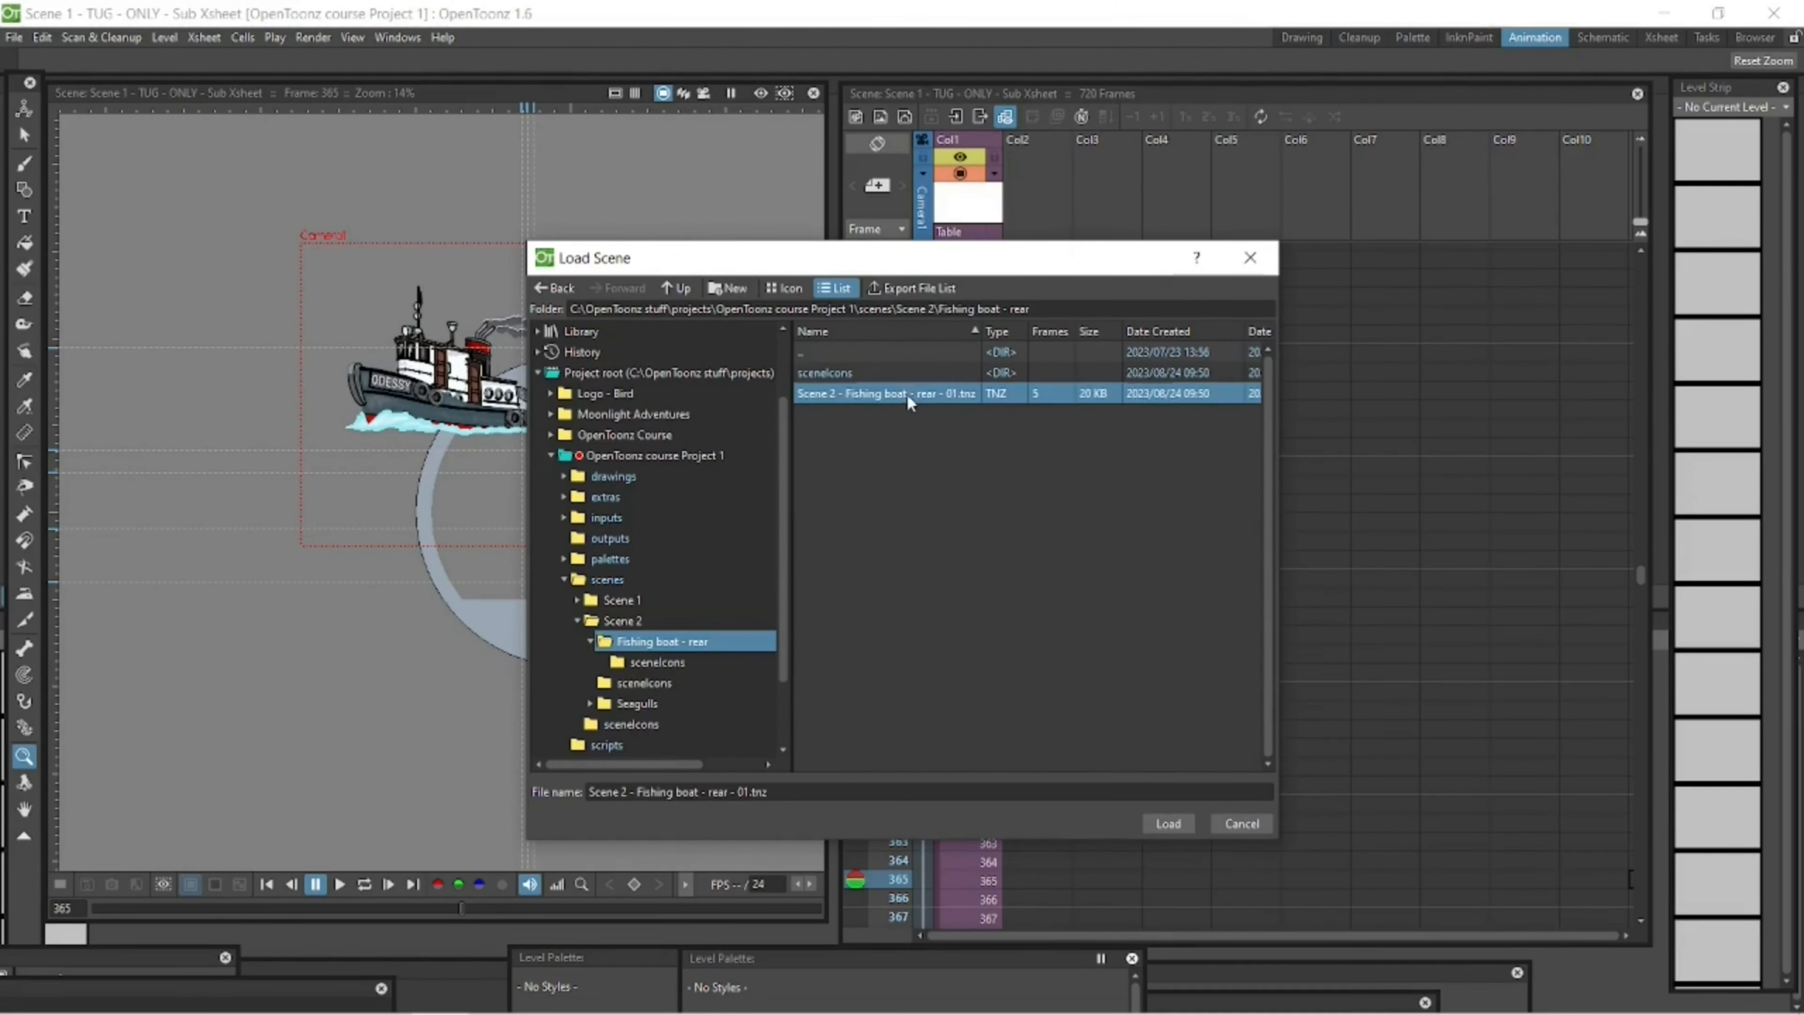
Step: Open the Fishing boat - rear scene and begin Load Level on the empty Col6 cell
click(1165, 823)
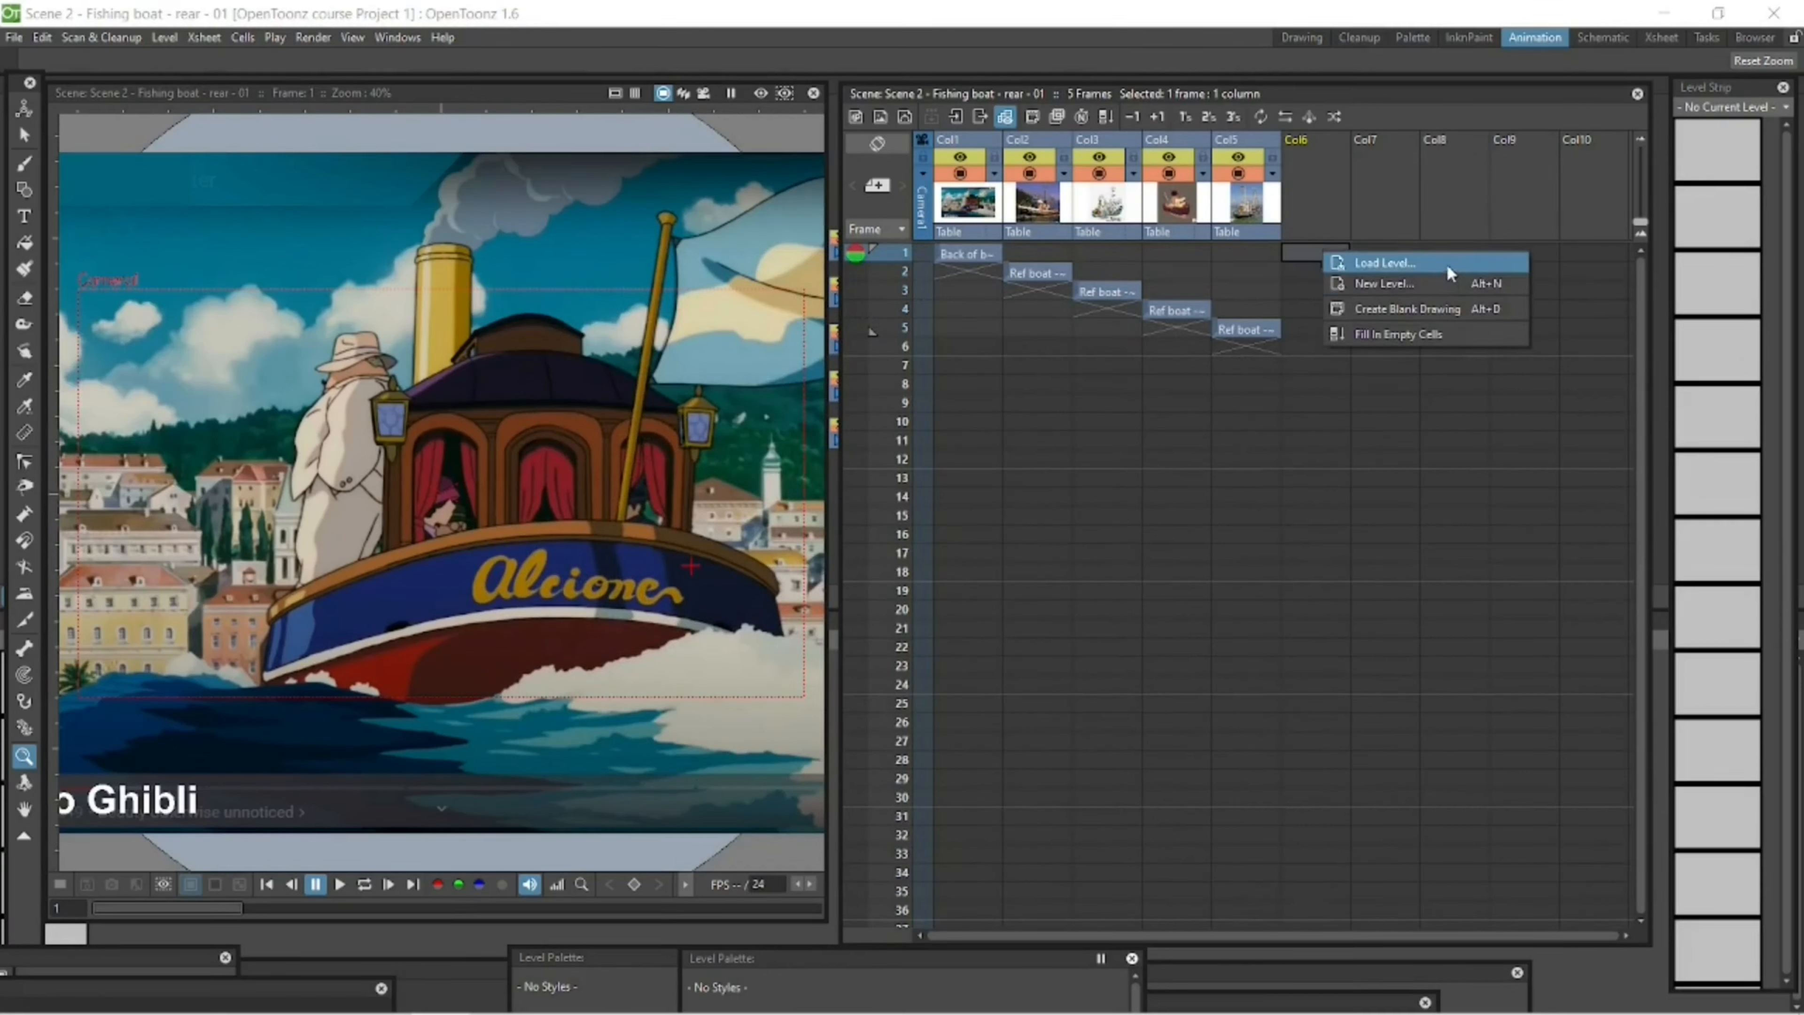
click(1384, 262)
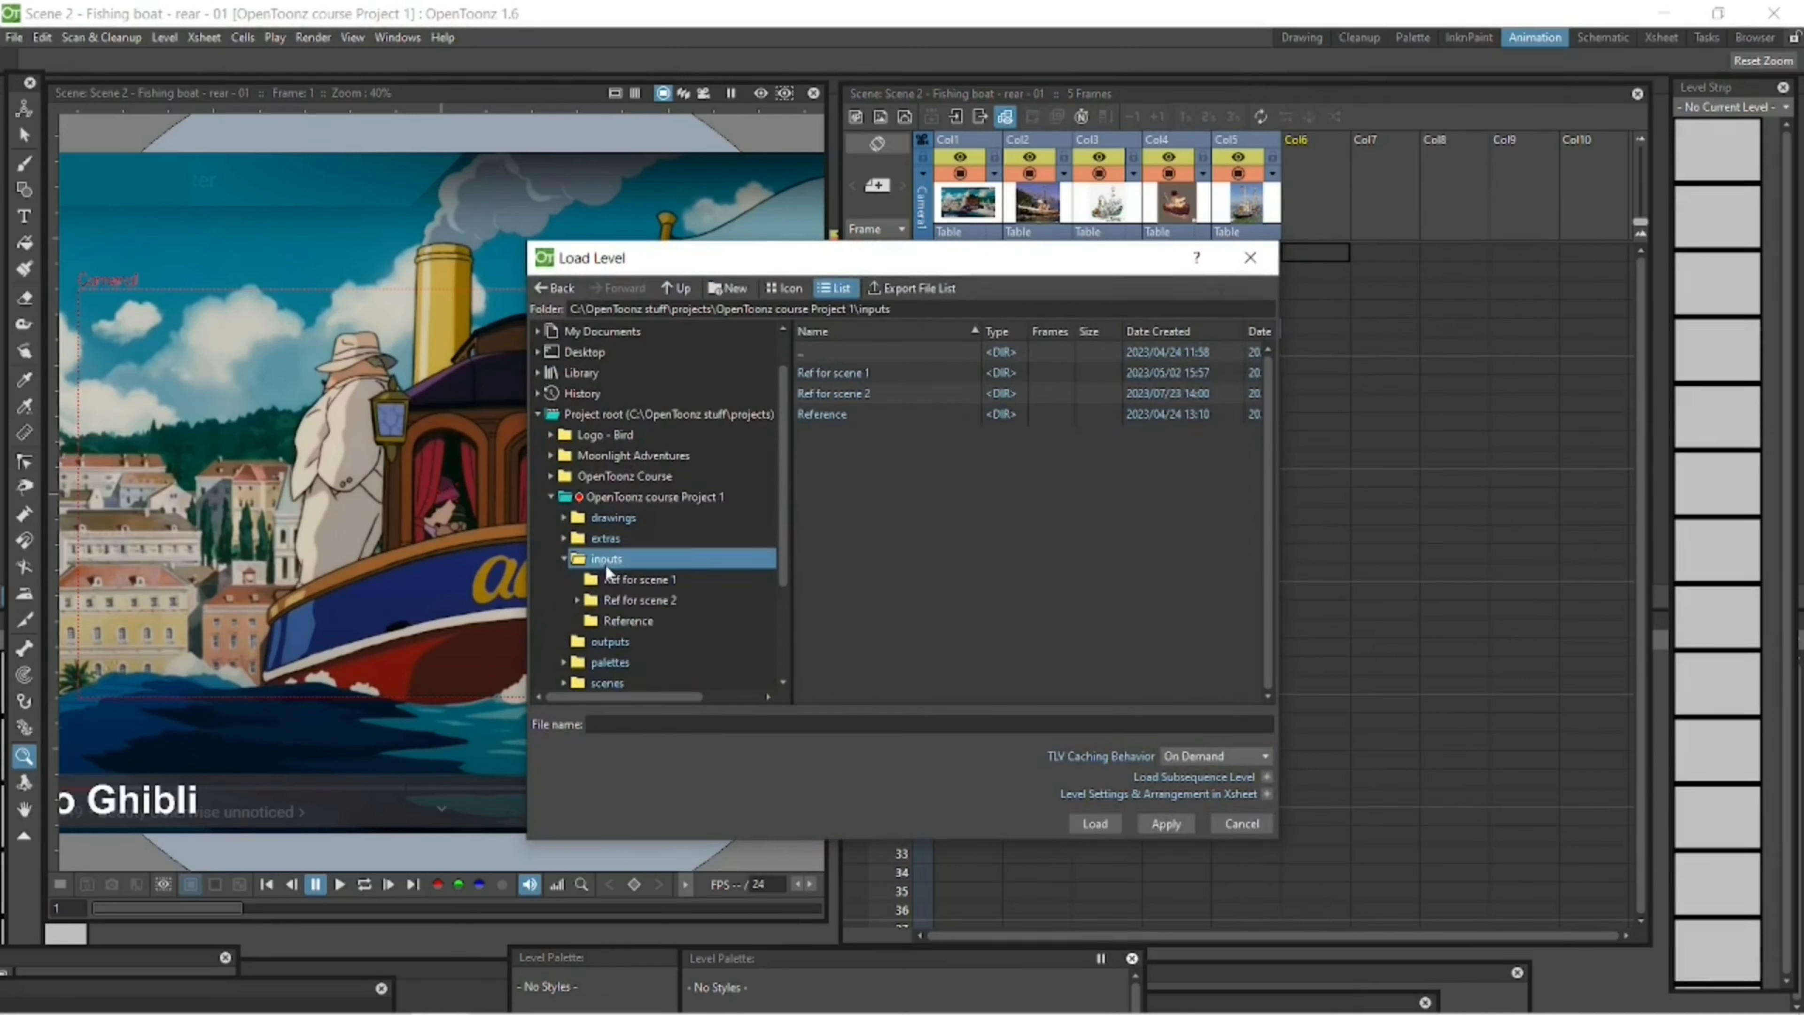
Step: Load 'Scene 1 - TUG - ONLY - Sub Xsheet.tnz' from scenes/Scene 1 as the new level
click(563, 558)
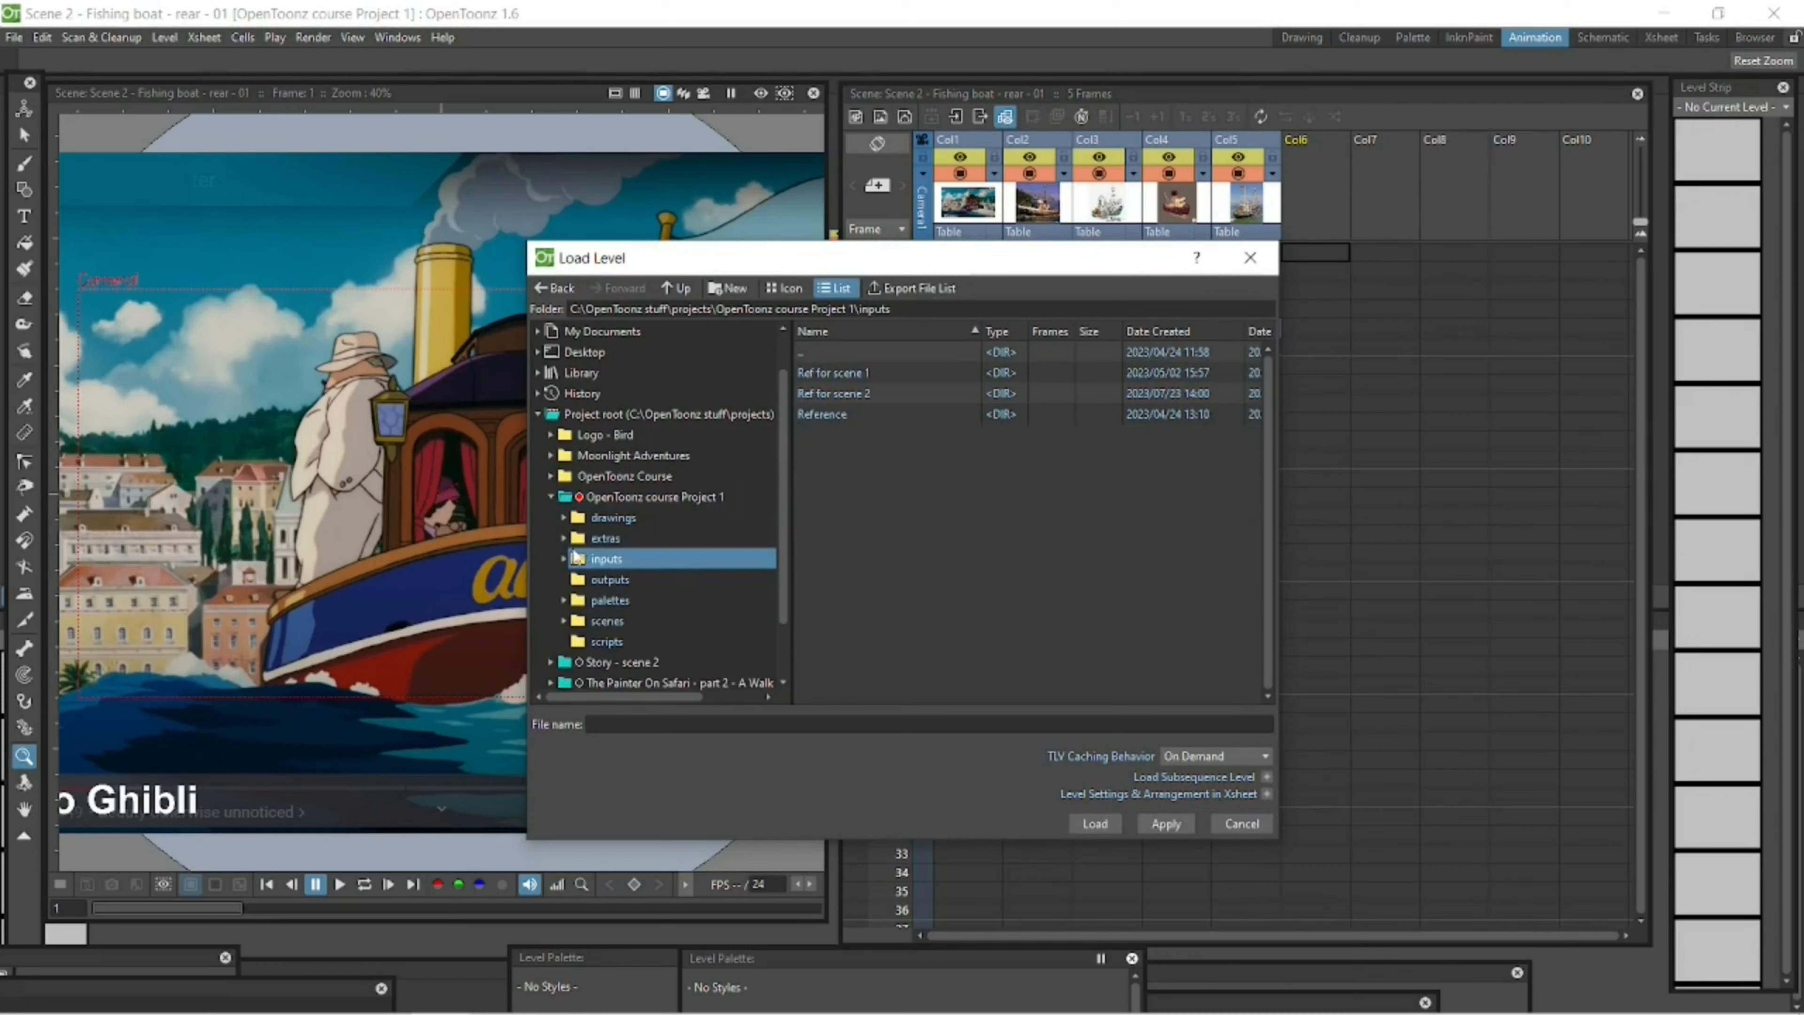
mouse_move(613, 629)
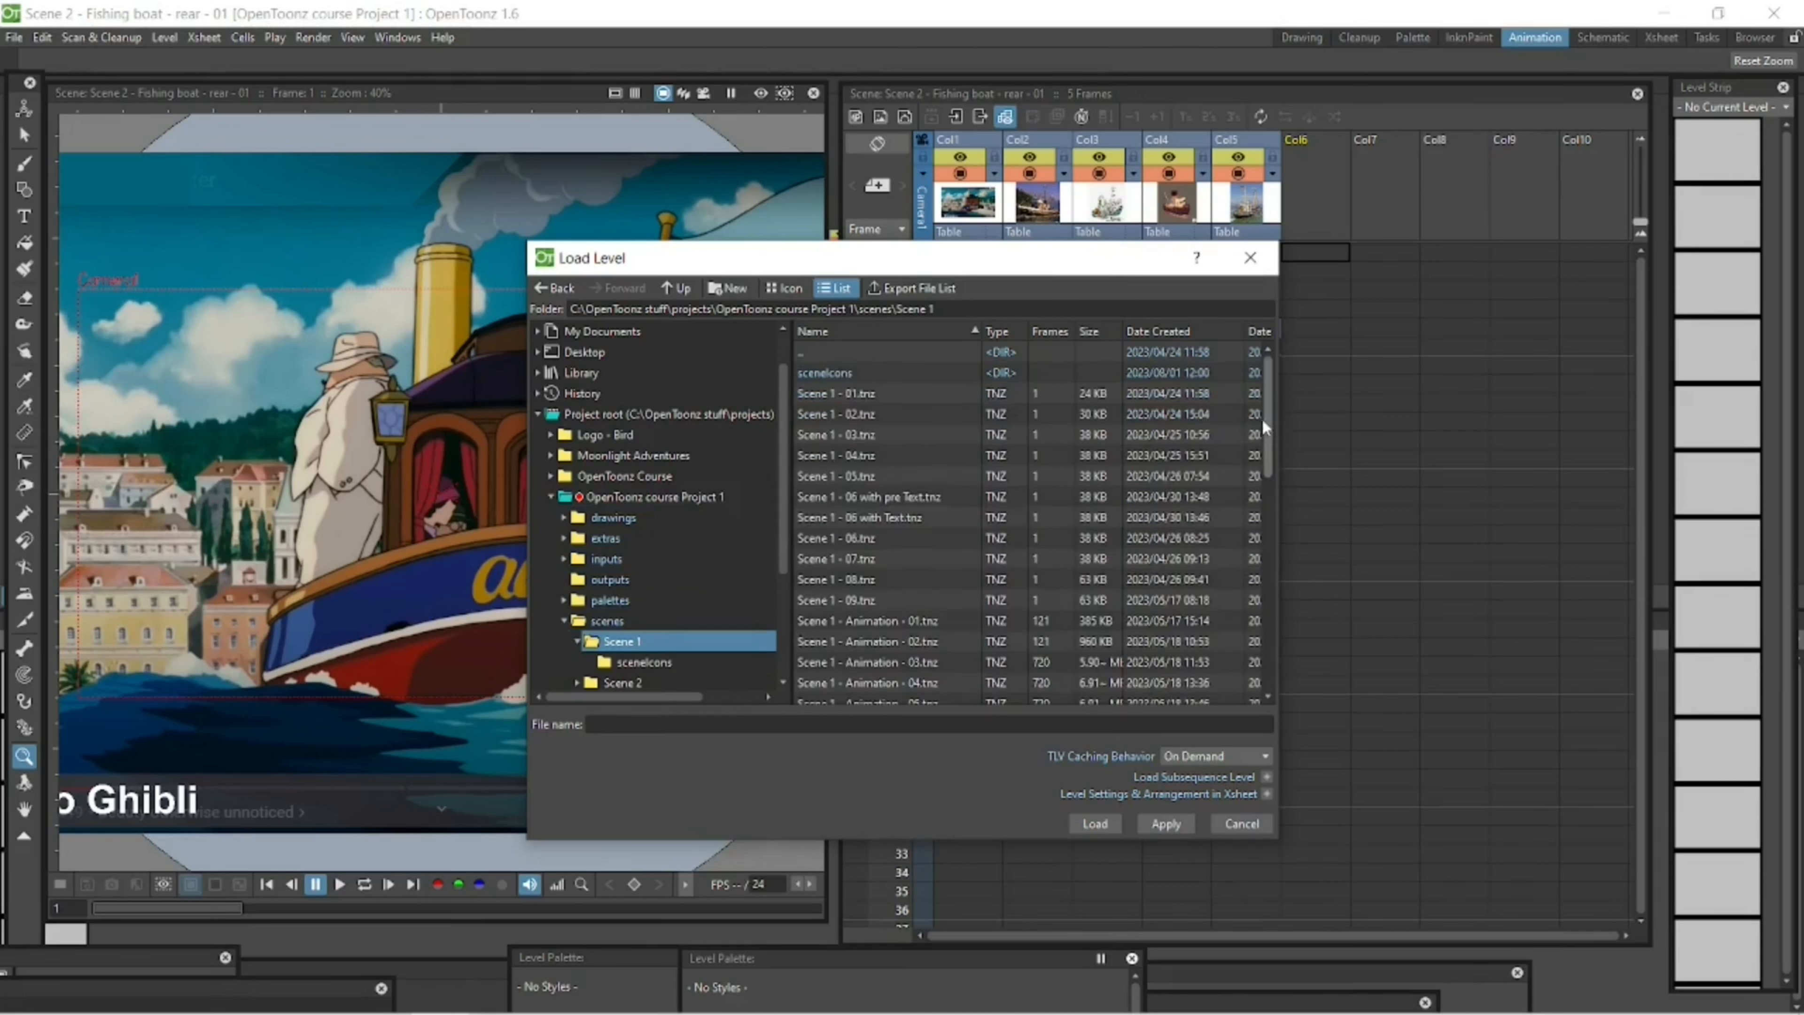
scroll(down, 3)
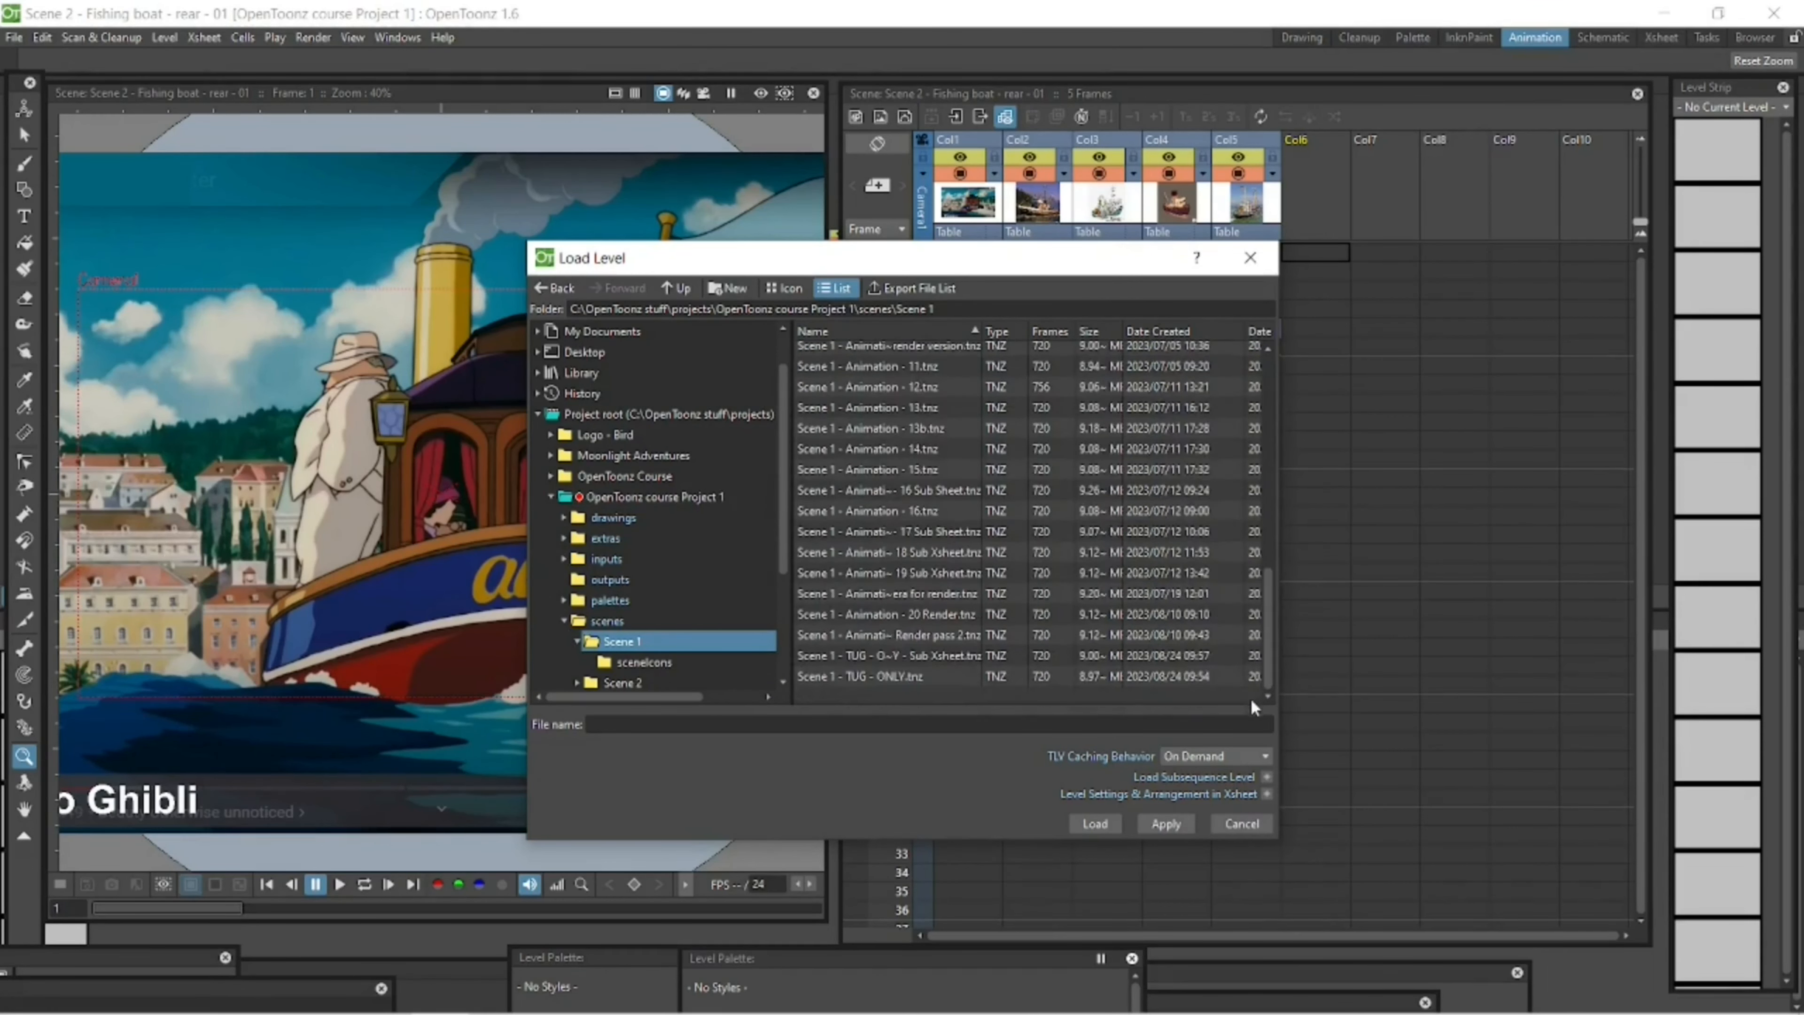
mouse_move(890, 690)
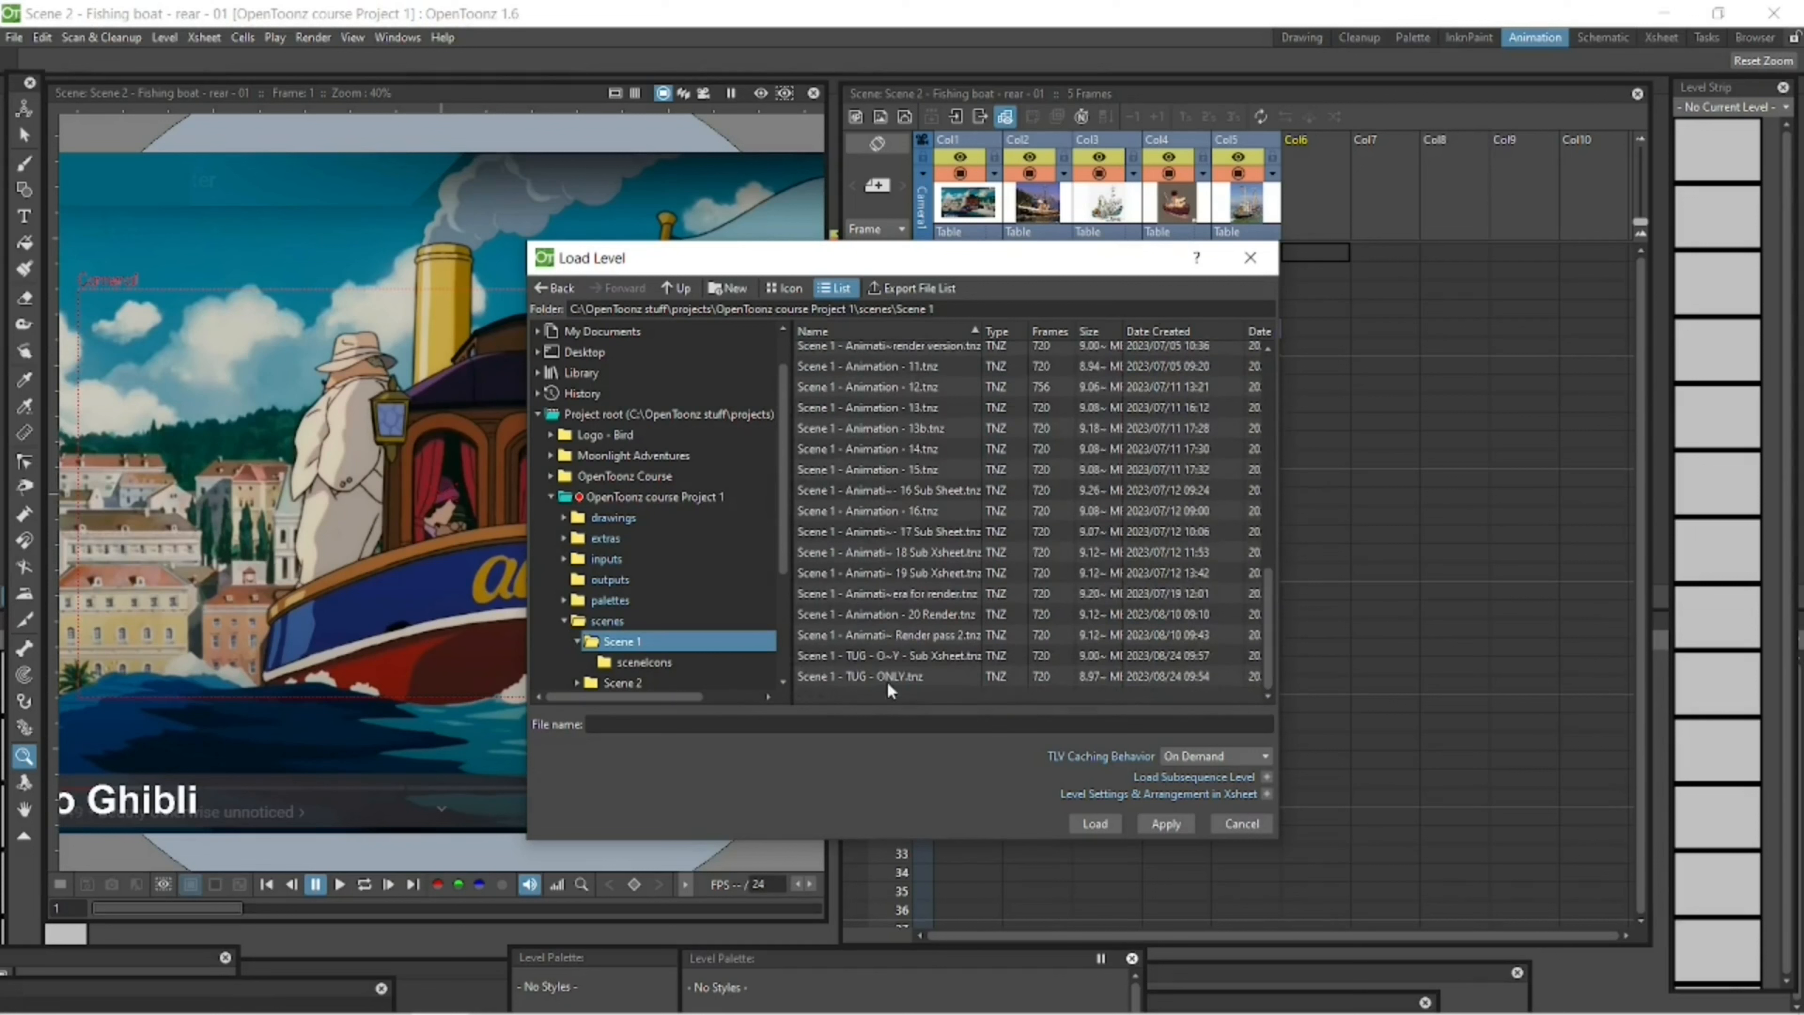
mouse_move(903, 696)
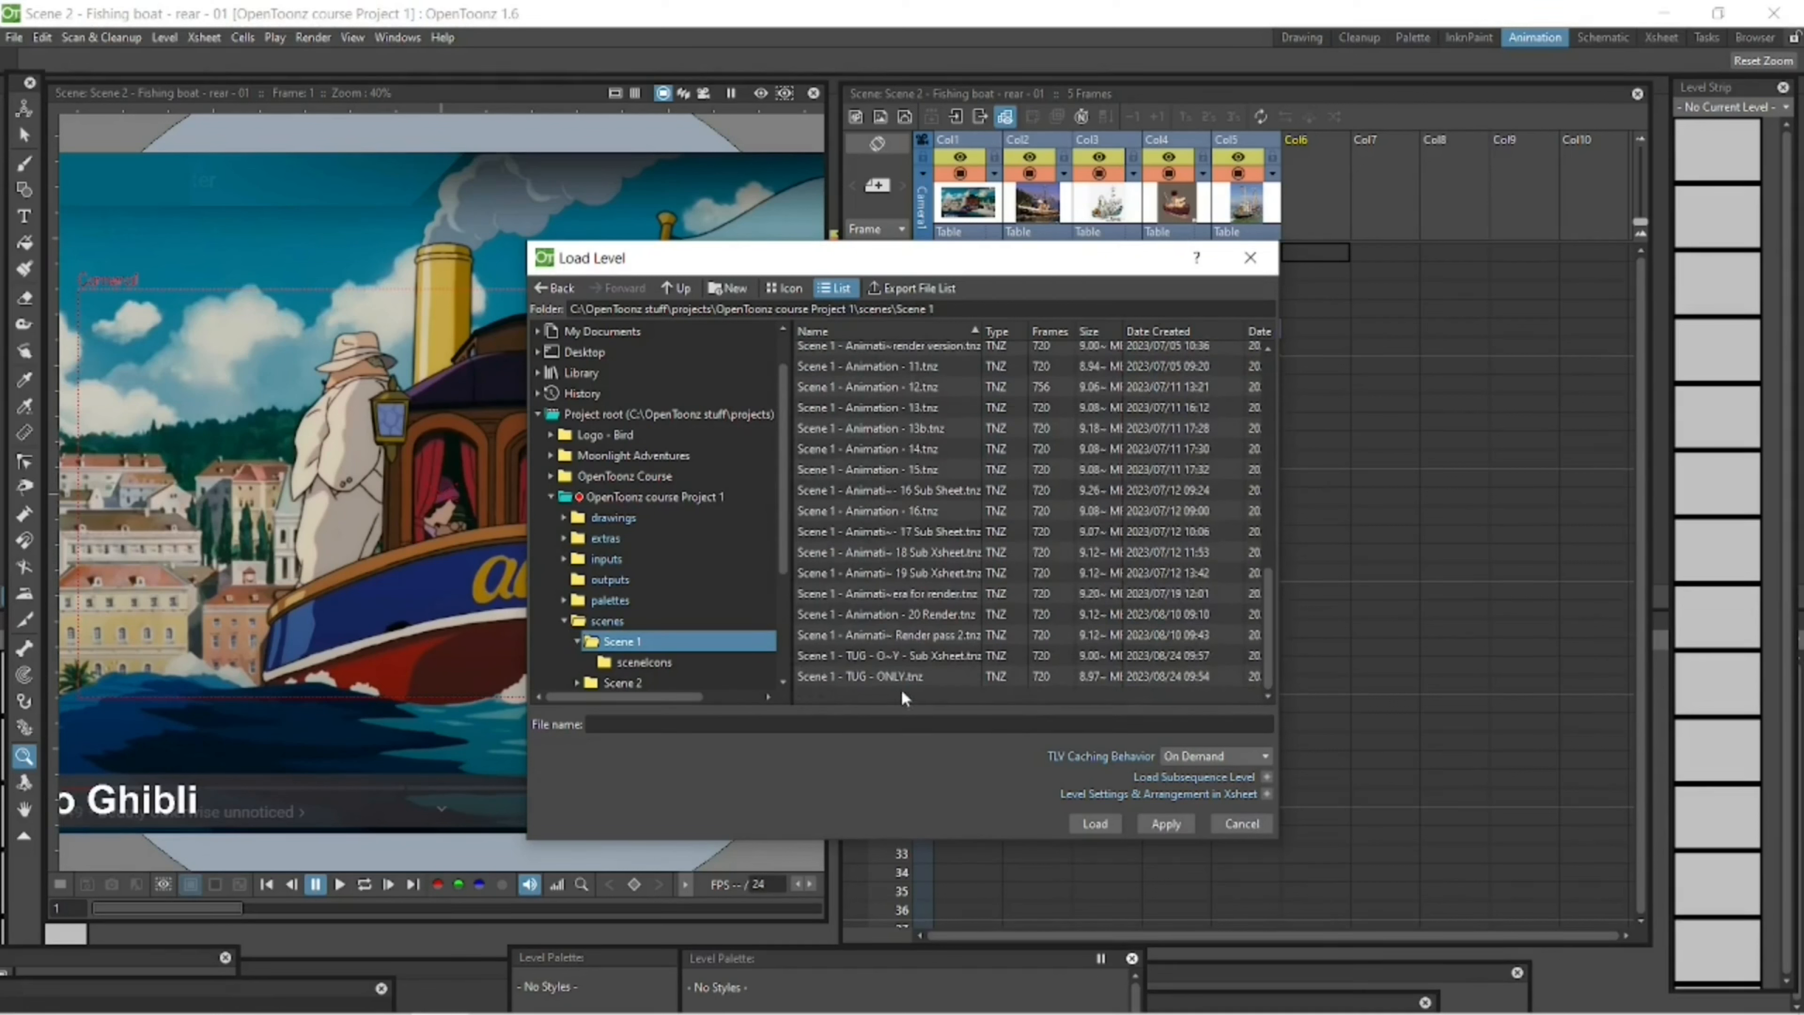
mouse_move(903, 679)
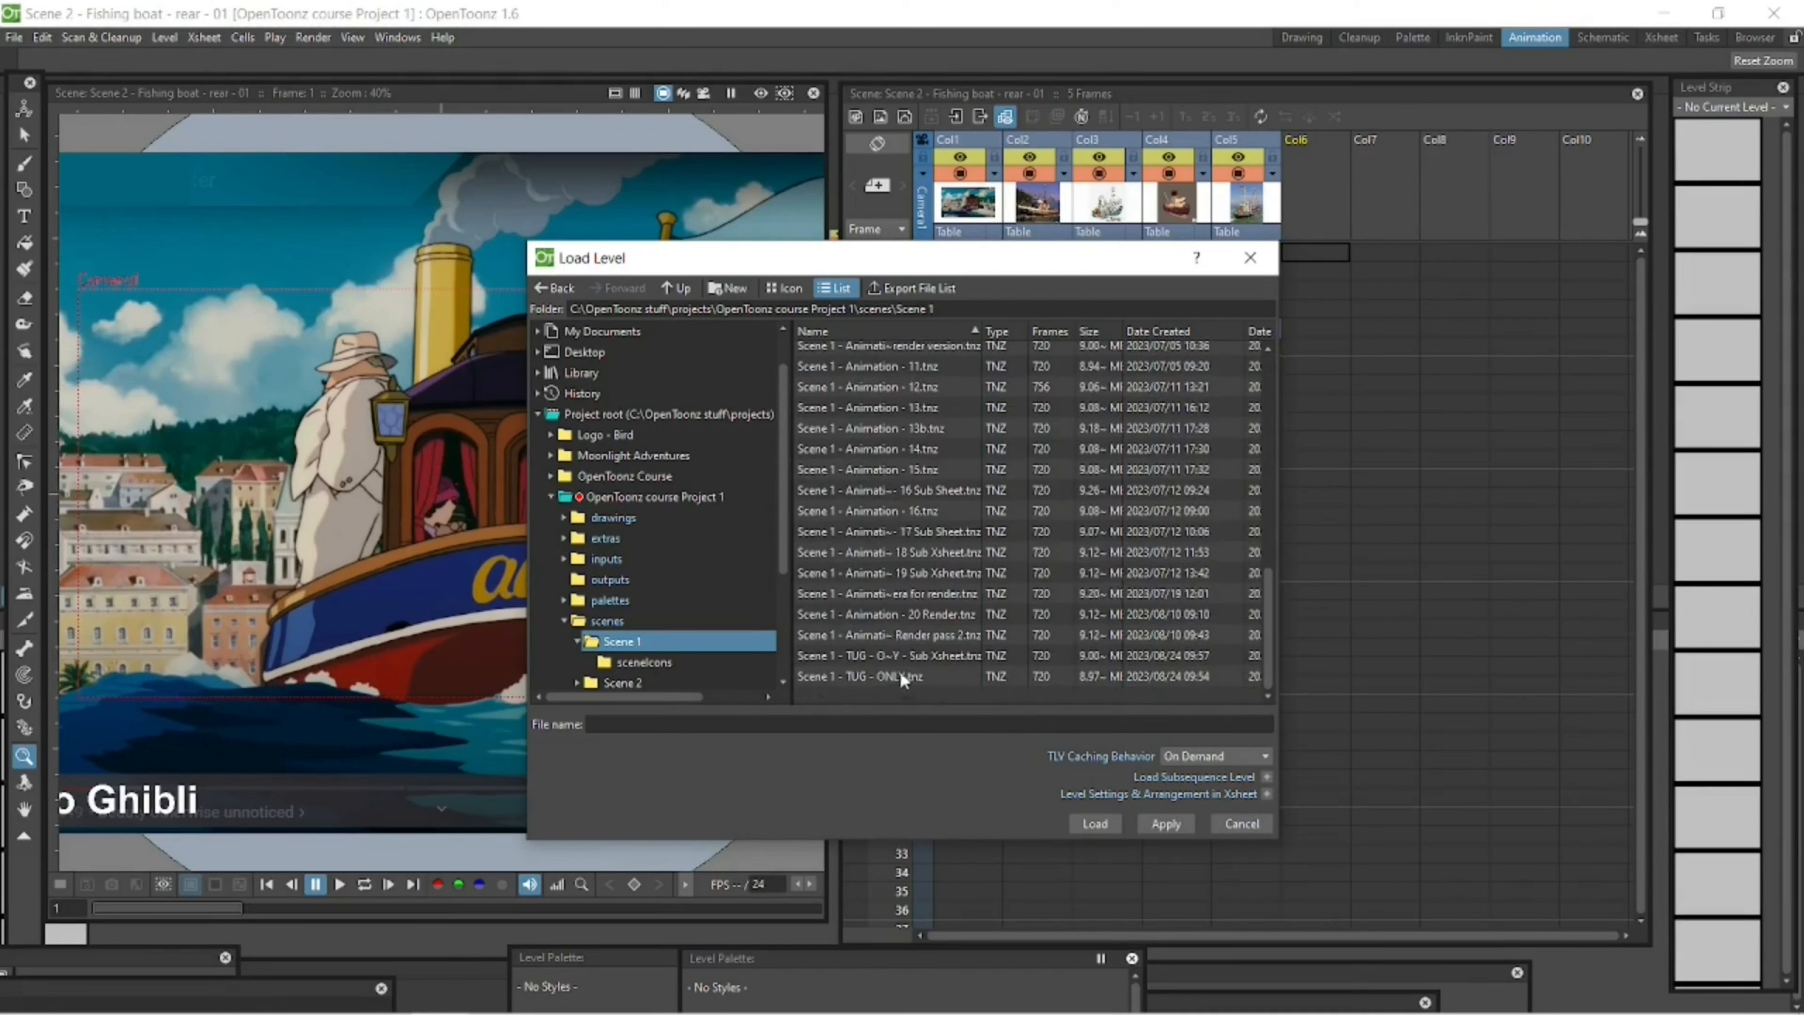
click(897, 655)
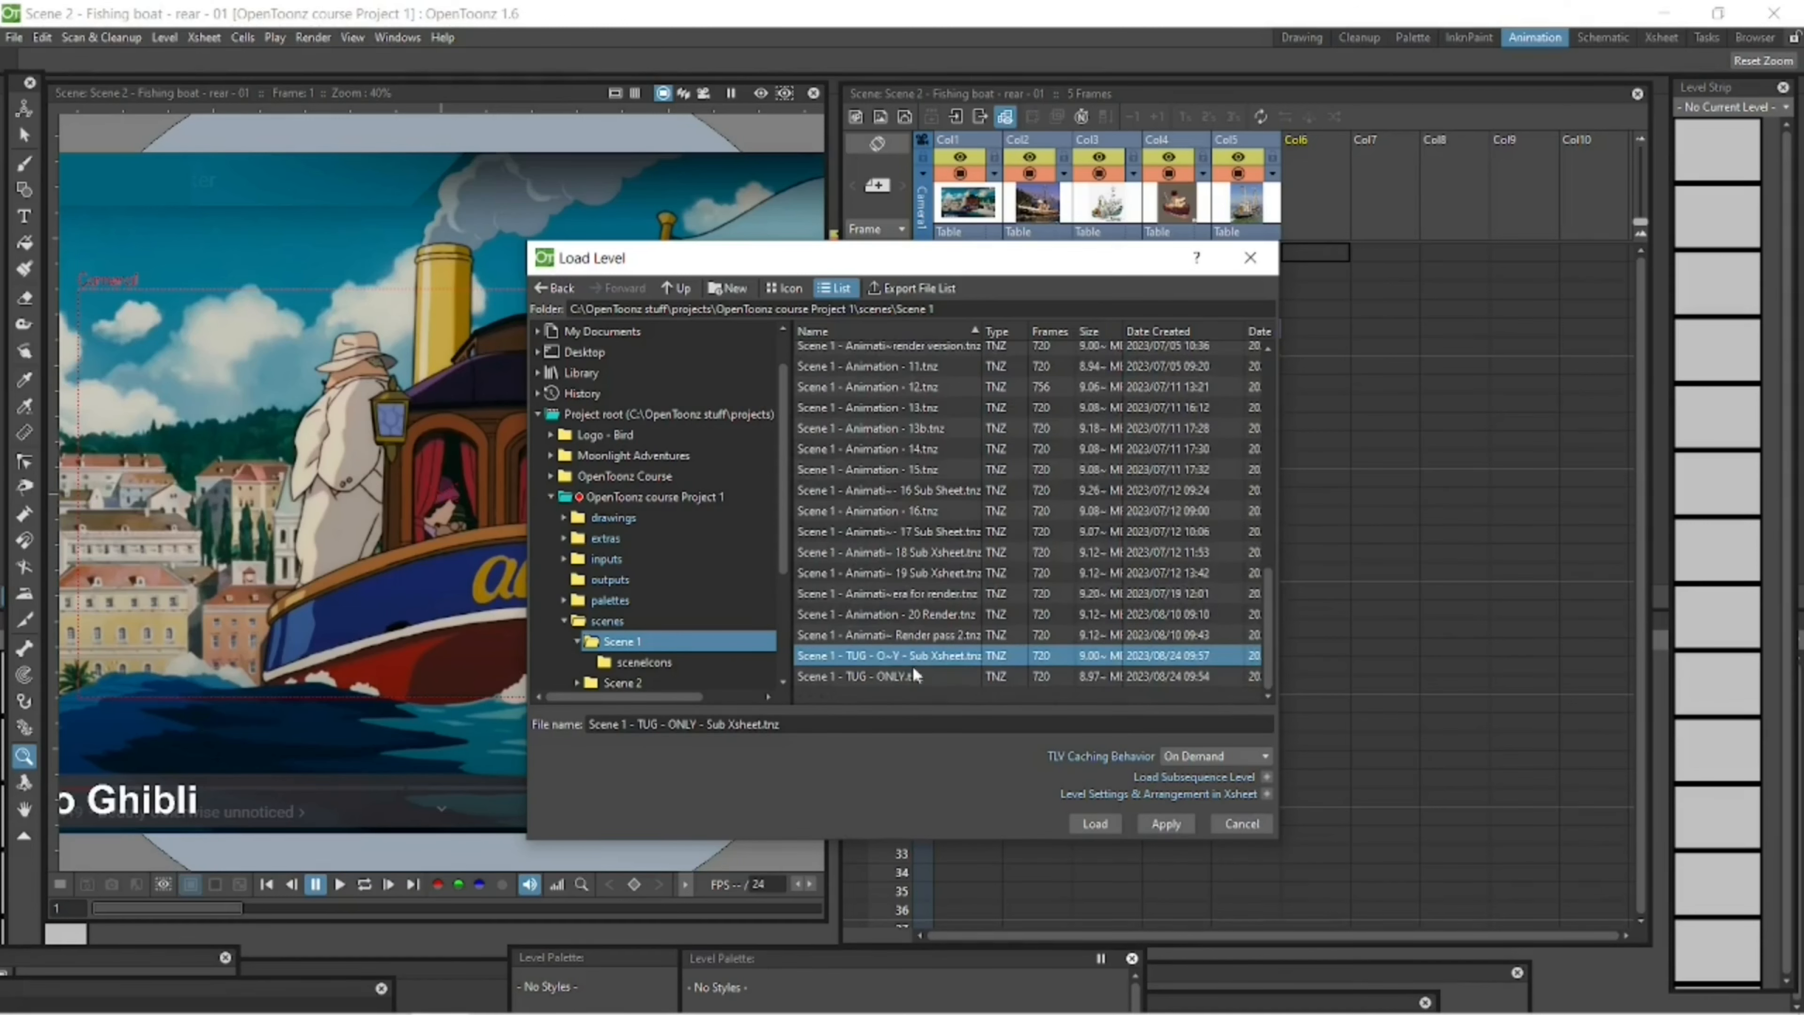
click(1093, 824)
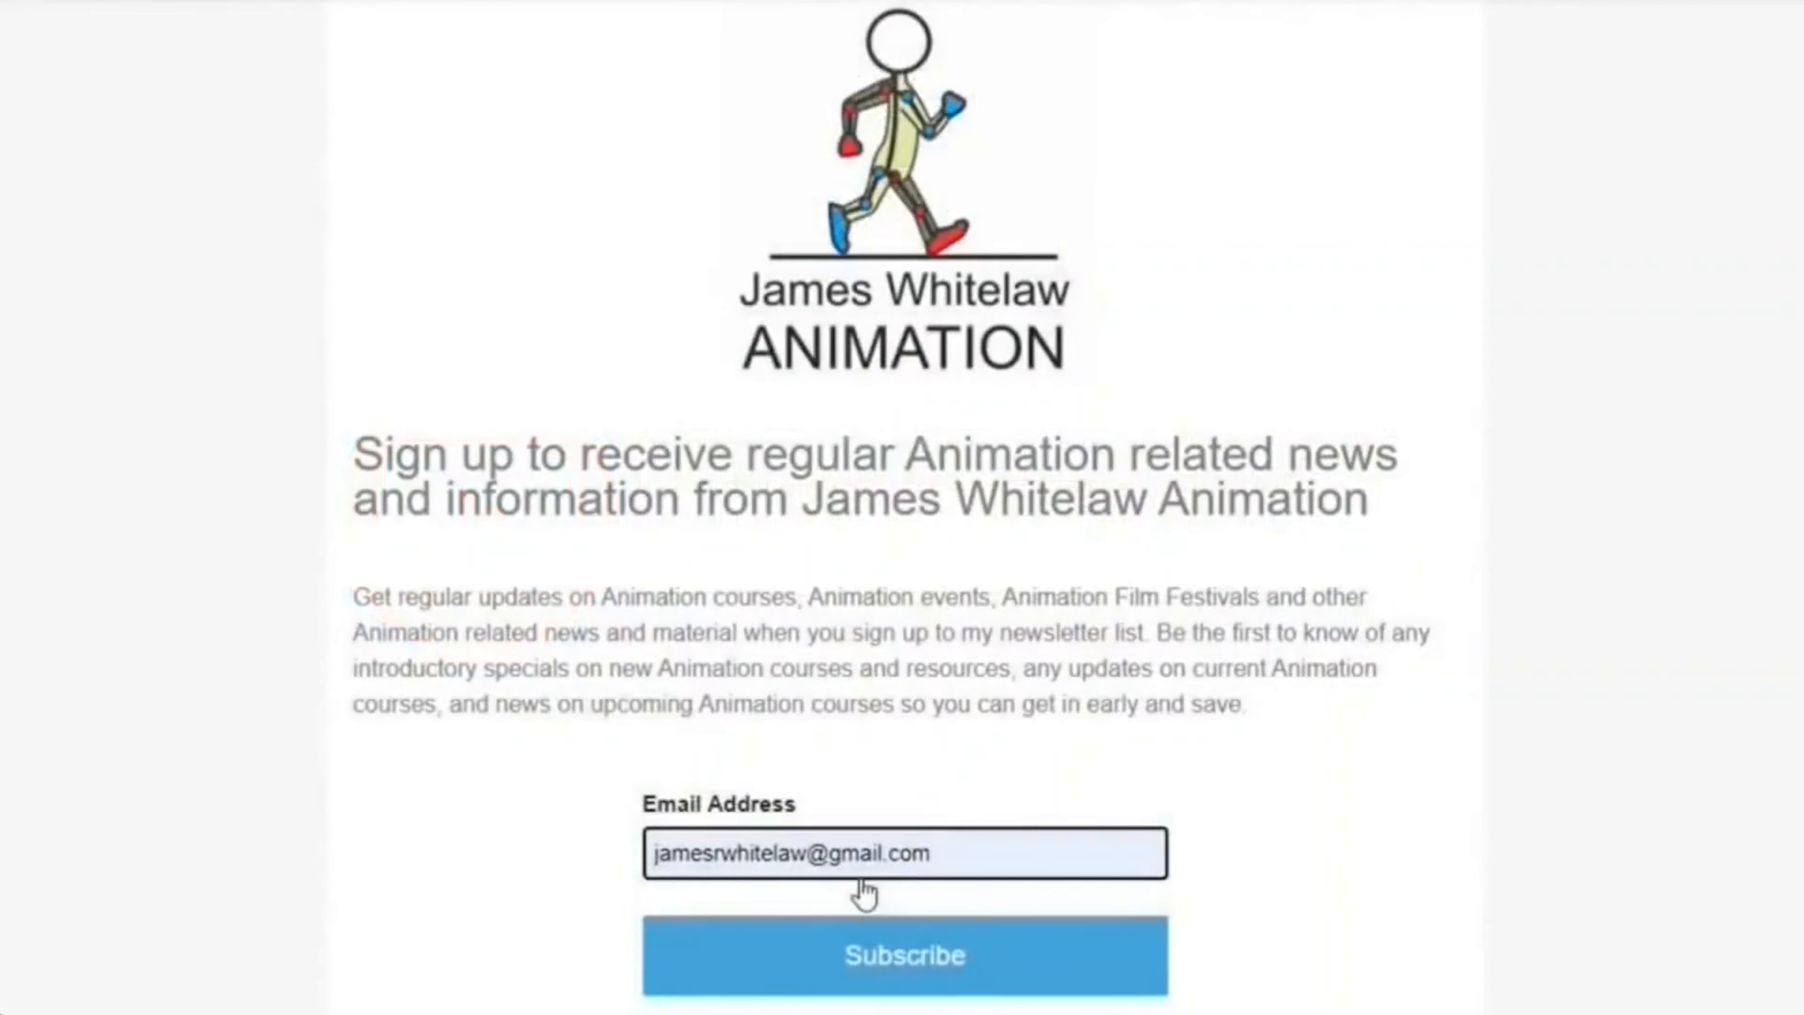
Step: Subscribe to the James Whitelaw Animation newsletter so the success confirmation appears
click(903, 955)
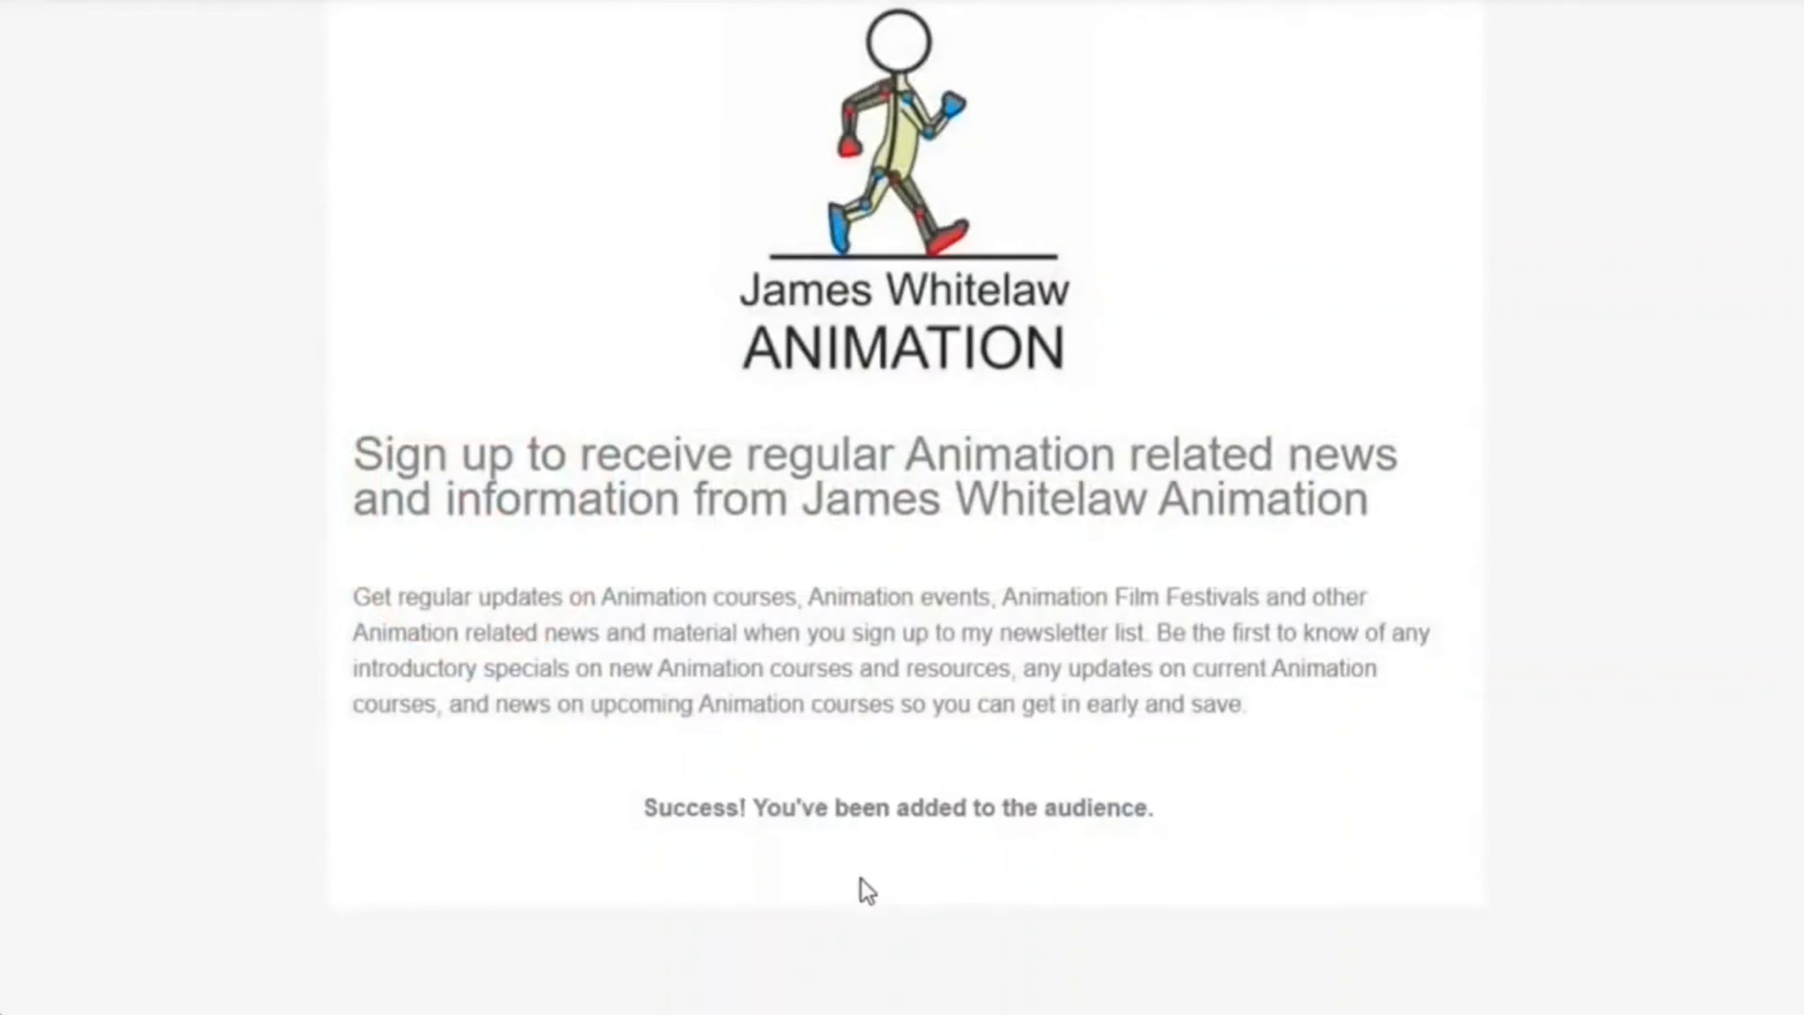